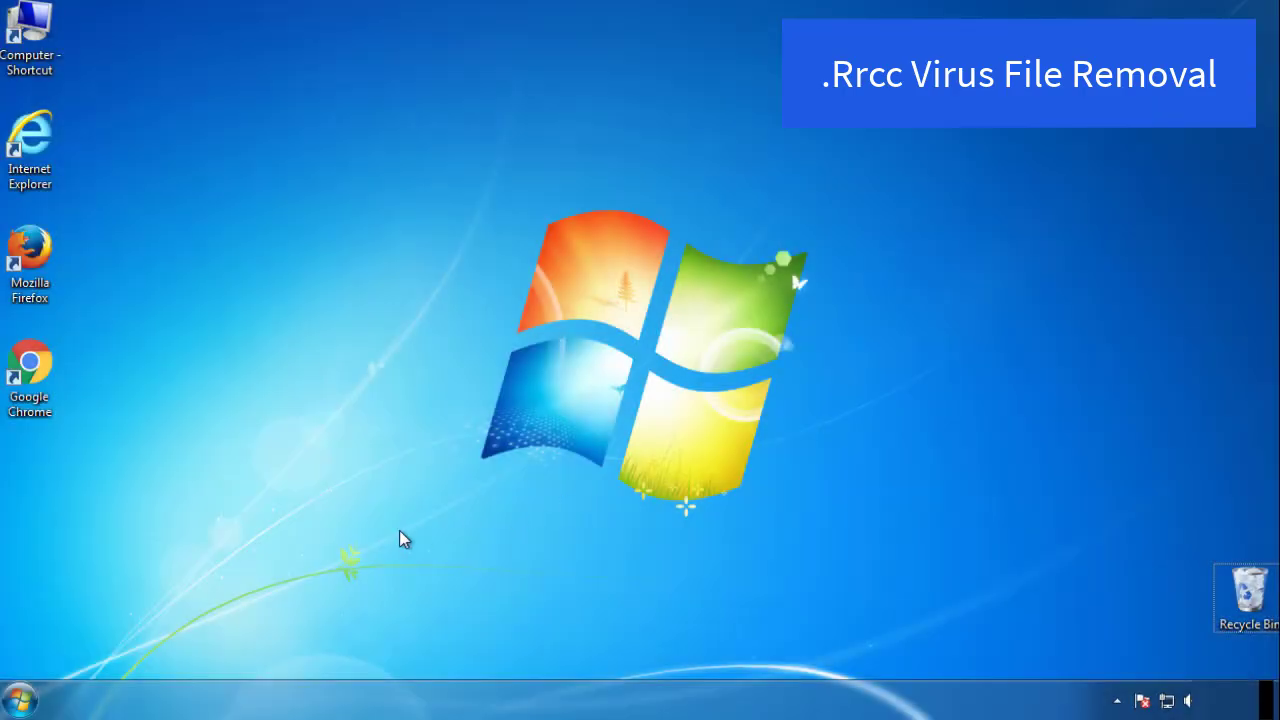
Enable Minimal Safe boot on msconfig's Boot tab and restart into Safe Mode.
{"action": "left_click", "coordinate": [20, 710]}
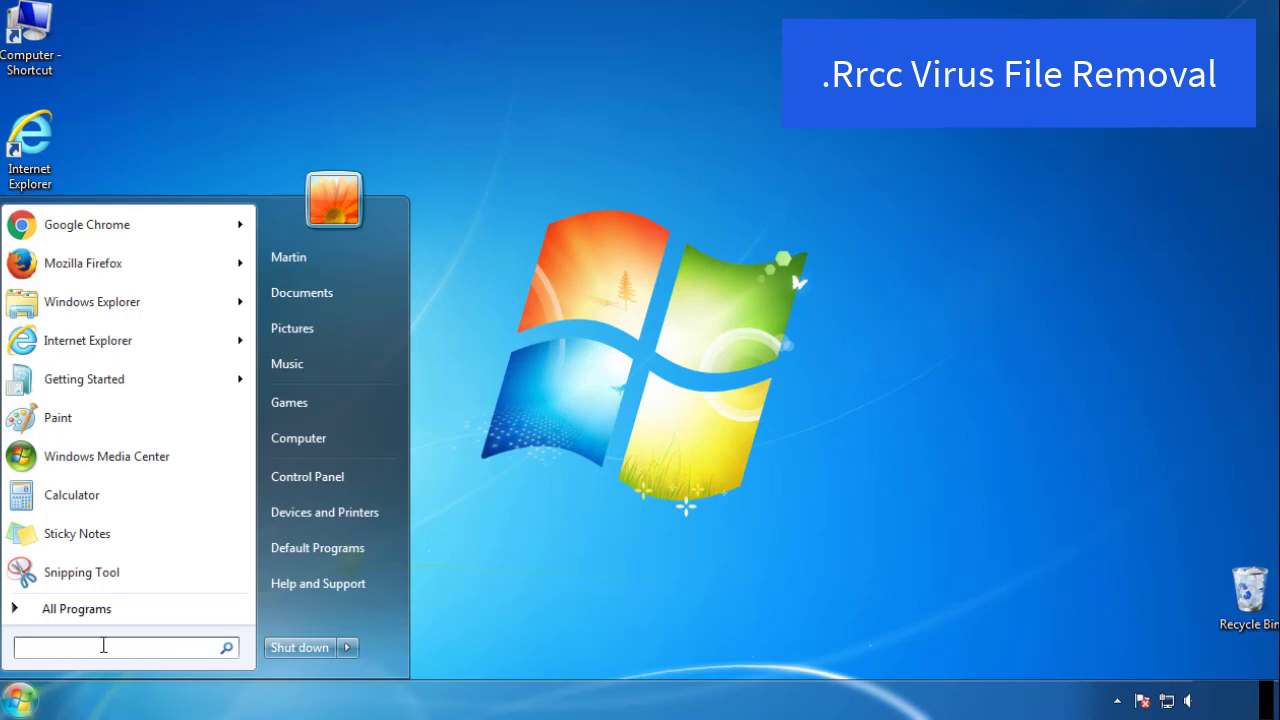
{"action": "type", "text": "mscon"}
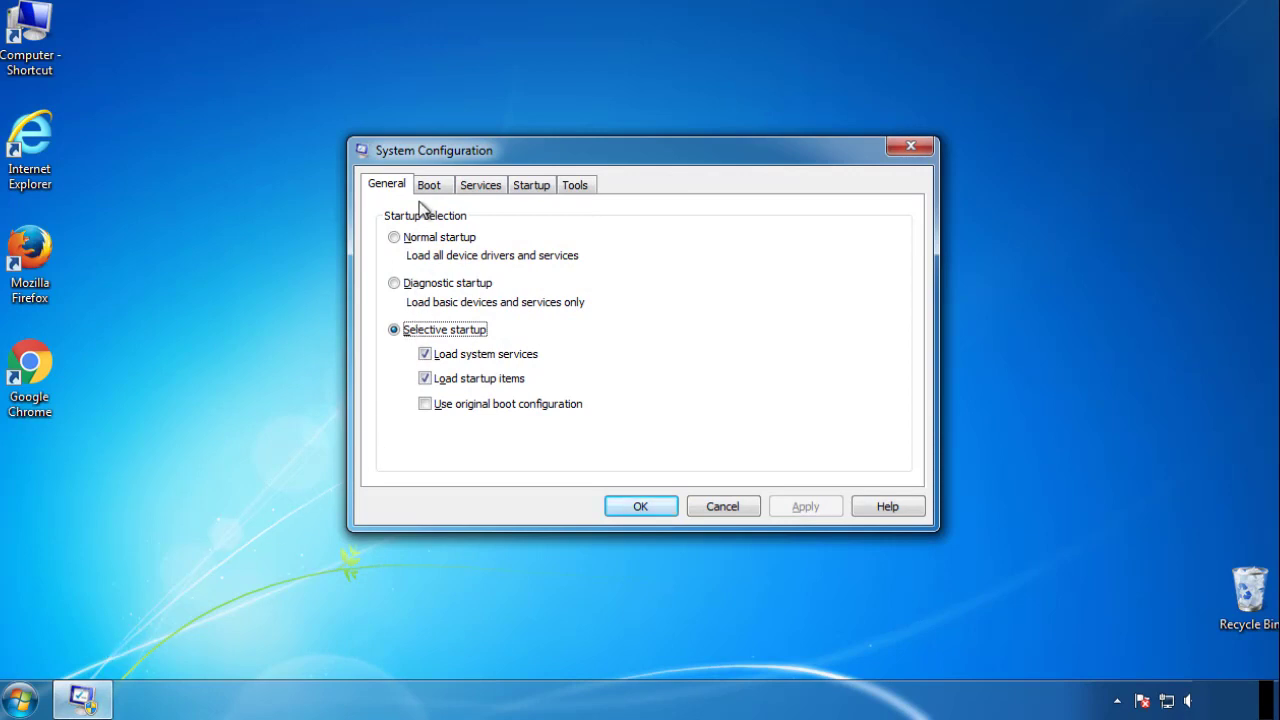
{"action": "left_click", "coordinate": [431, 184]}
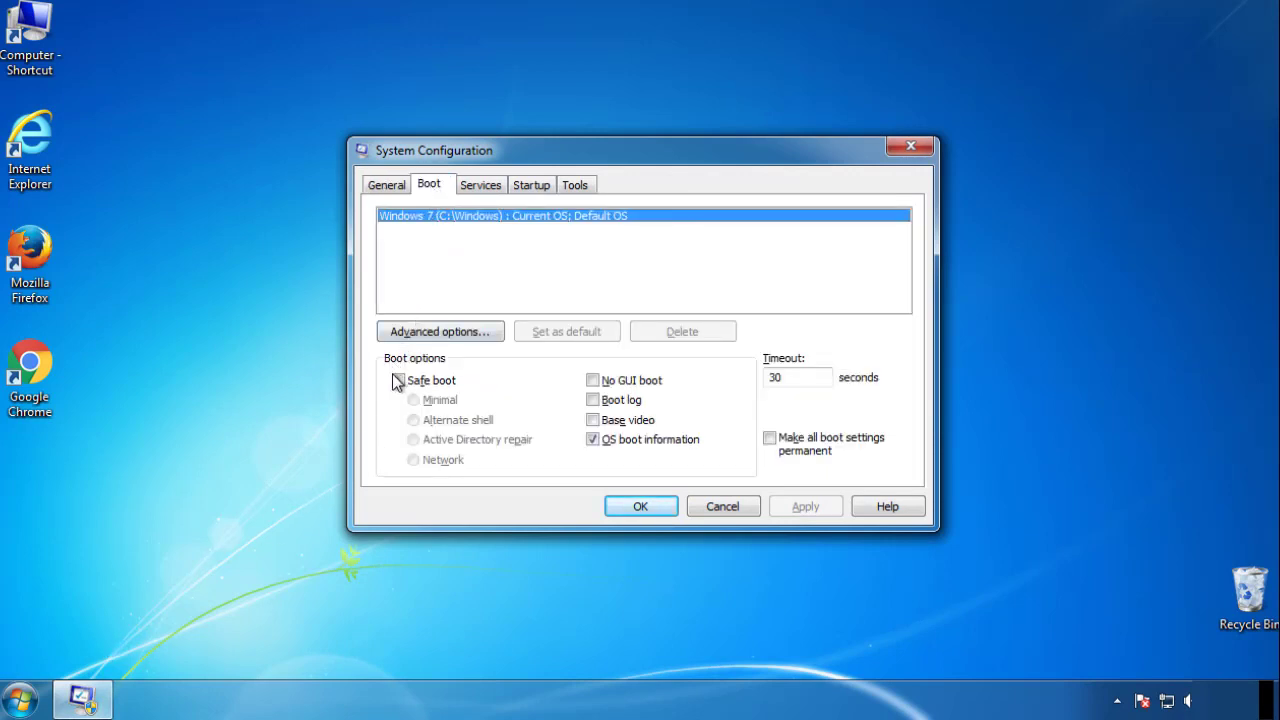
{"action": "left_click", "coordinate": [396, 380]}
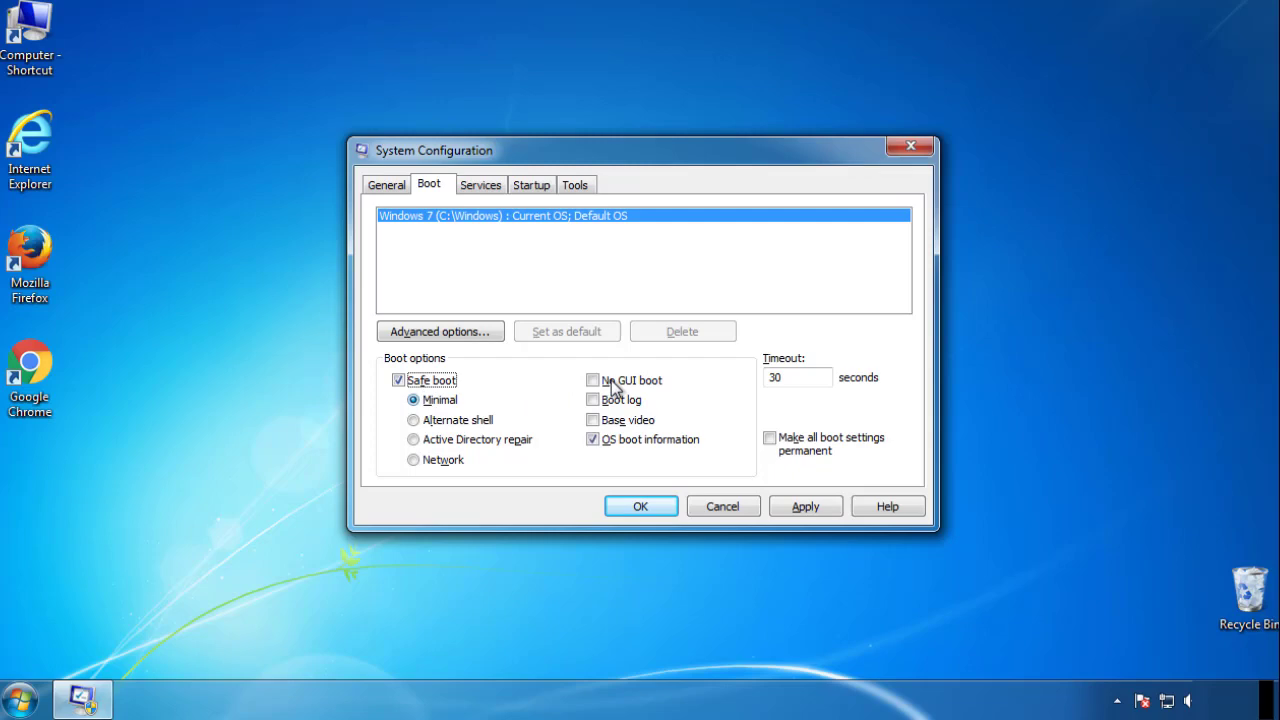
{"action": "mouse_move", "coordinate": [644, 512]}
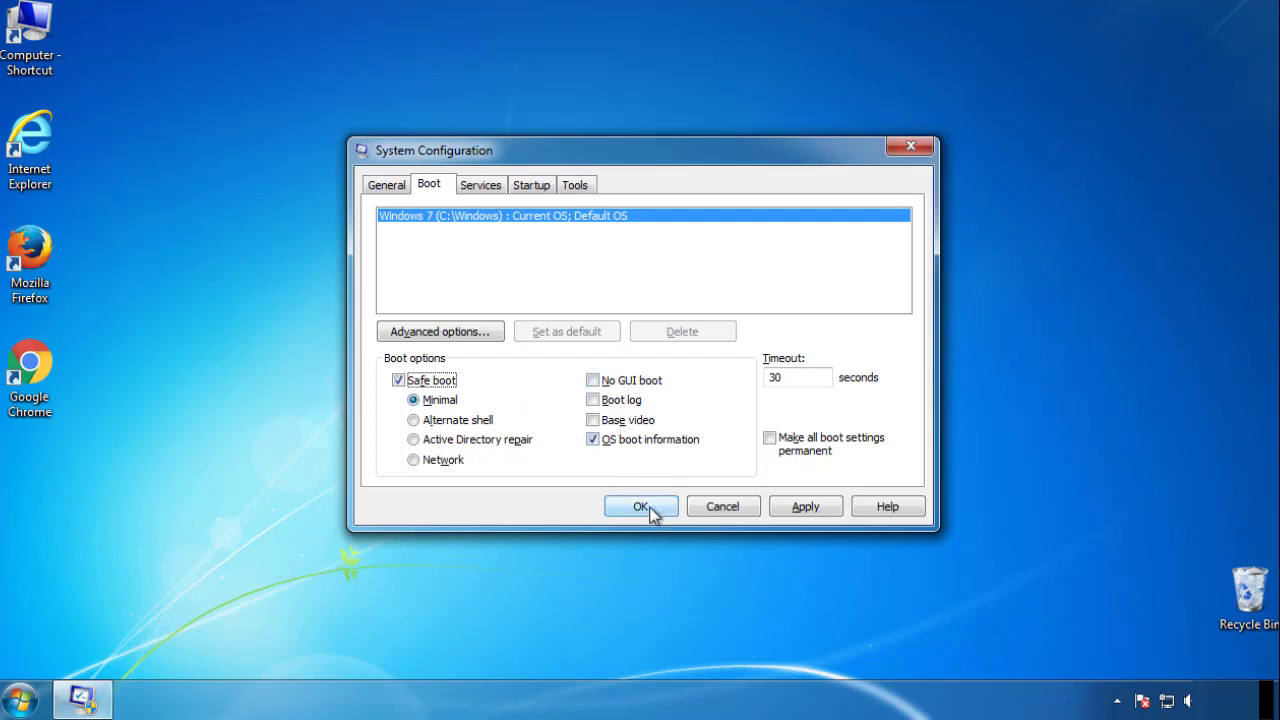
{"action": "left_click", "coordinate": [640, 506]}
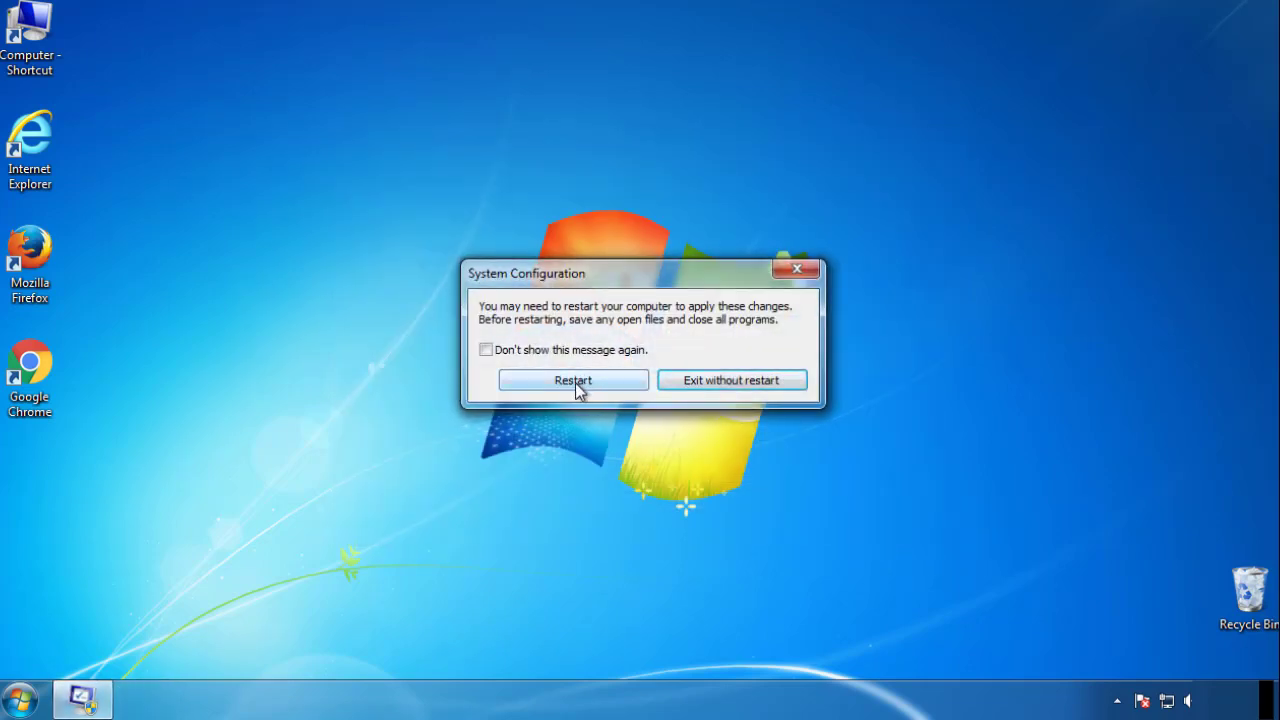
{"action": "left_click", "coordinate": [573, 380]}
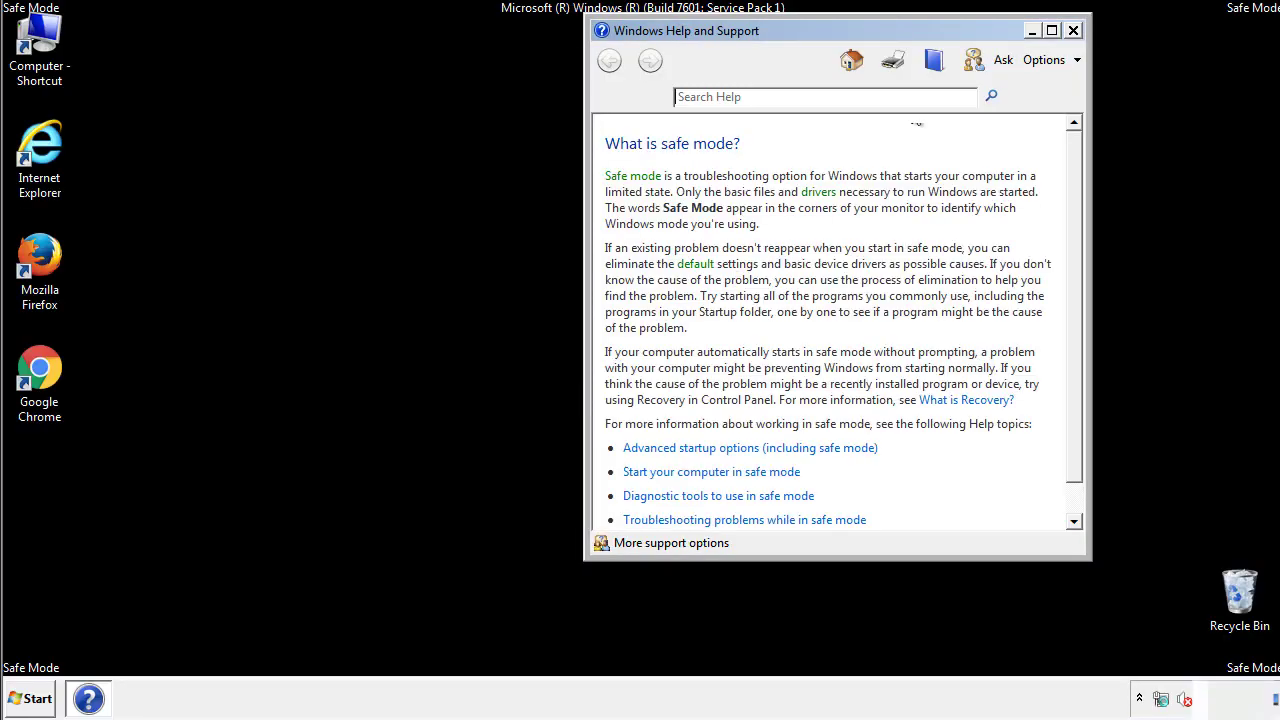
Close Safe Mode Help and turn on 'Show hidden files, folders, and drives' in Folder Options.
{"action": "left_click", "coordinate": [1075, 28]}
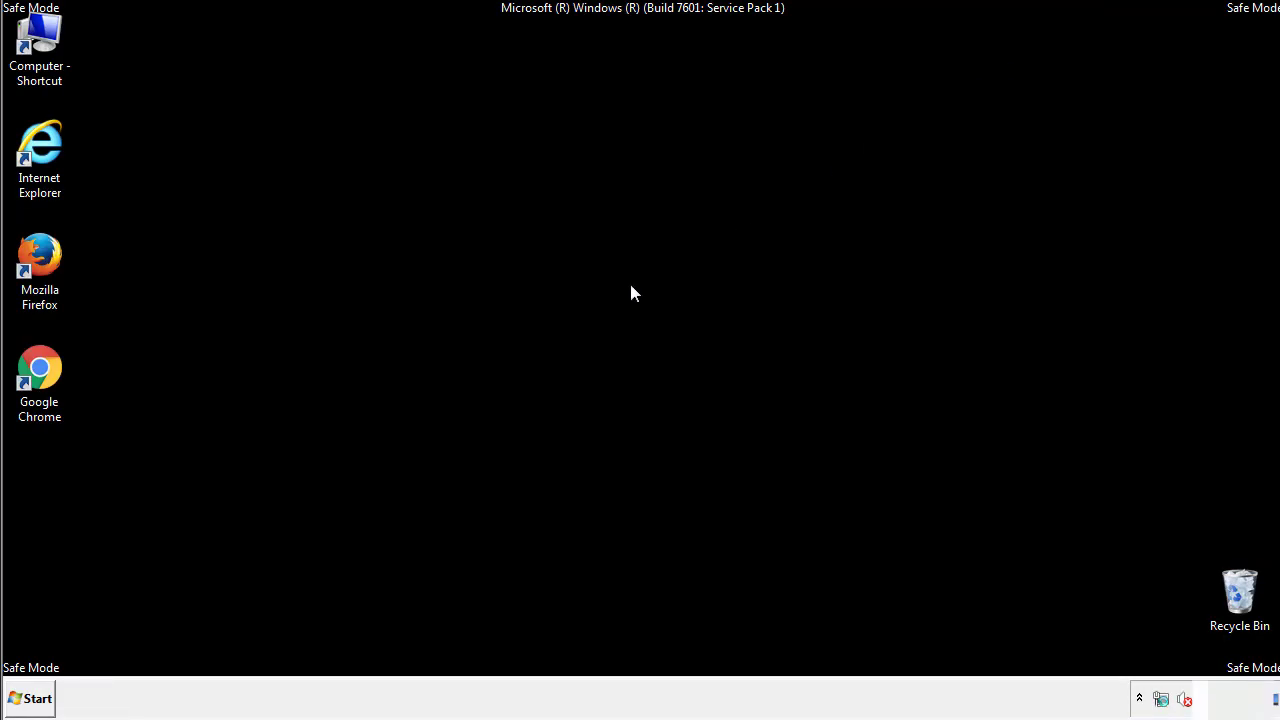
{"action": "left_click", "coordinate": [36, 698]}
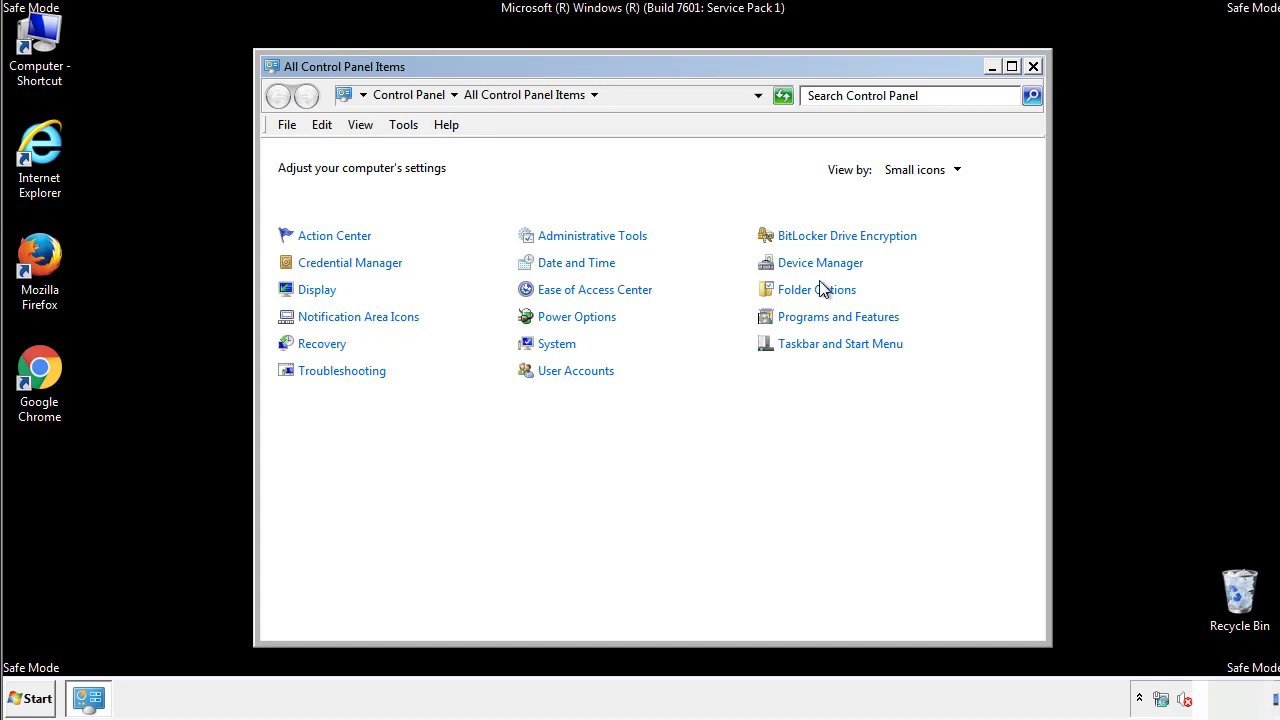
{"action": "left_click", "coordinate": [816, 289]}
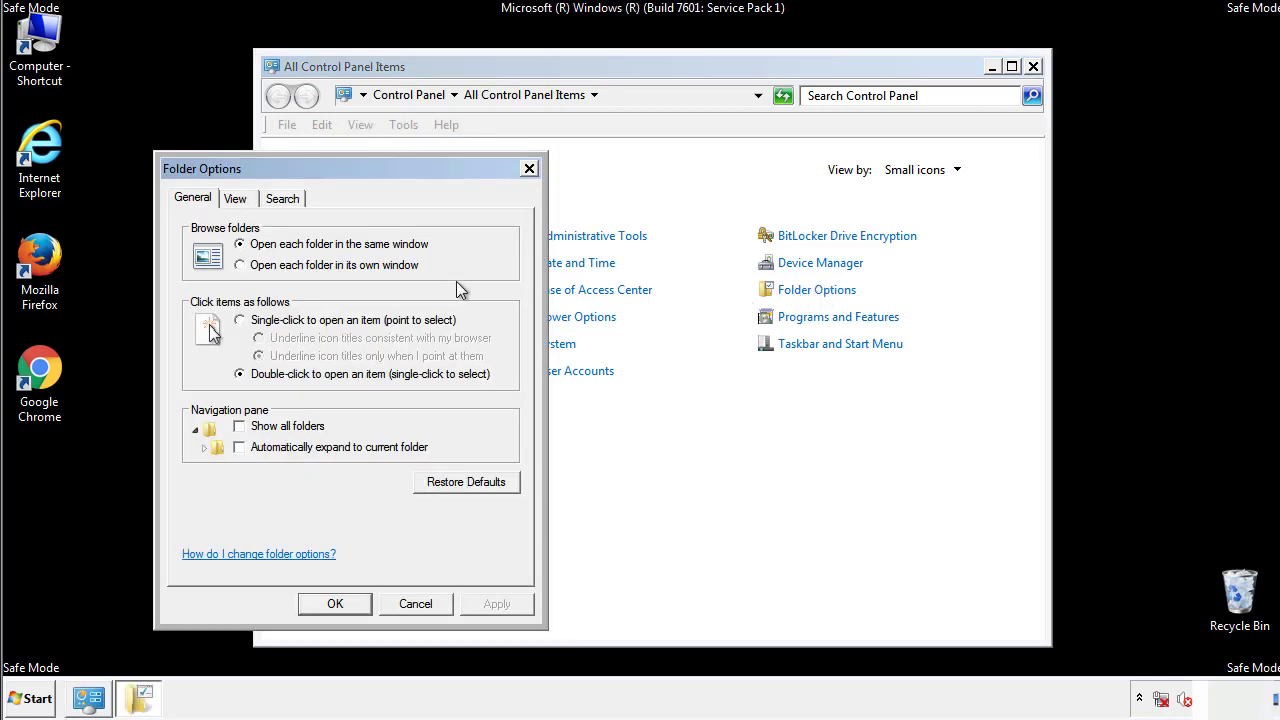
{"action": "left_click", "coordinate": [235, 198]}
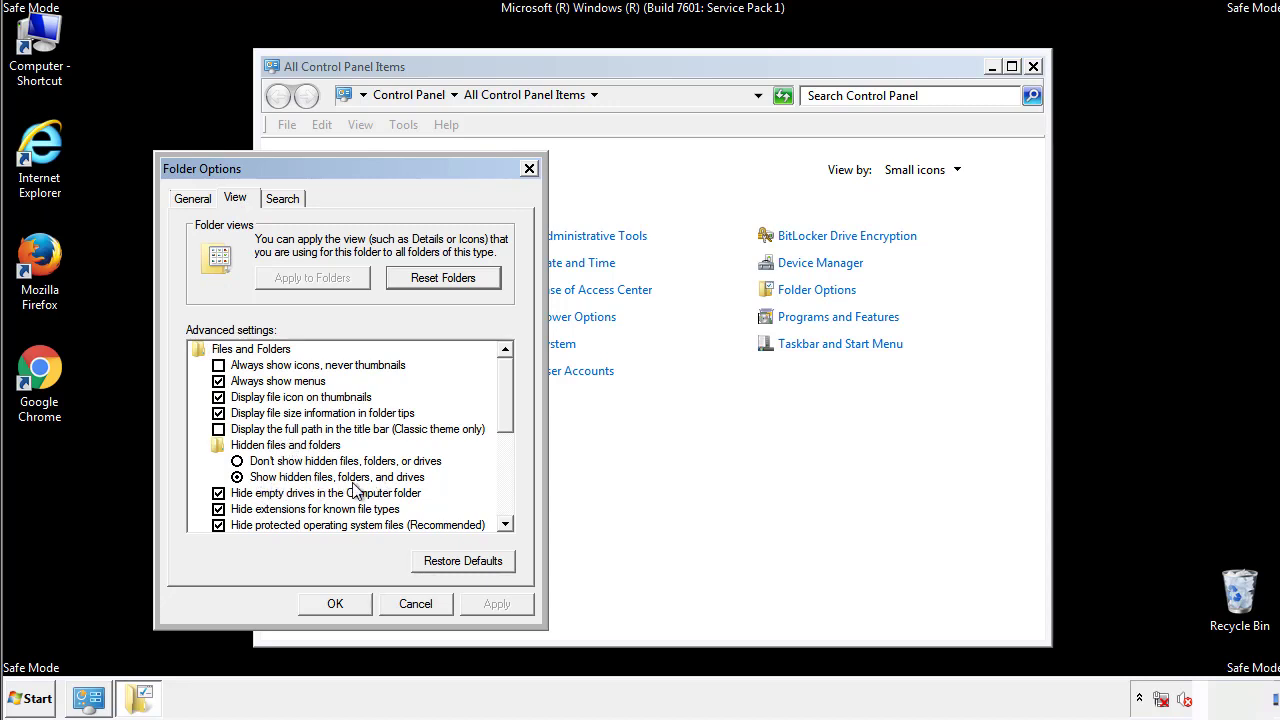
{"action": "left_click", "coordinate": [335, 603]}
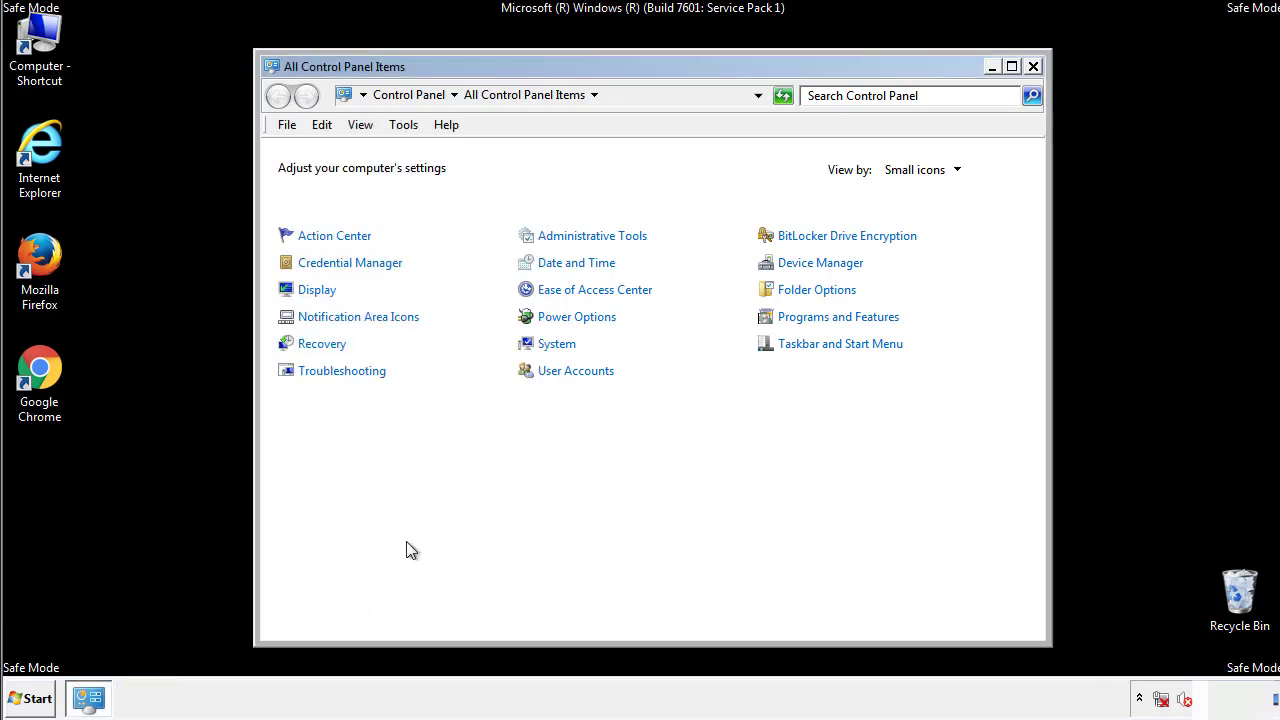
{"action": "left_click", "coordinate": [1033, 64]}
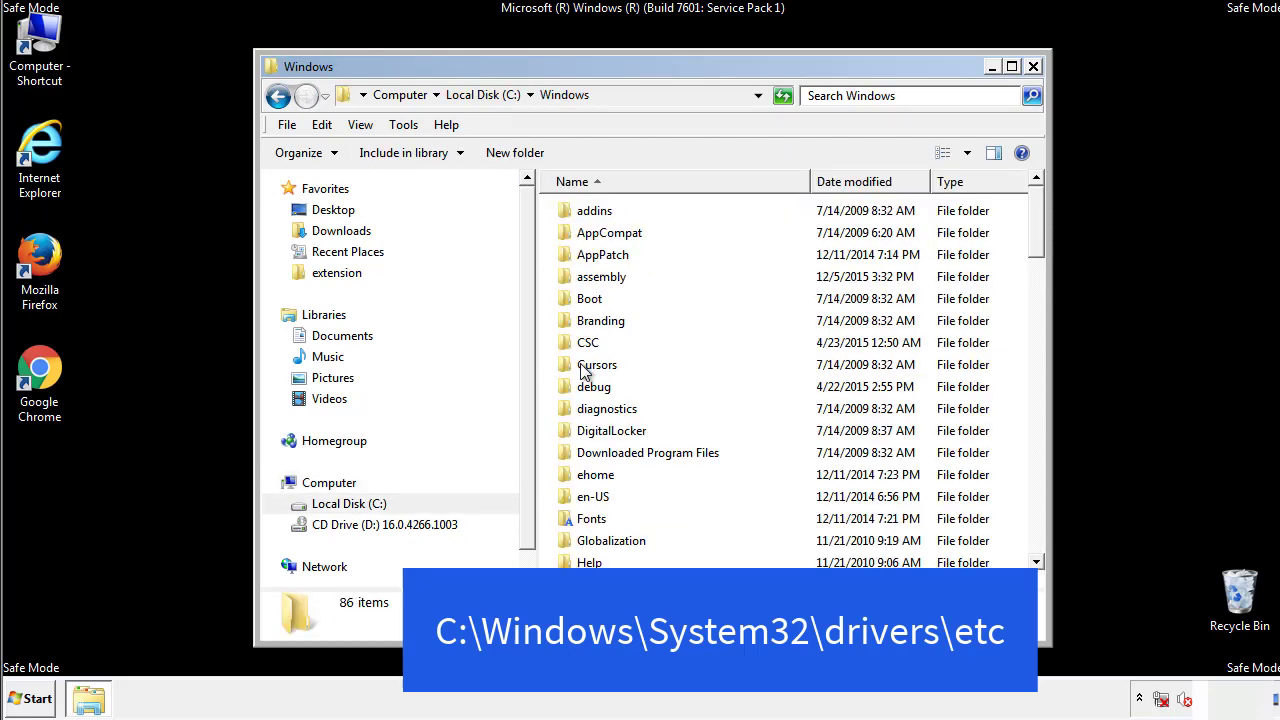
Browse from C:\Windows through System32 and drivers into the etc folder.
{"action": "scroll", "scroll_direction": "down", "scroll_amount": 3}
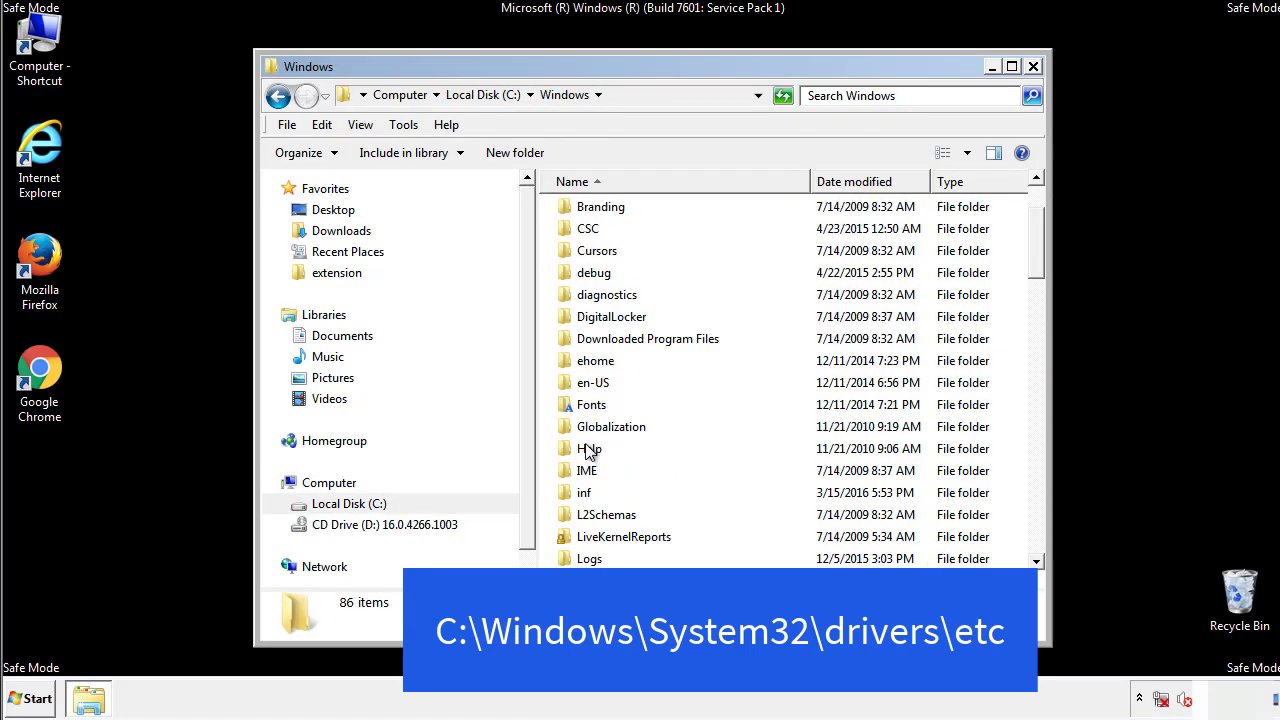
{"action": "scroll", "scroll_direction": "down", "scroll_amount": 3}
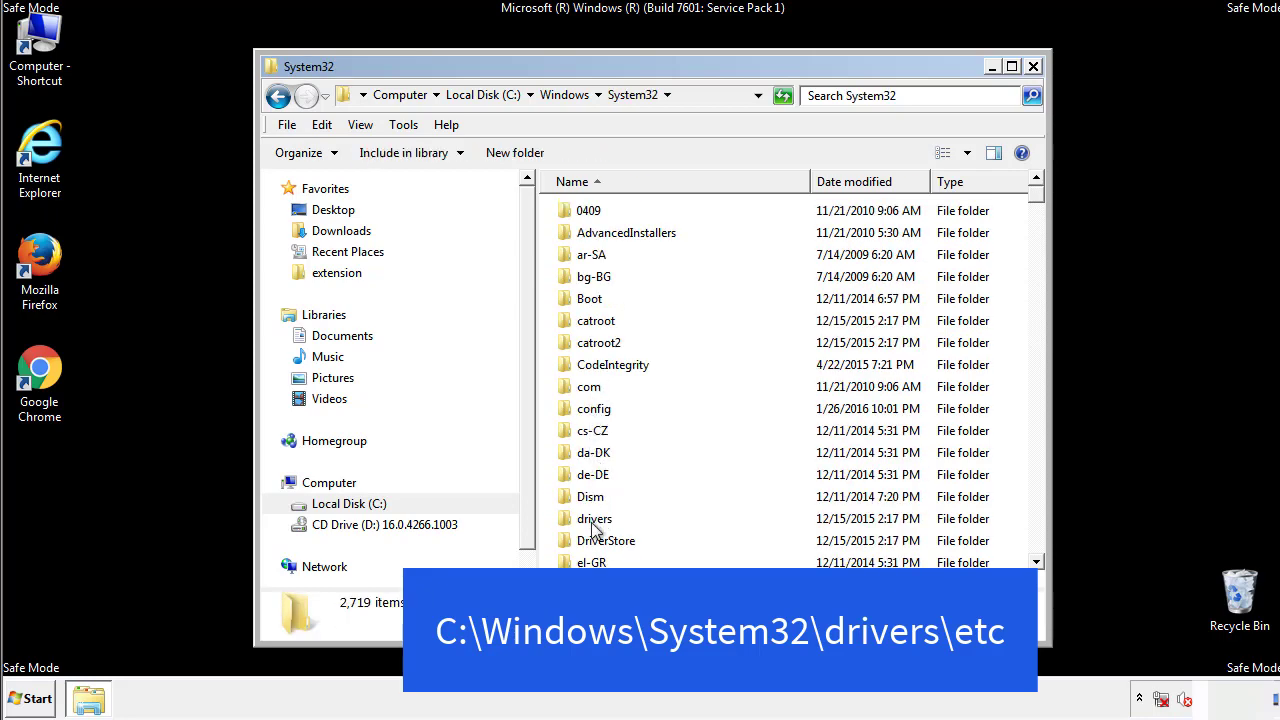
{"action": "double_click", "coordinate": [594, 518]}
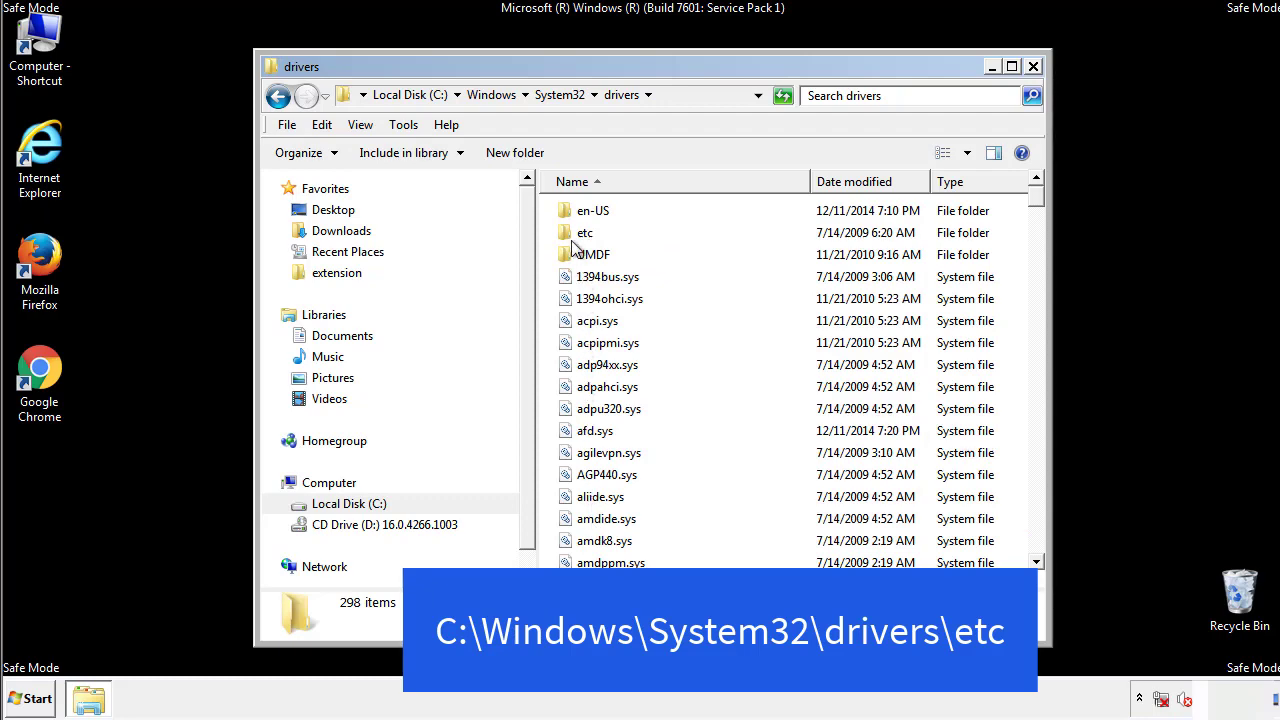
{"action": "double_click", "coordinate": [583, 232]}
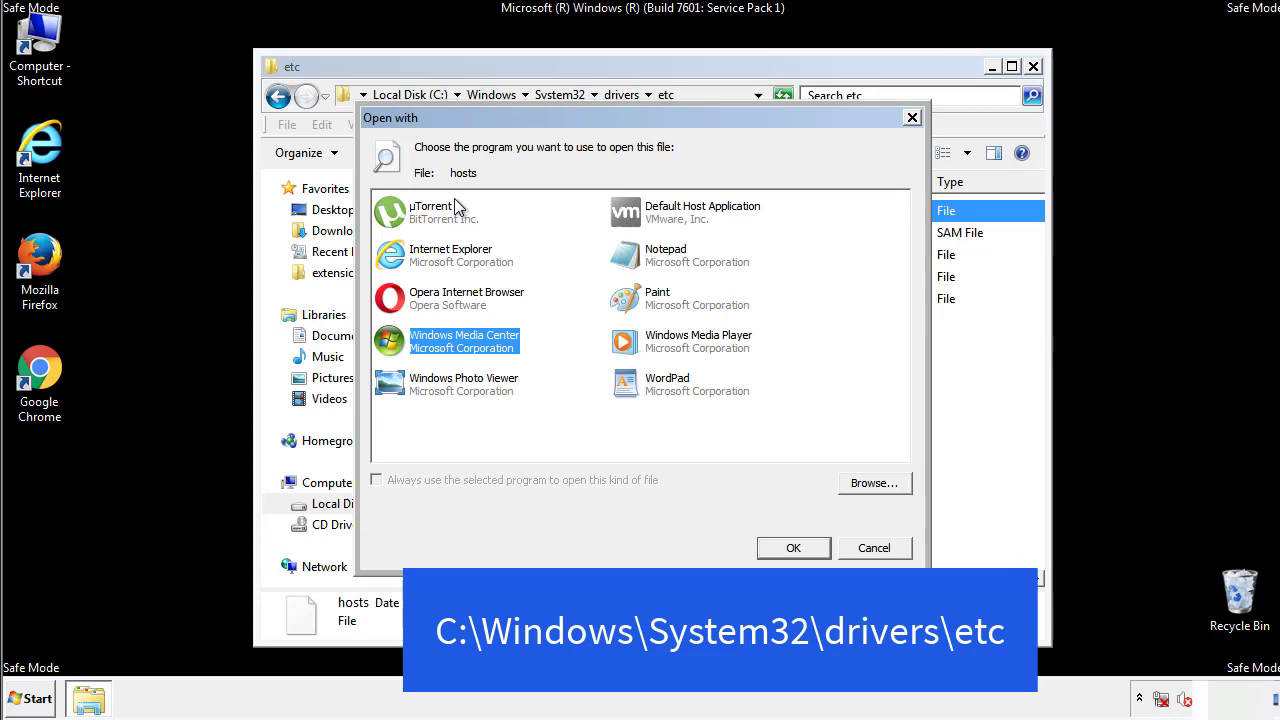
{"action": "mouse_move", "coordinate": [648, 260]}
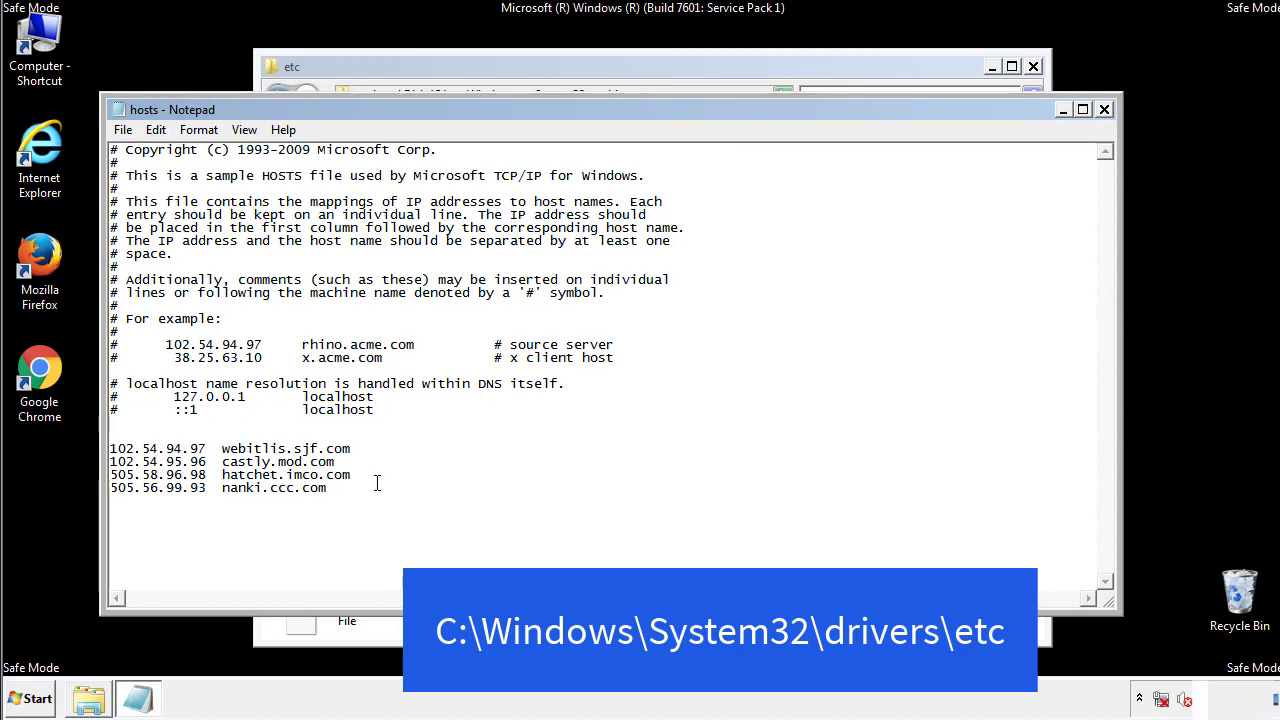
Delete the four appended entries from hosts, then close Notepad and the etc window.
{"action": "left_click_drag", "start_coordinate": [110, 447], "coordinate": [352, 490]}
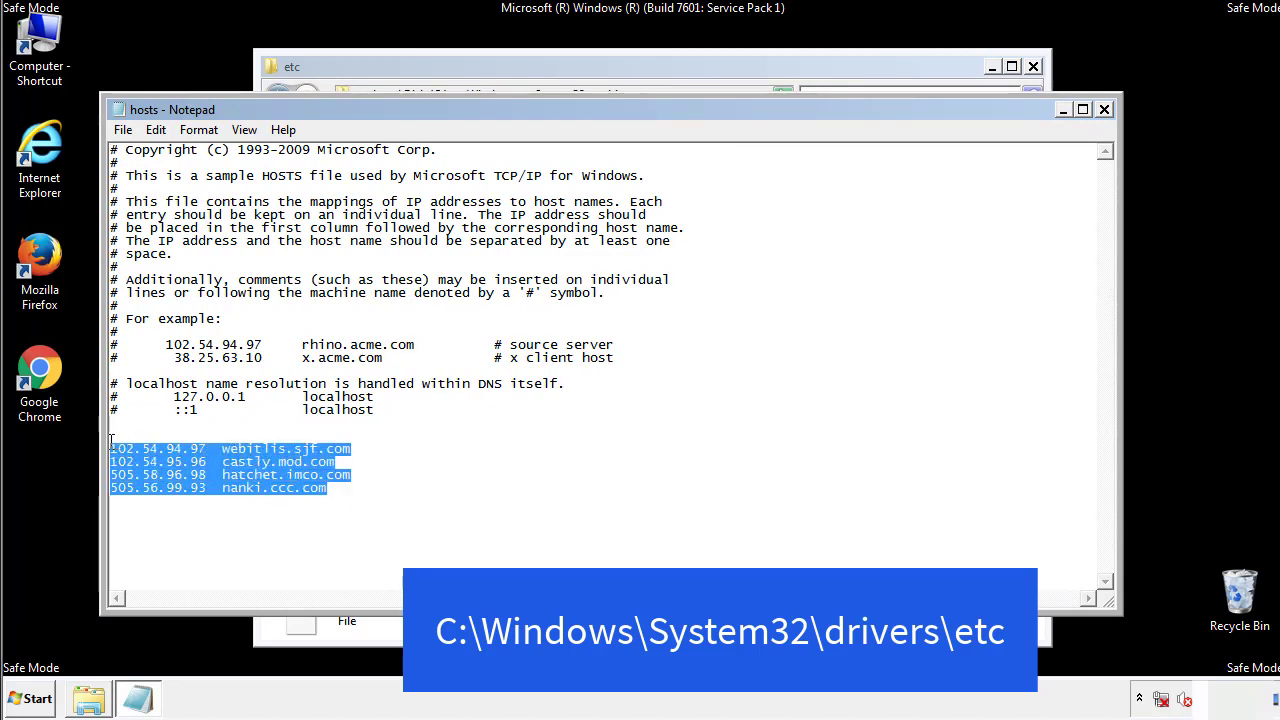
{"action": "key", "text": "Delete"}
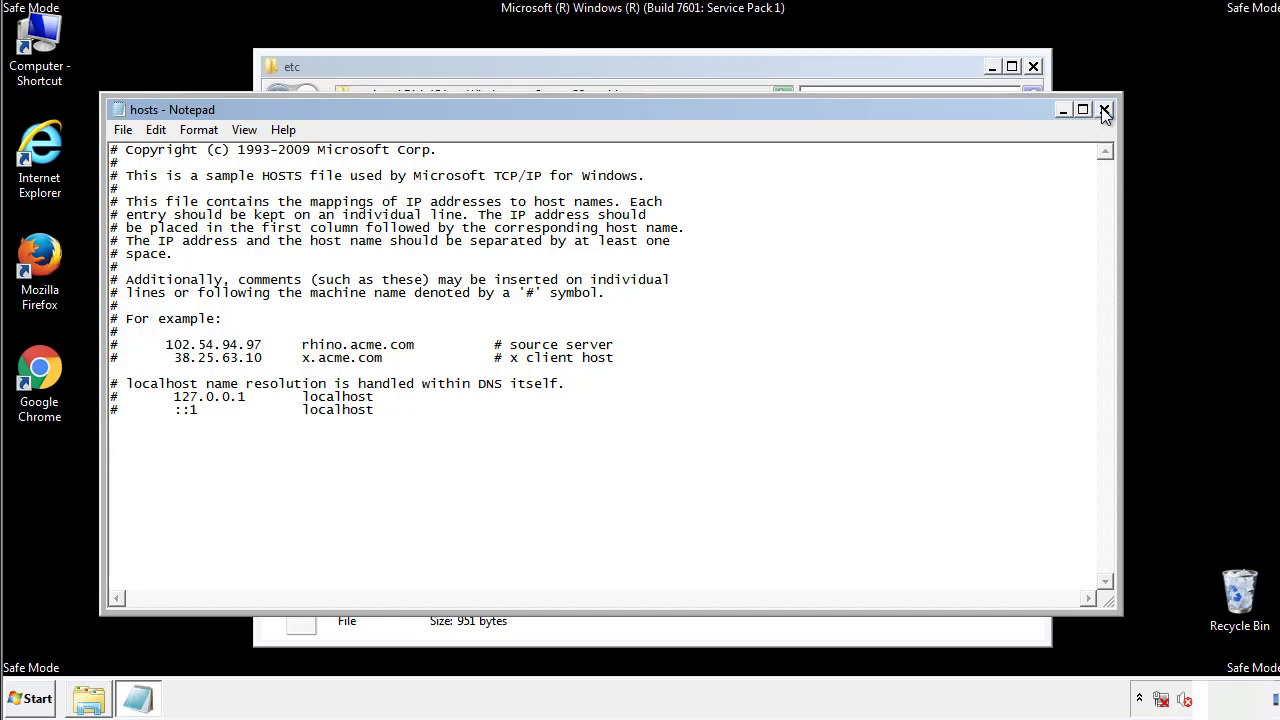
{"action": "left_click", "coordinate": [1104, 108]}
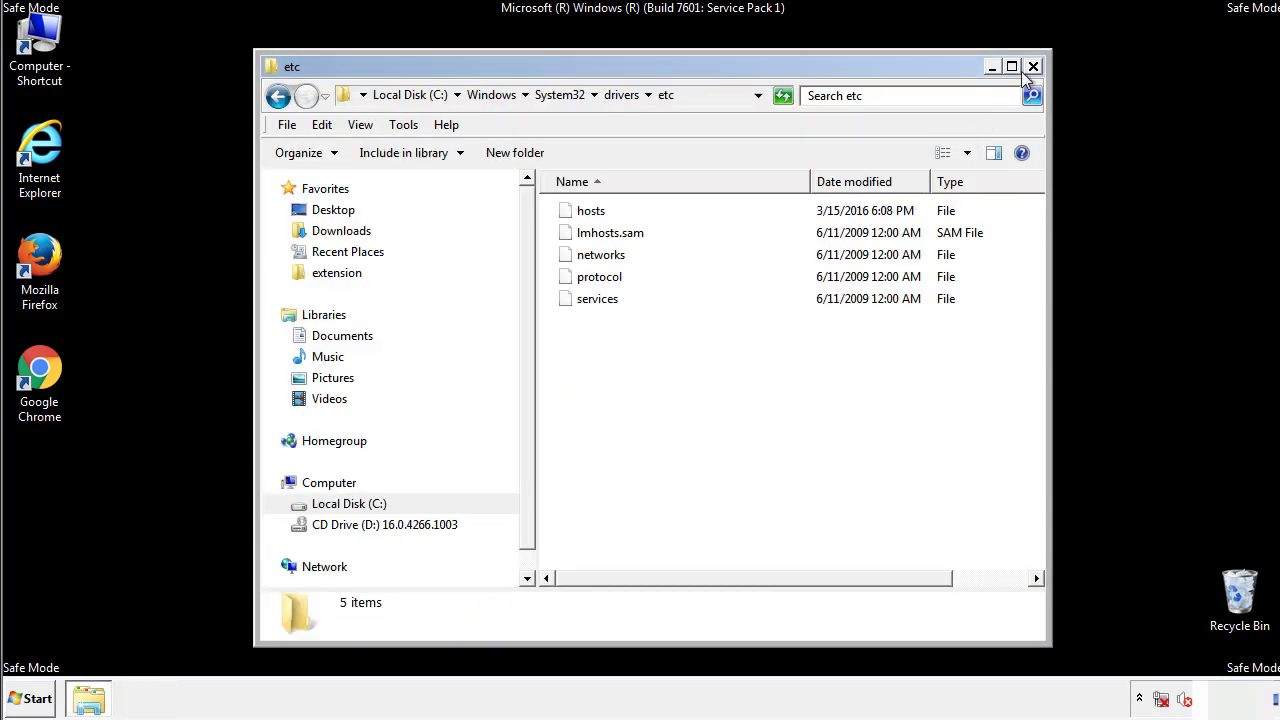
{"action": "left_click", "coordinate": [1030, 65]}
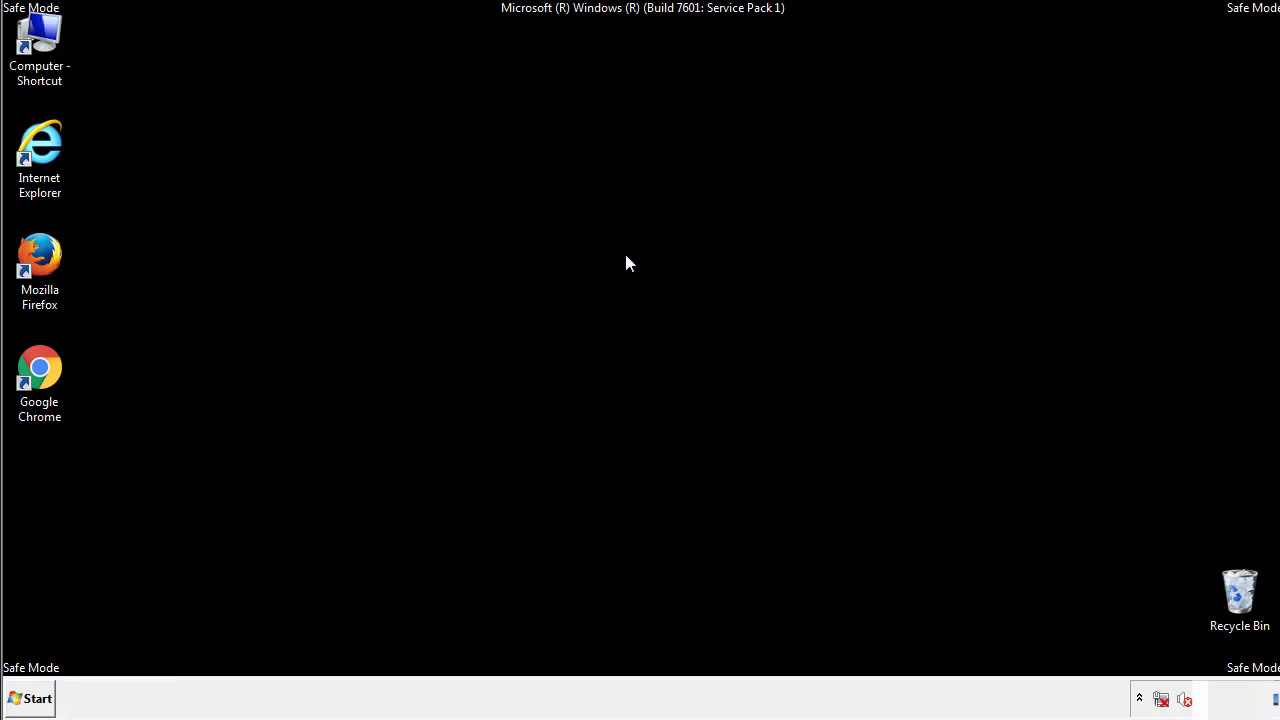
Open the Startup folder from the Start menu's All Programs list.
{"action": "left_click", "coordinate": [37, 697]}
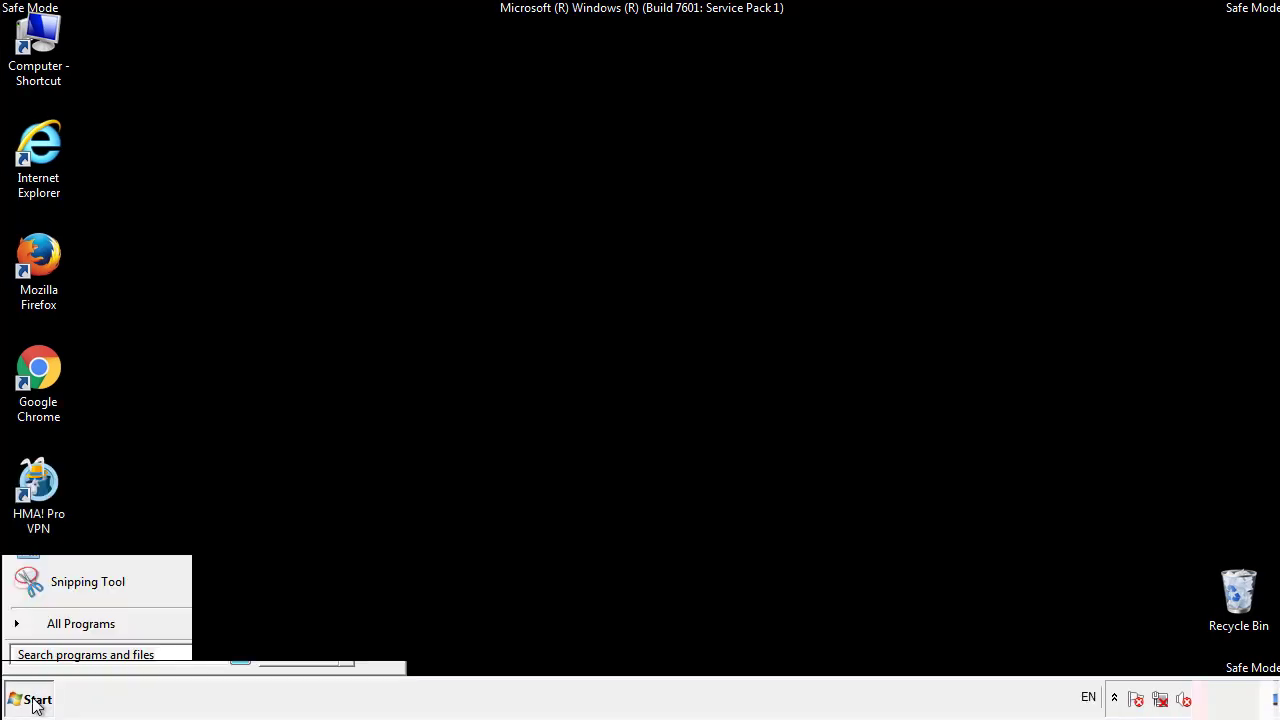
{"action": "left_click", "coordinate": [80, 623]}
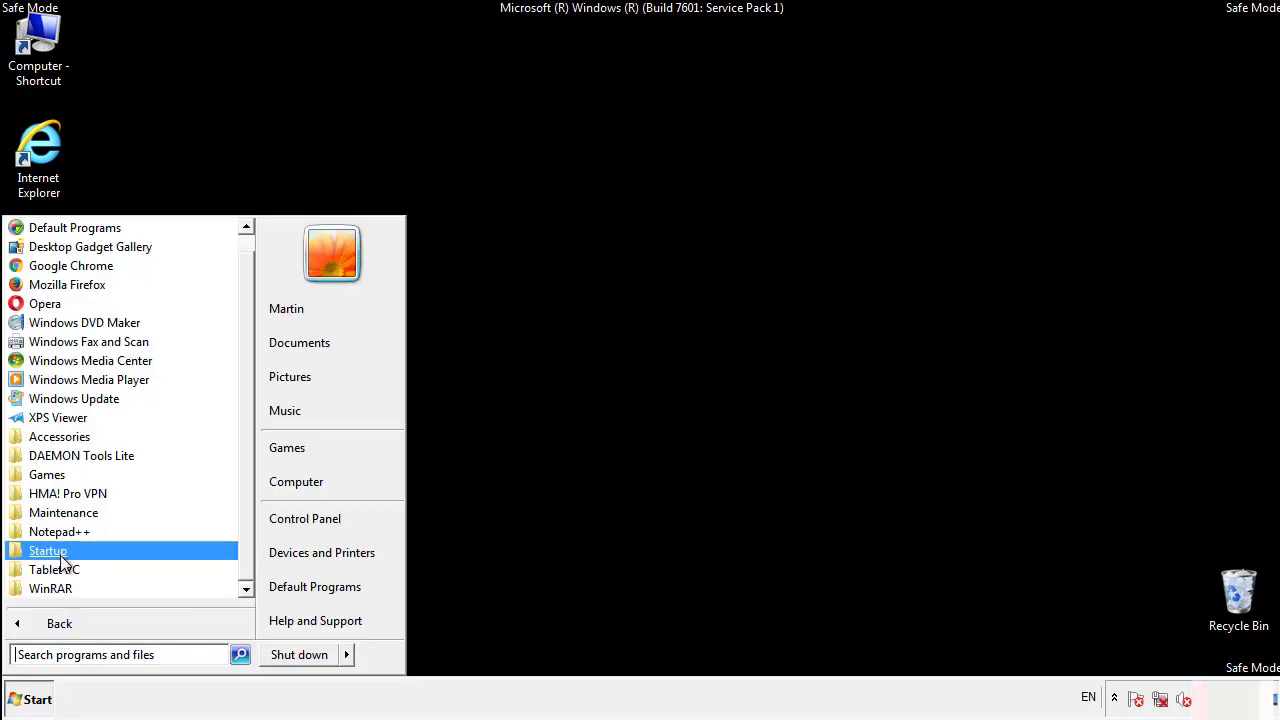
{"action": "right_click", "coordinate": [48, 550]}
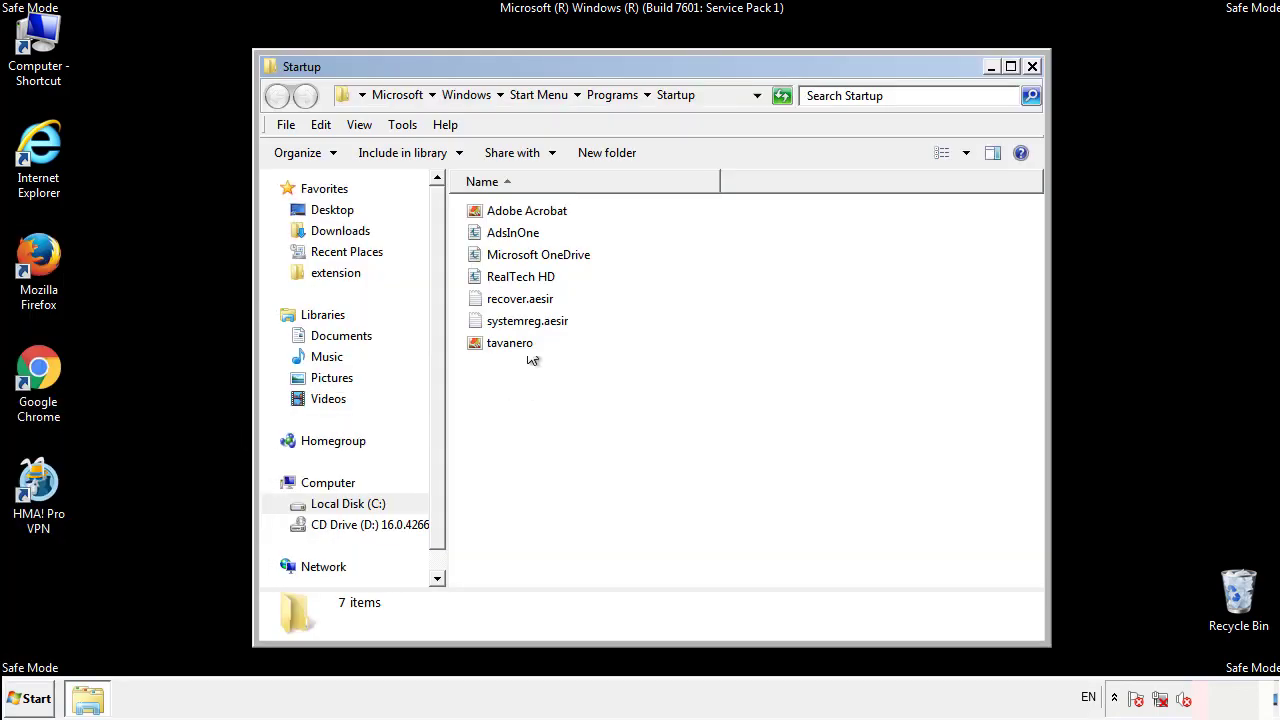
{"action": "left_click", "coordinate": [511, 232]}
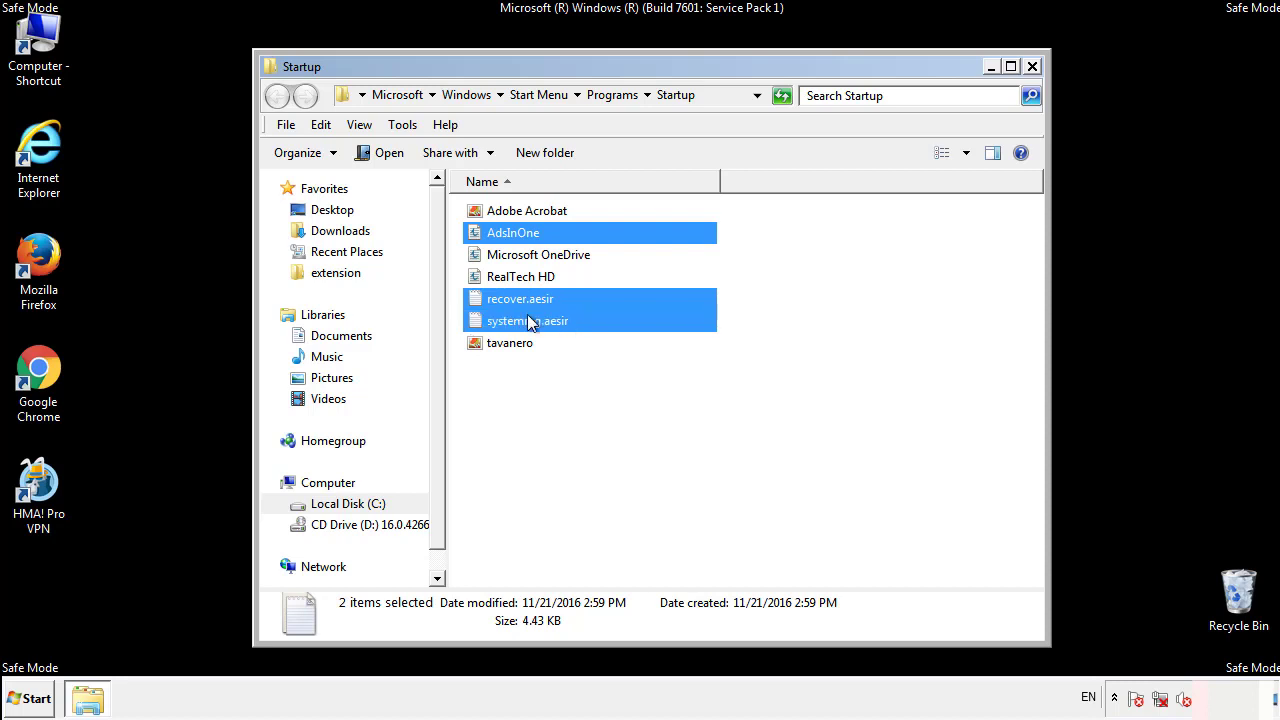
Delete AdsInOne, recover.aesir, systemreg.aesir and tavanero, then close the Startup folder.
{"action": "right_click", "coordinate": [510, 343]}
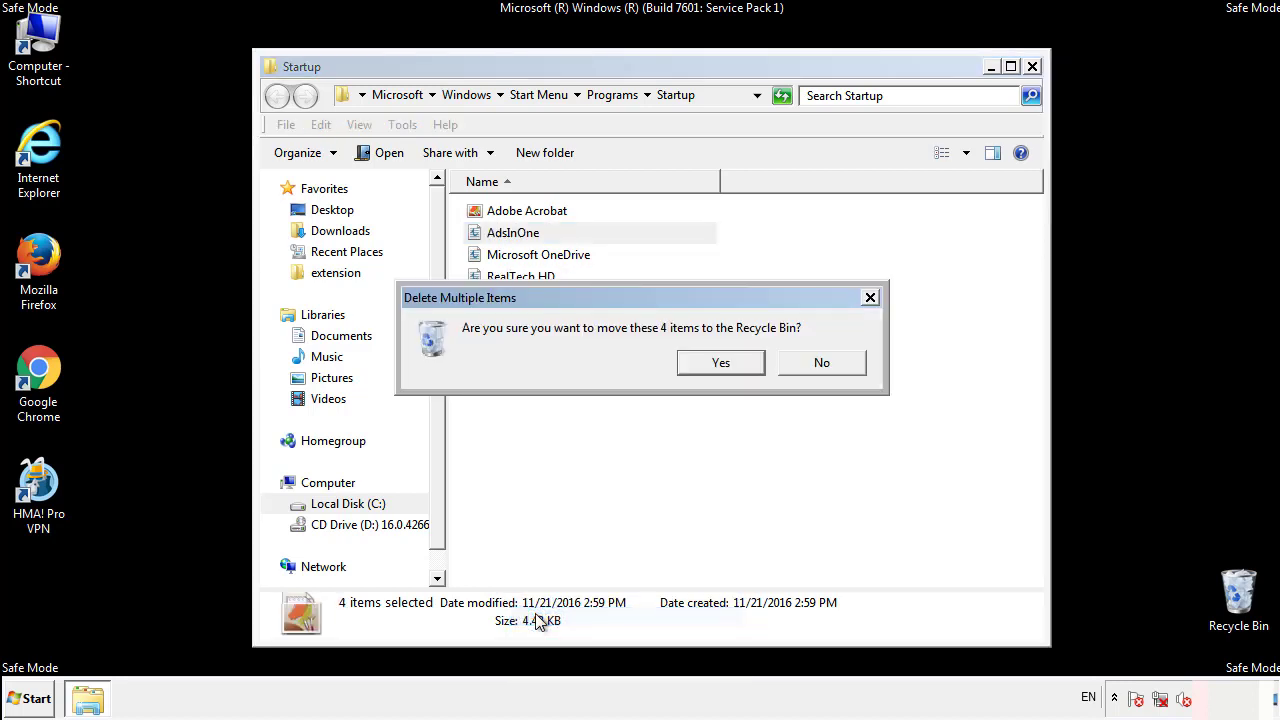
{"action": "left_click", "coordinate": [720, 362]}
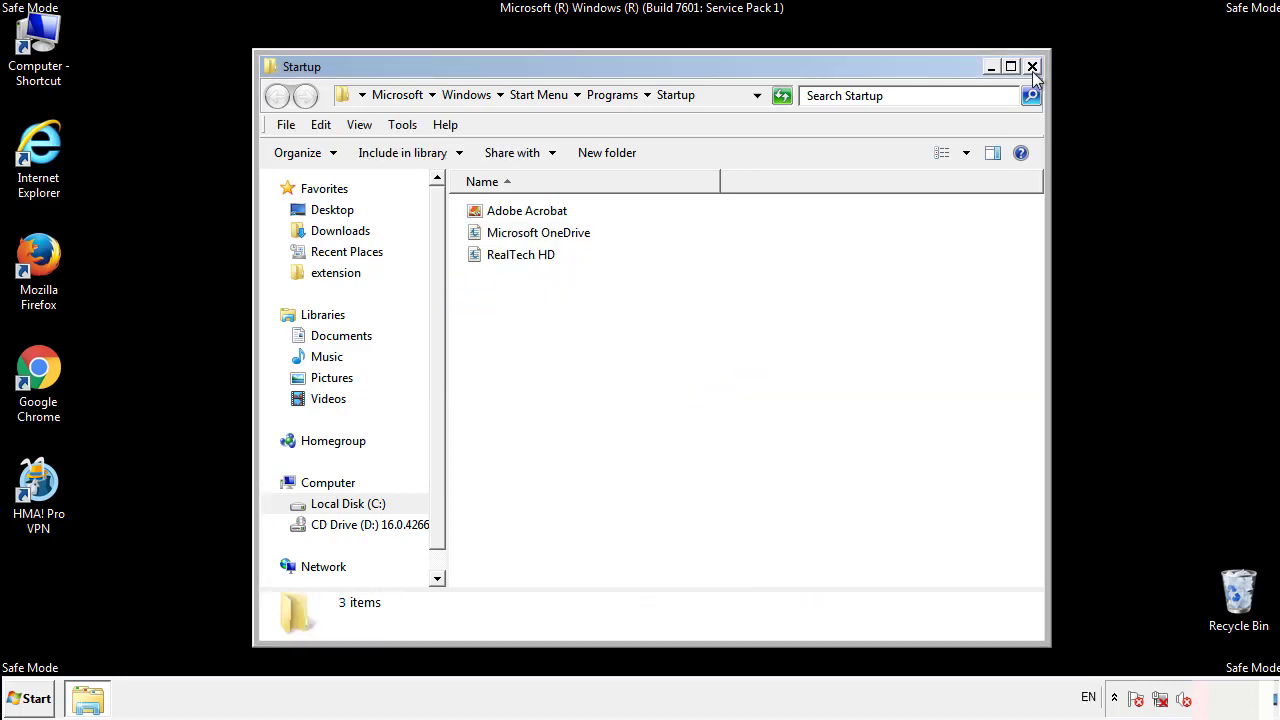
{"action": "left_click", "coordinate": [1033, 66]}
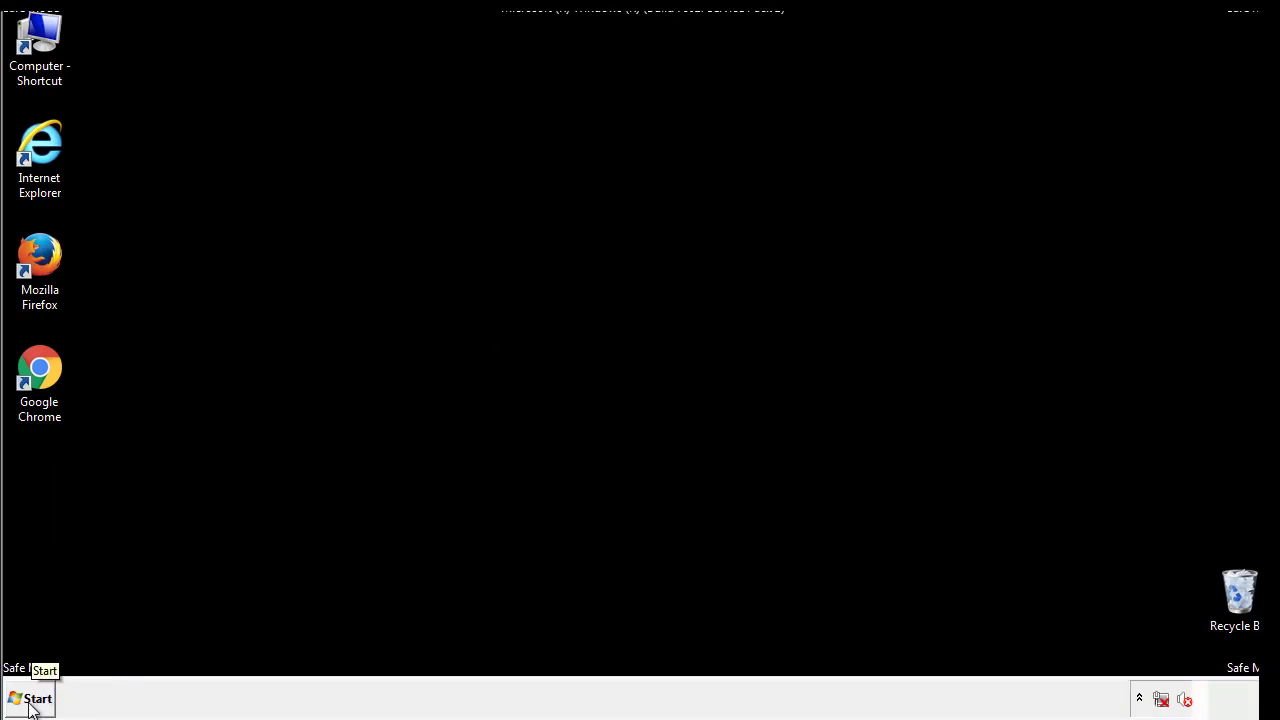
Launch regedit and expand HKEY_LOCAL_MACHINE > SOFTWARE > Microsoft > Windows.
{"action": "left_click", "coordinate": [37, 698]}
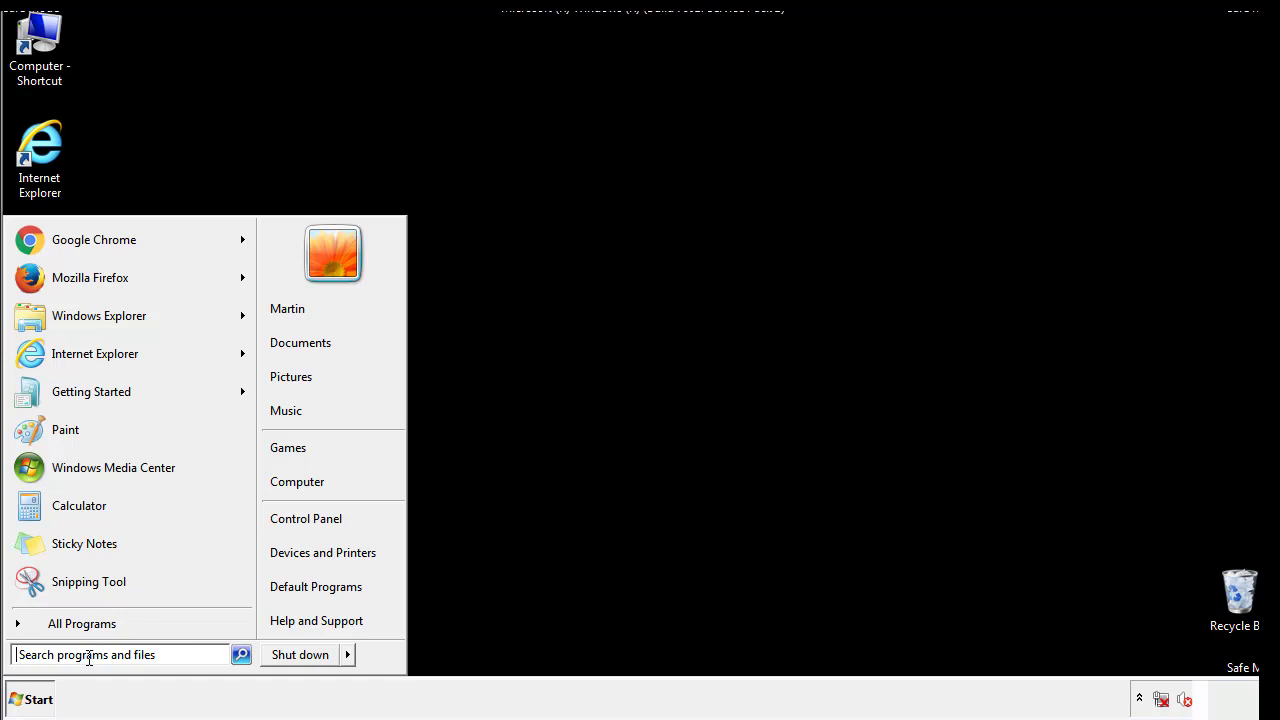
{"action": "type", "text": "reged"}
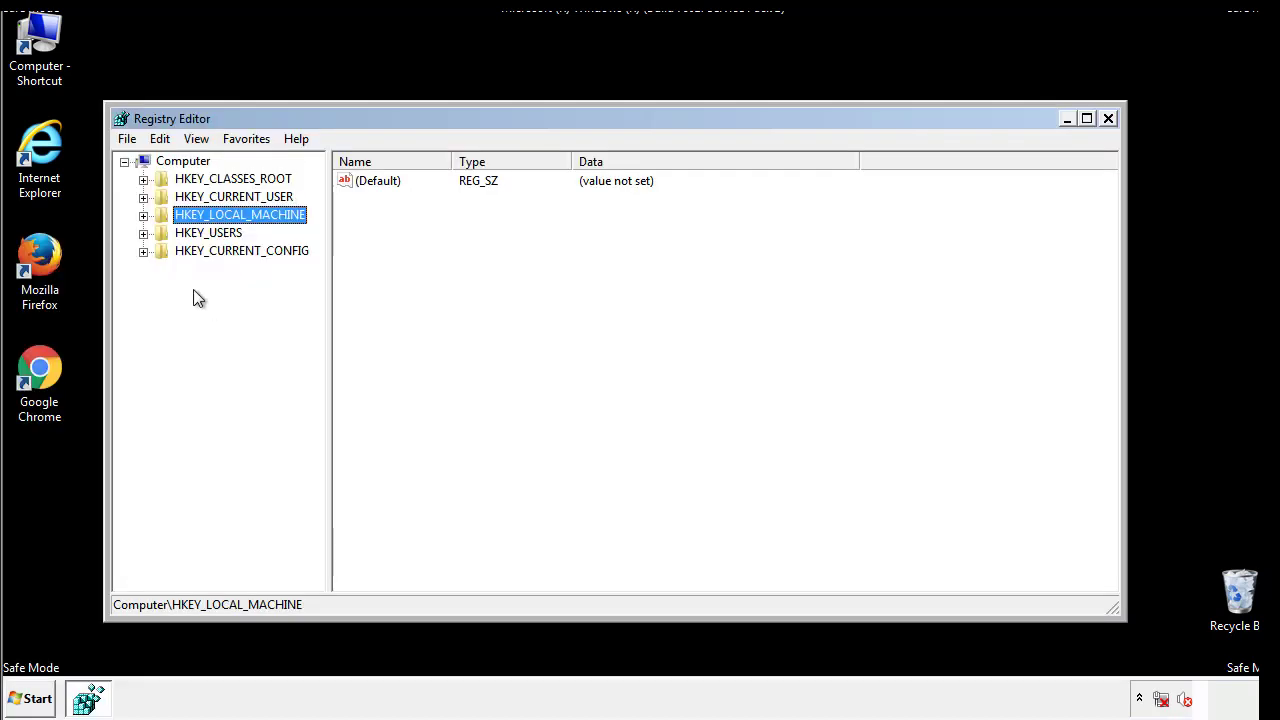
{"action": "left_click", "coordinate": [144, 214]}
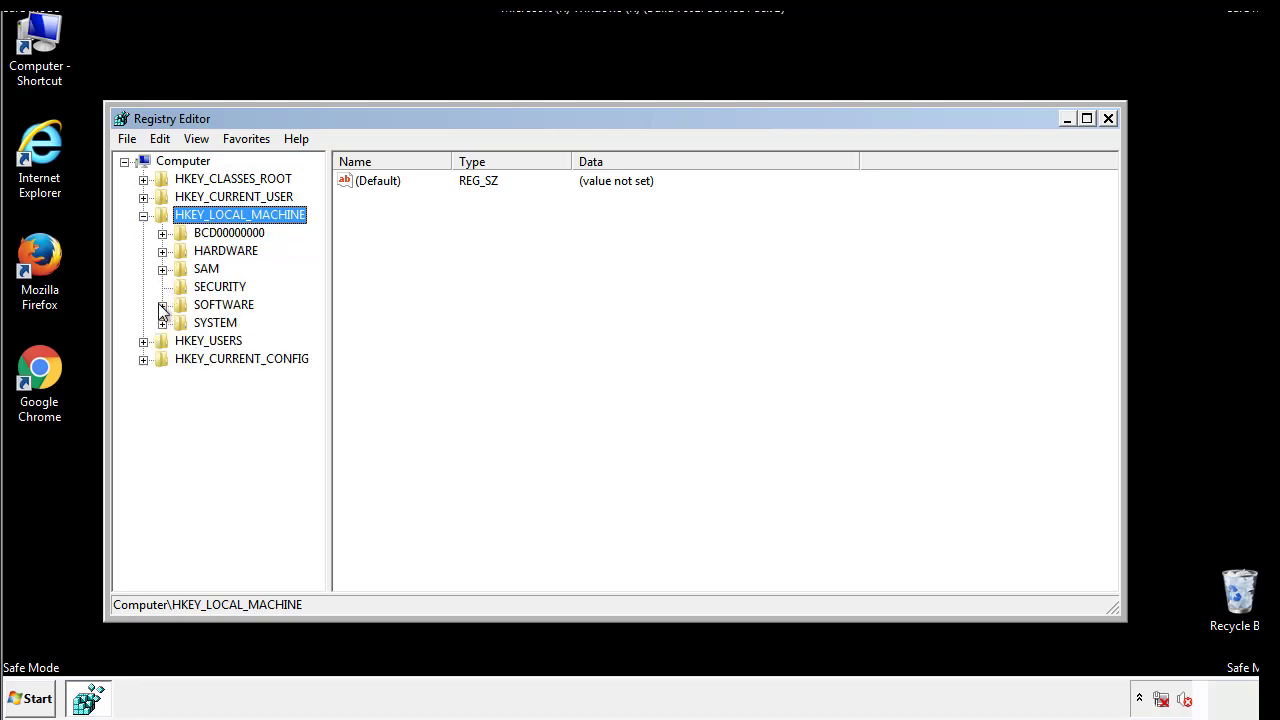
{"action": "left_click", "coordinate": [163, 304]}
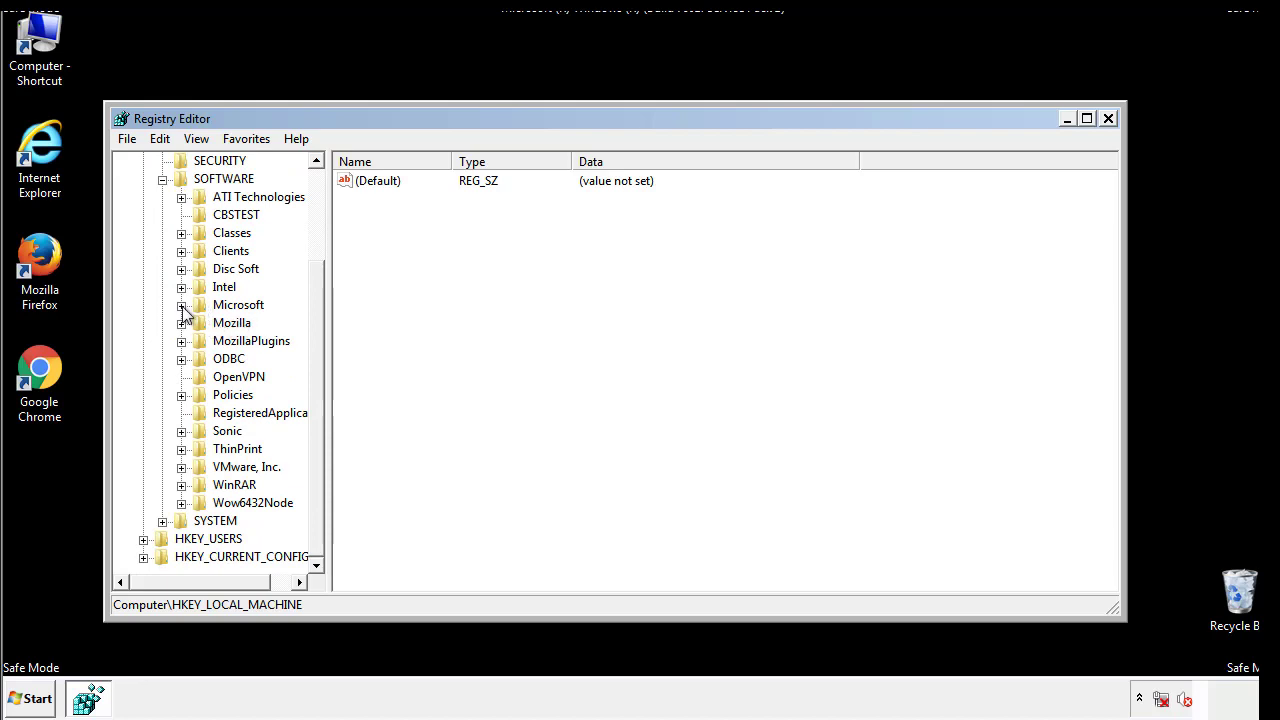
{"action": "left_click", "coordinate": [183, 305]}
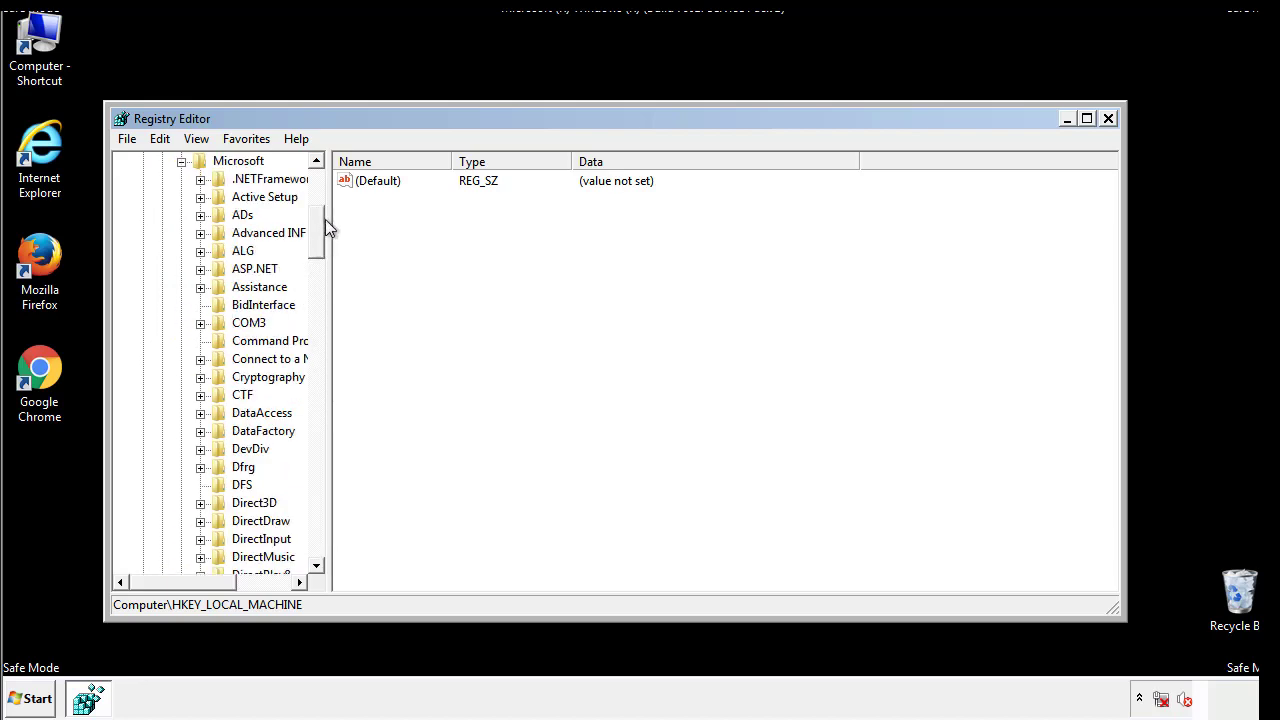
{"action": "scroll", "scroll_direction": "down", "scroll_amount": 3}
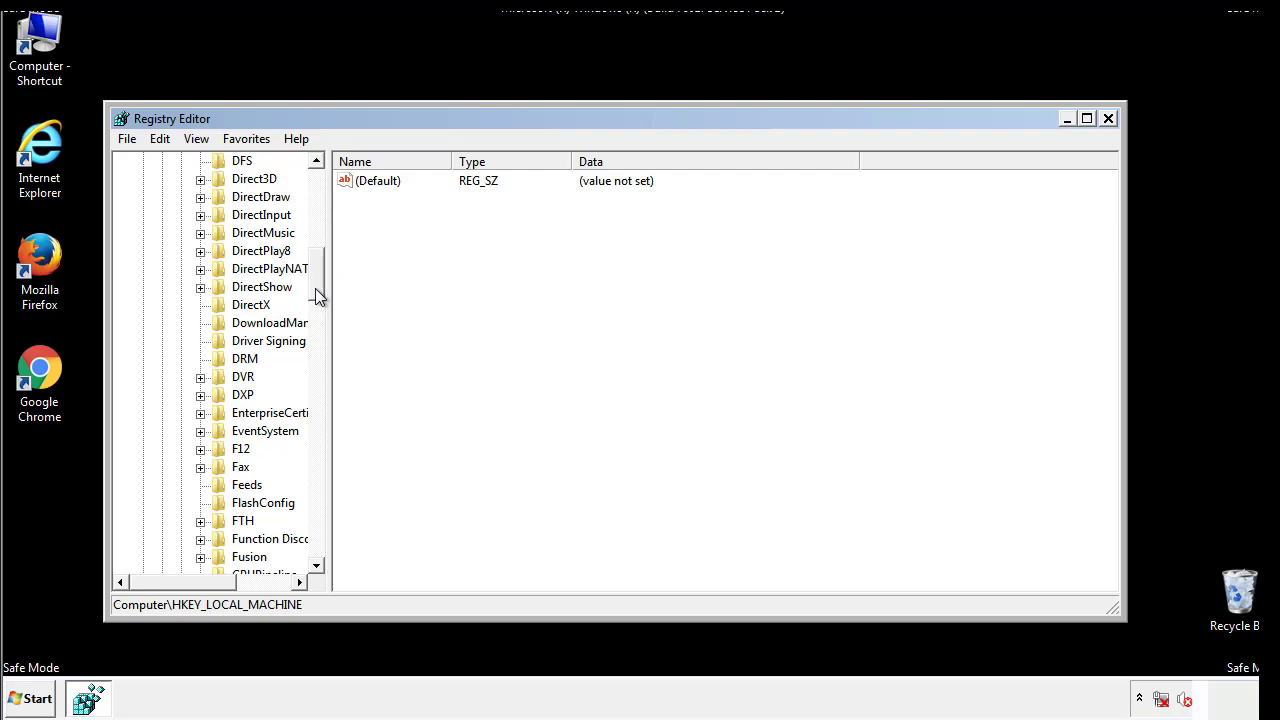
{"action": "scroll", "scroll_direction": "down", "scroll_amount": 3}
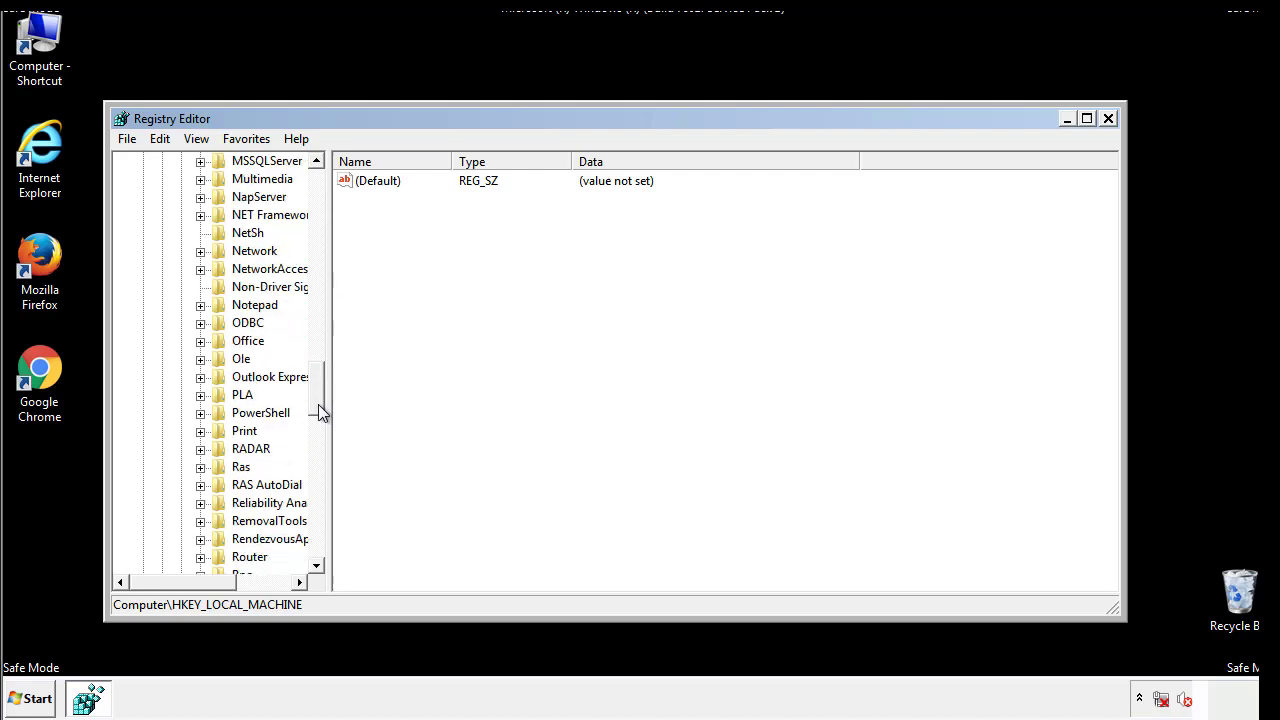
{"action": "scroll", "scroll_direction": "down", "scroll_amount": 3}
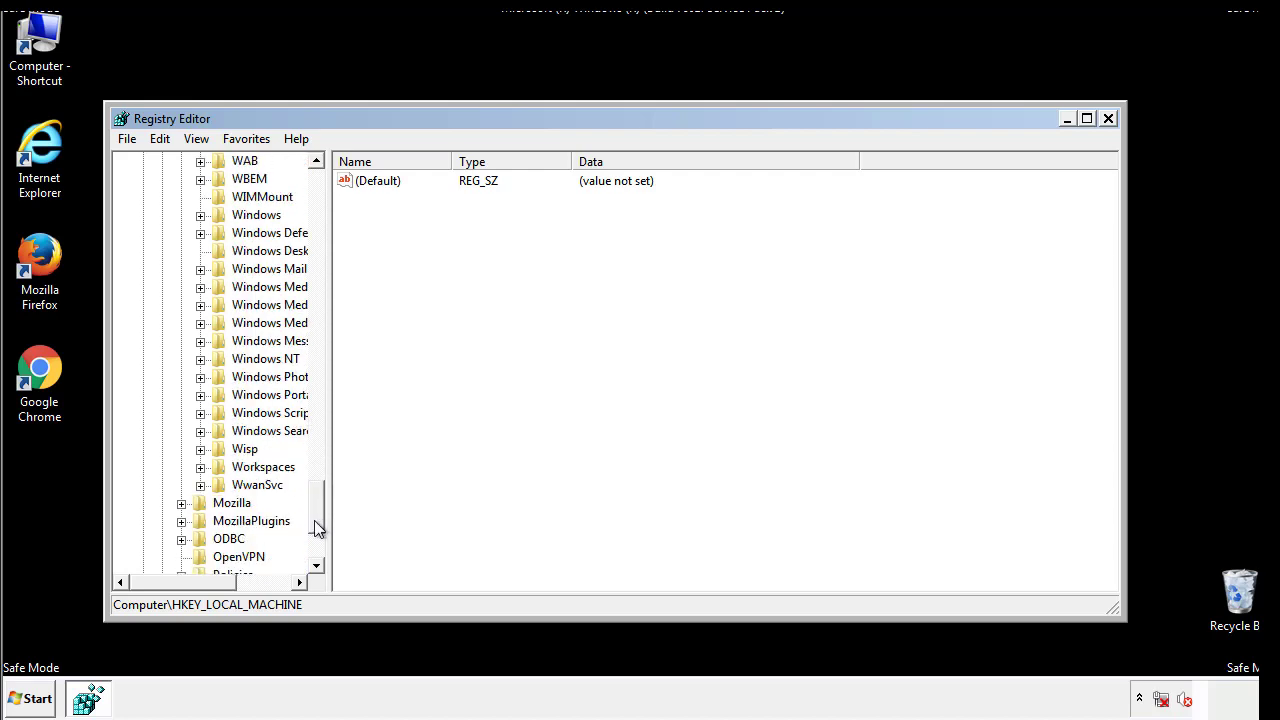
{"action": "left_click", "coordinate": [202, 305]}
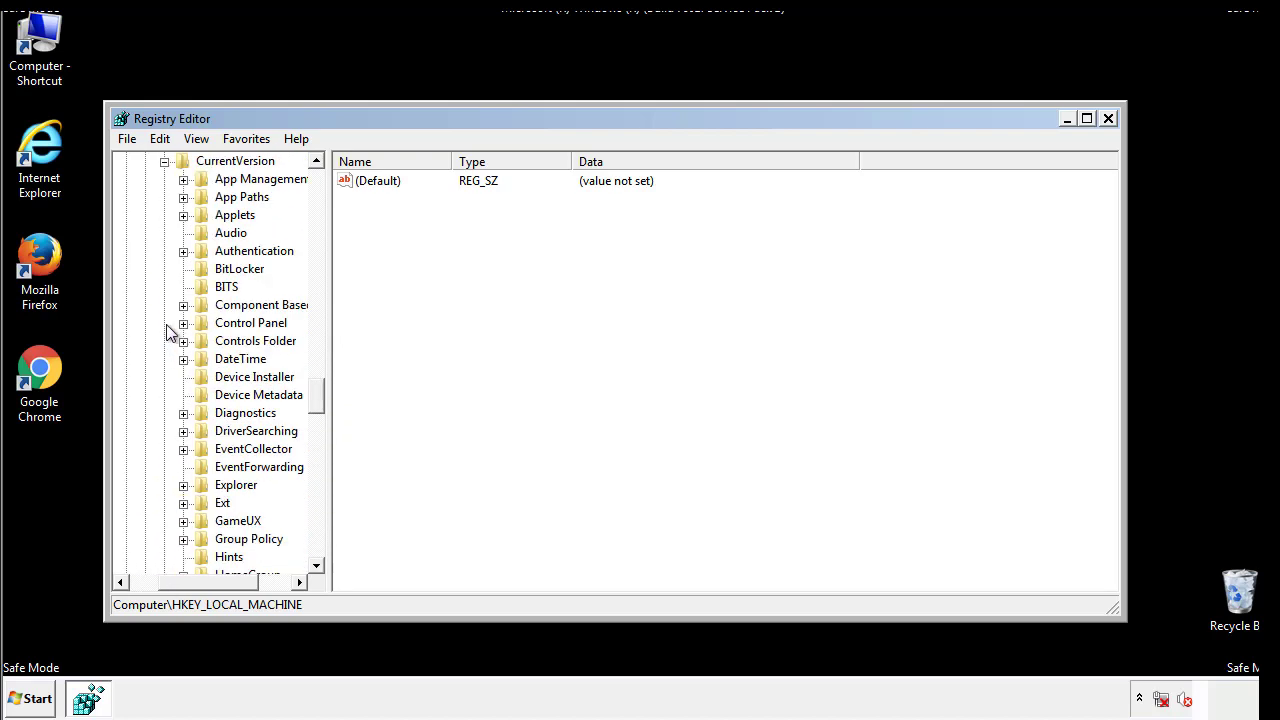
Delete tappi.loc from HKLM CurrentVersion\Run, keeping only the VMware User Process entry.
{"action": "scroll", "scroll_direction": "down", "scroll_amount": 3}
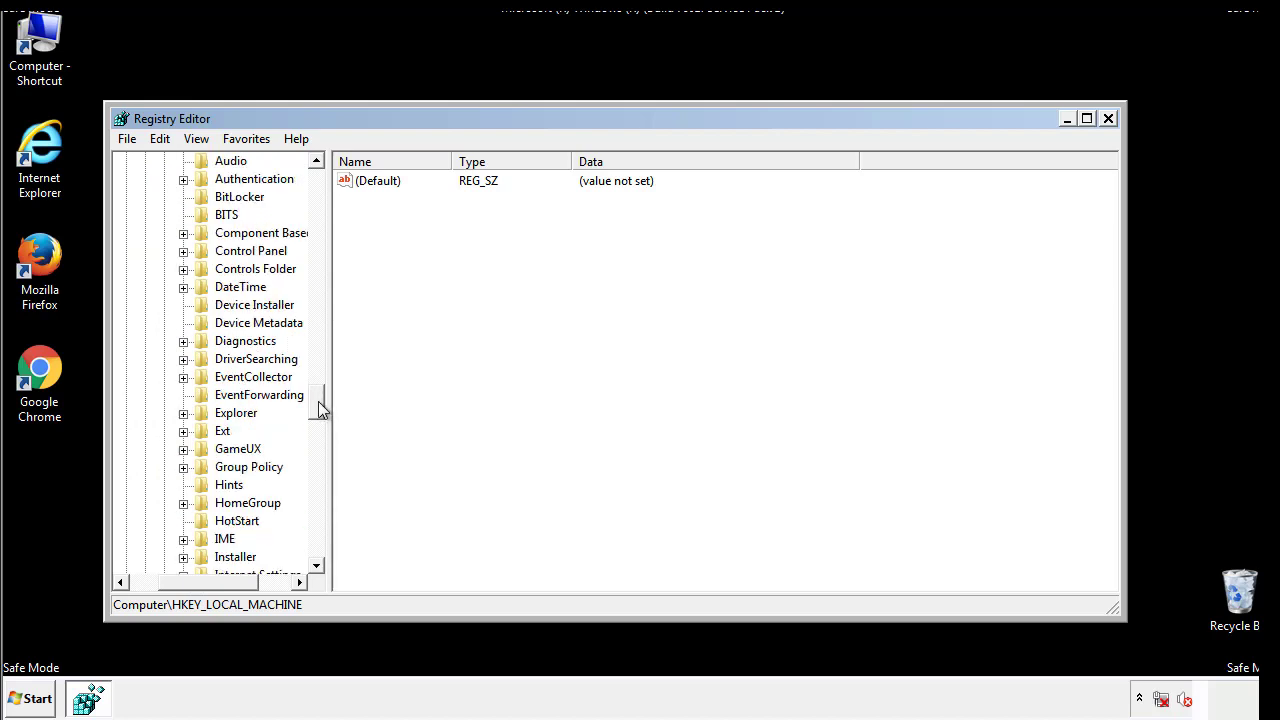
{"action": "scroll", "scroll_direction": "down", "scroll_amount": 3}
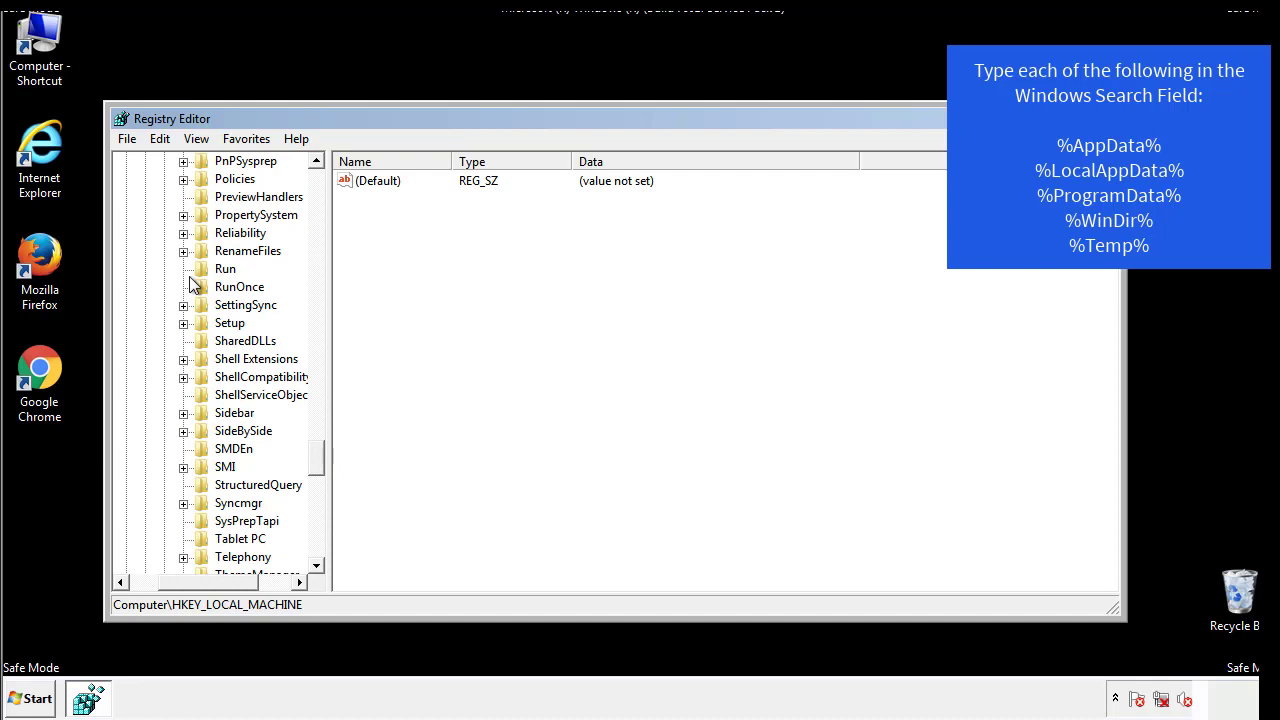
{"action": "left_click", "coordinate": [225, 268]}
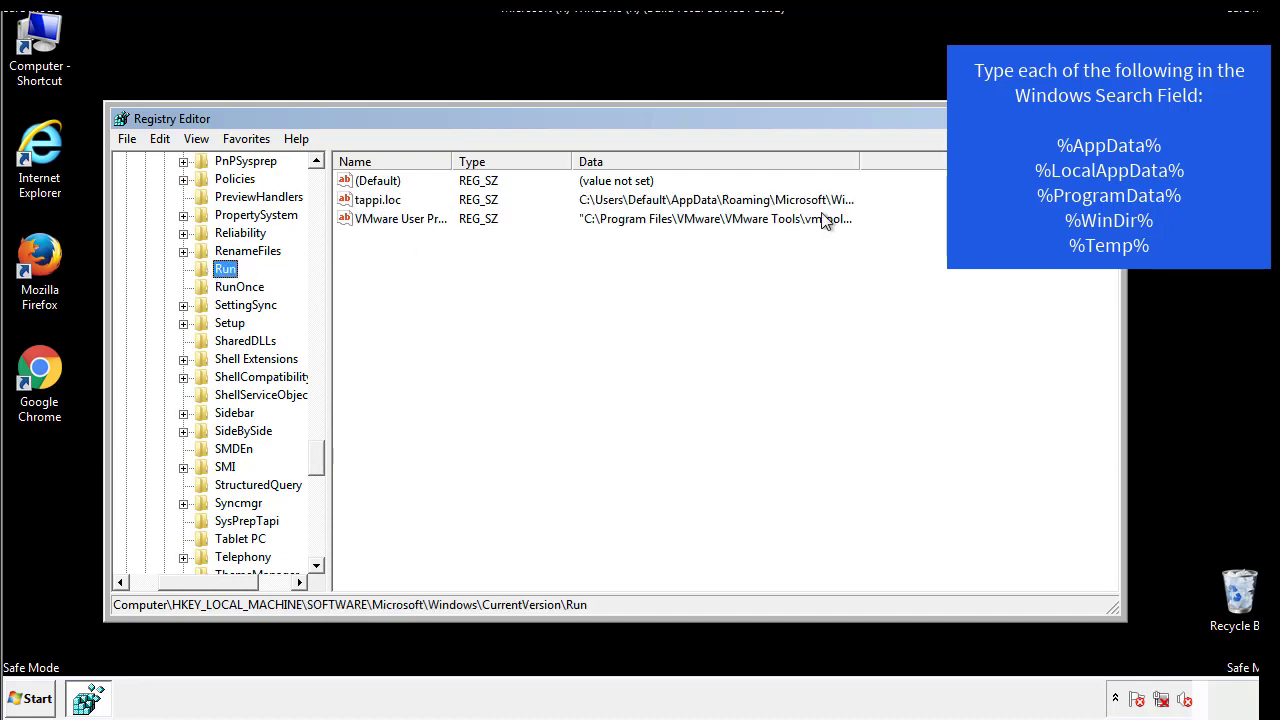
{"action": "left_click", "coordinate": [378, 199]}
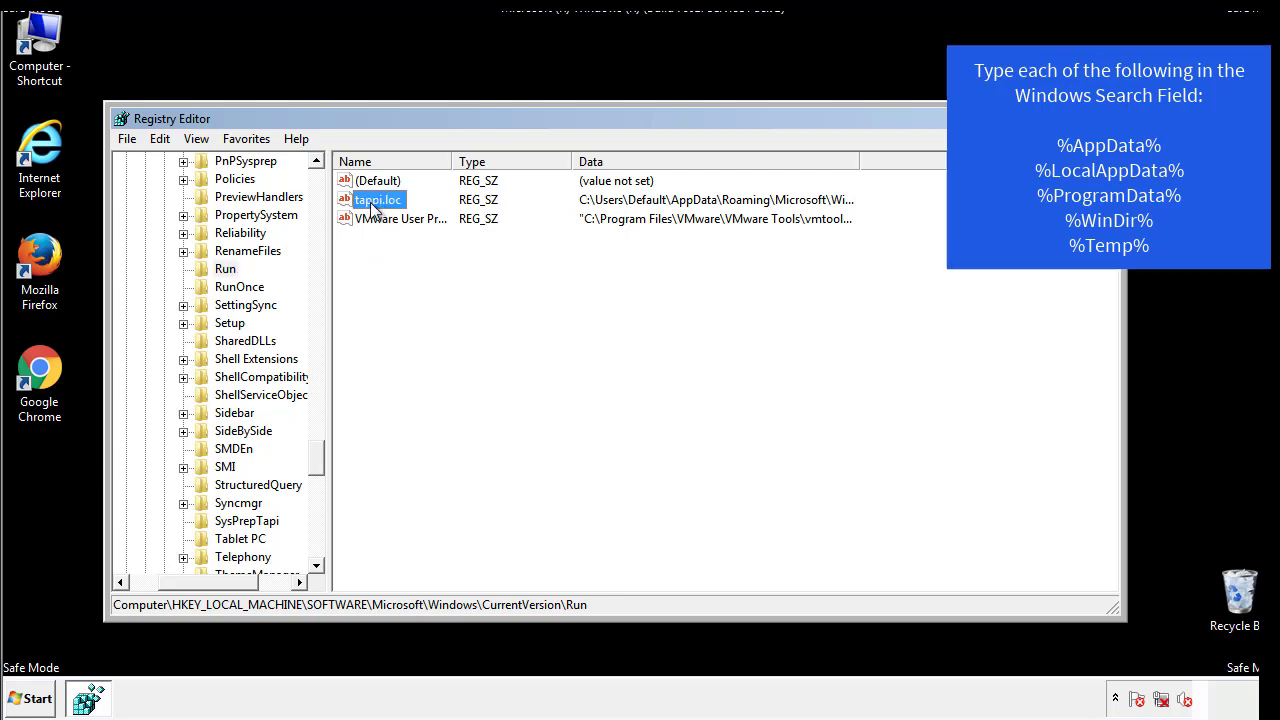
{"action": "key", "text": "Delete"}
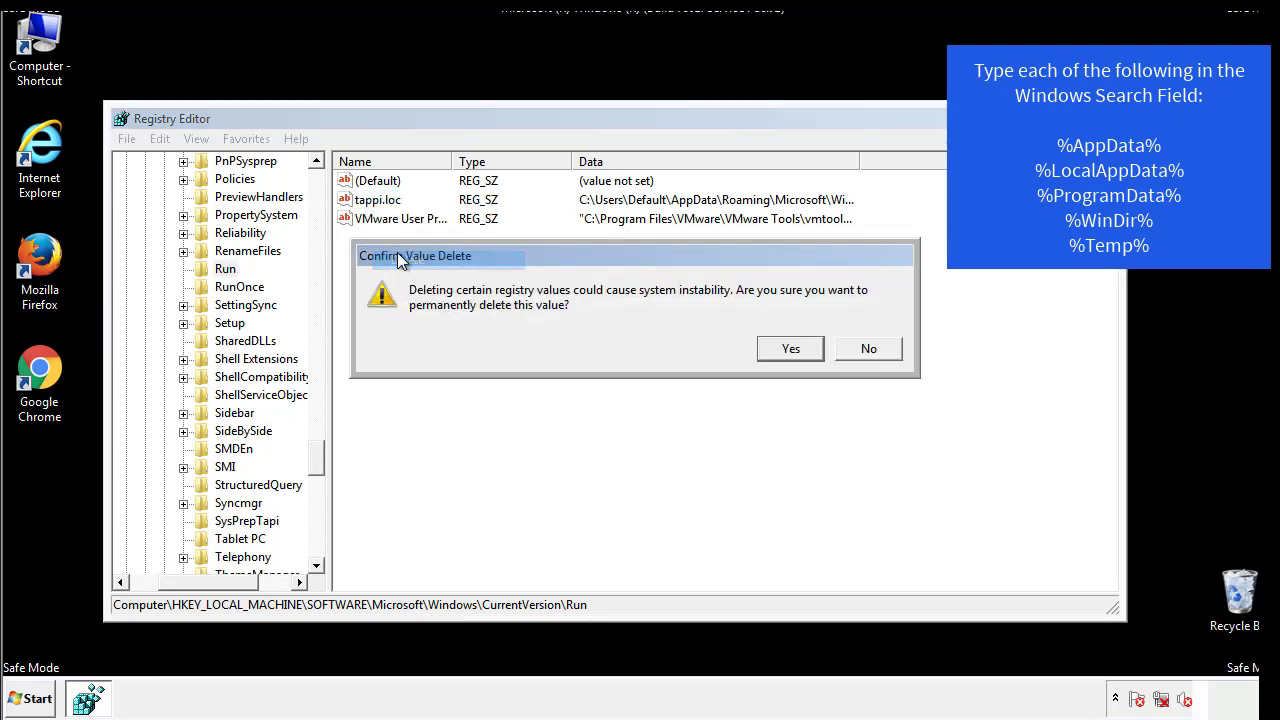
{"action": "left_click", "coordinate": [790, 348]}
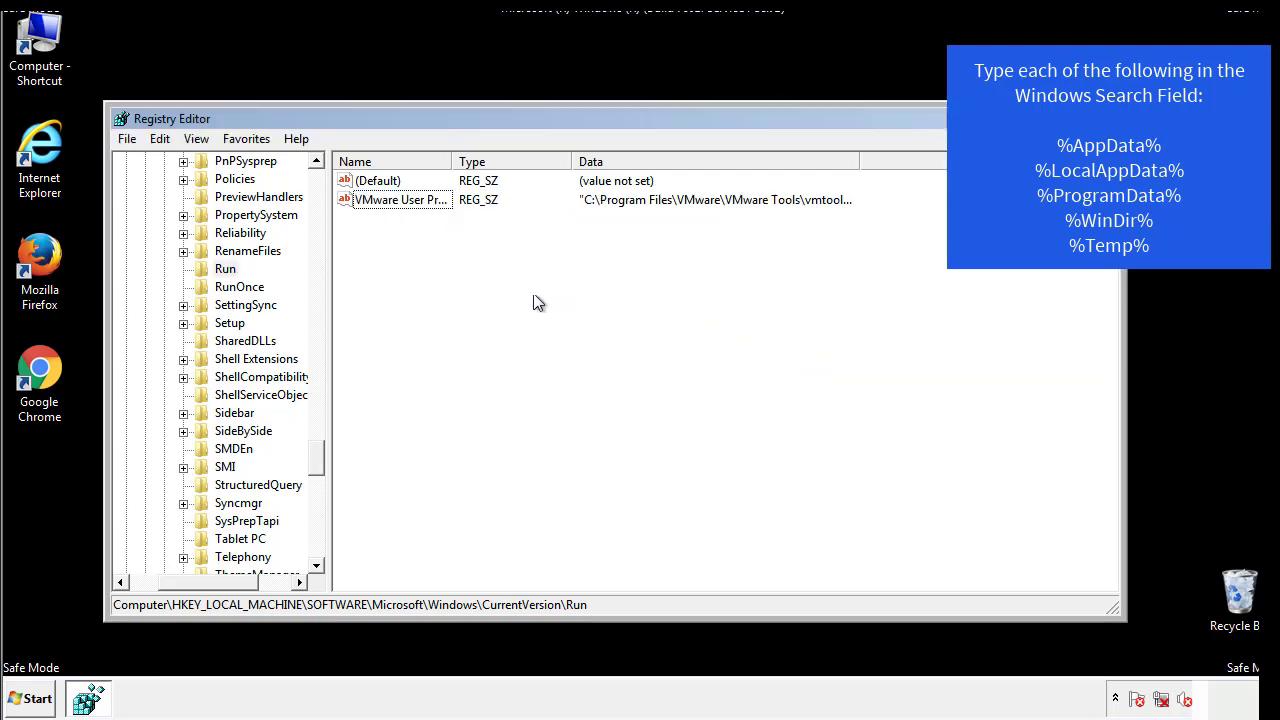
{"action": "scroll", "scroll_direction": "down", "scroll_amount": 3}
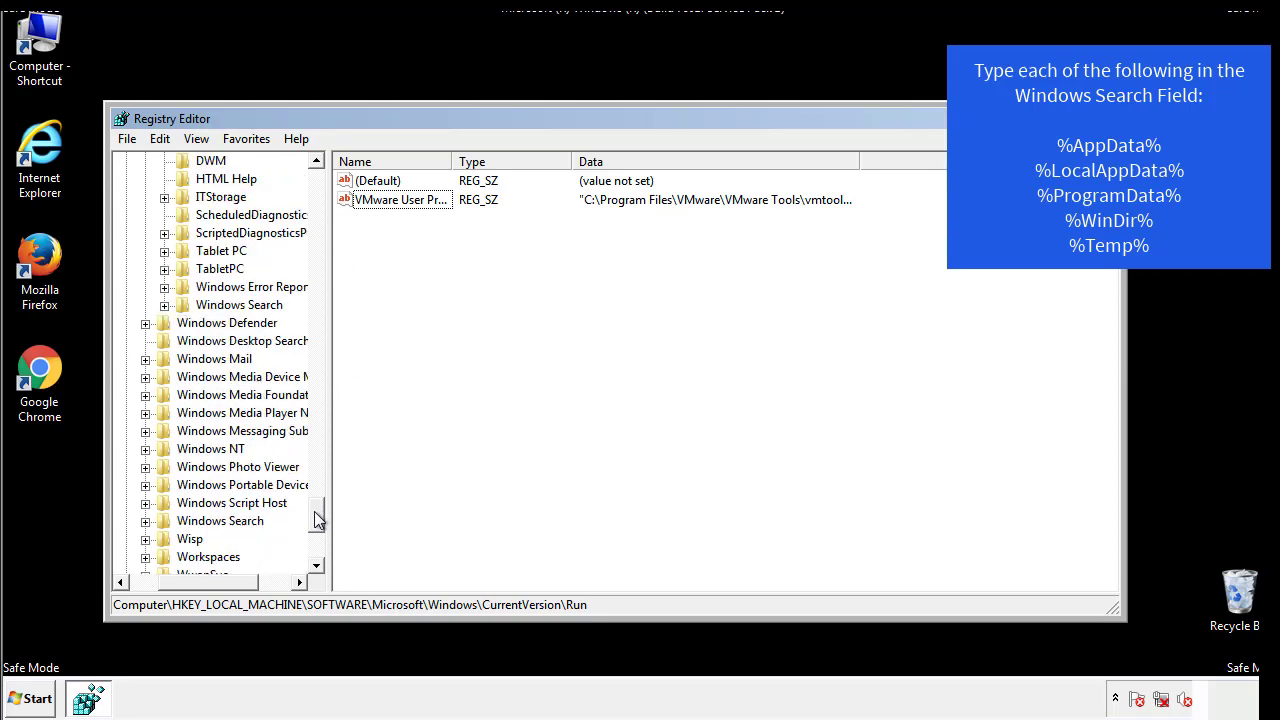
{"action": "scroll", "scroll_direction": "down", "scroll_amount": 3}
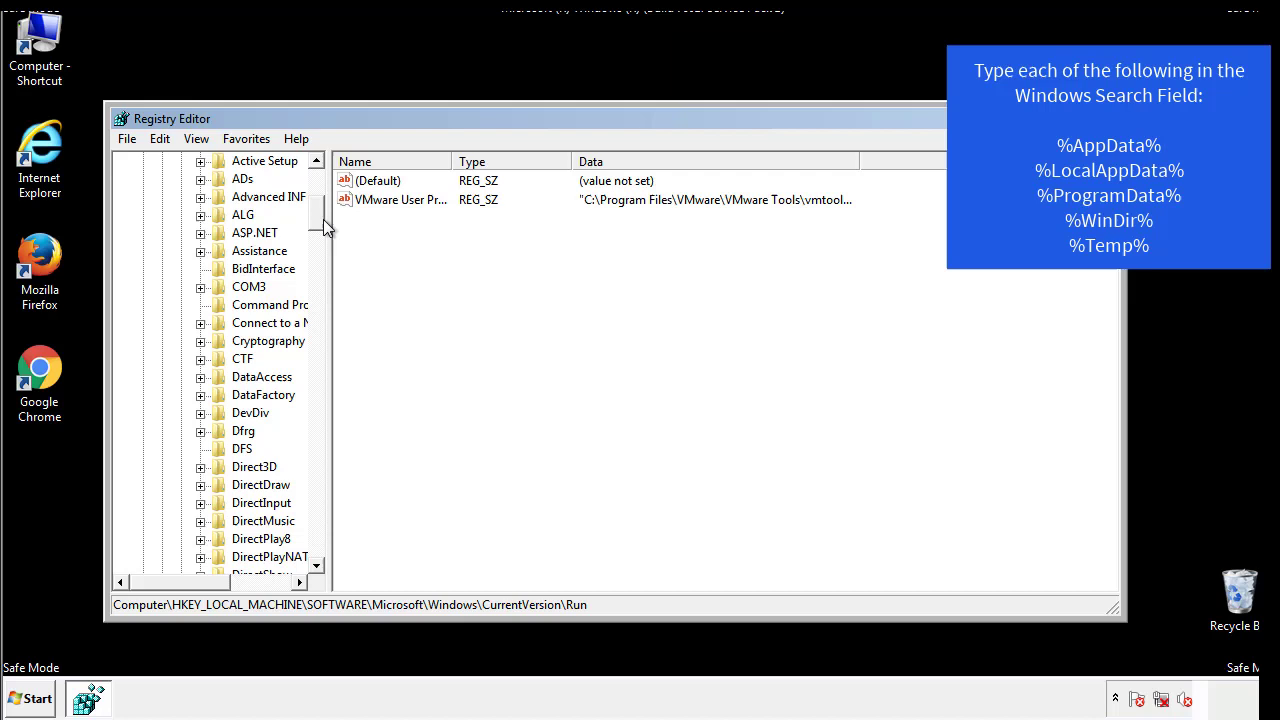
Inspect HKEY_CURRENT_USER CurrentVersion\Run, which holds only DAEMON Tools Lite, then collapse Windows.
{"action": "left_click", "coordinate": [143, 214]}
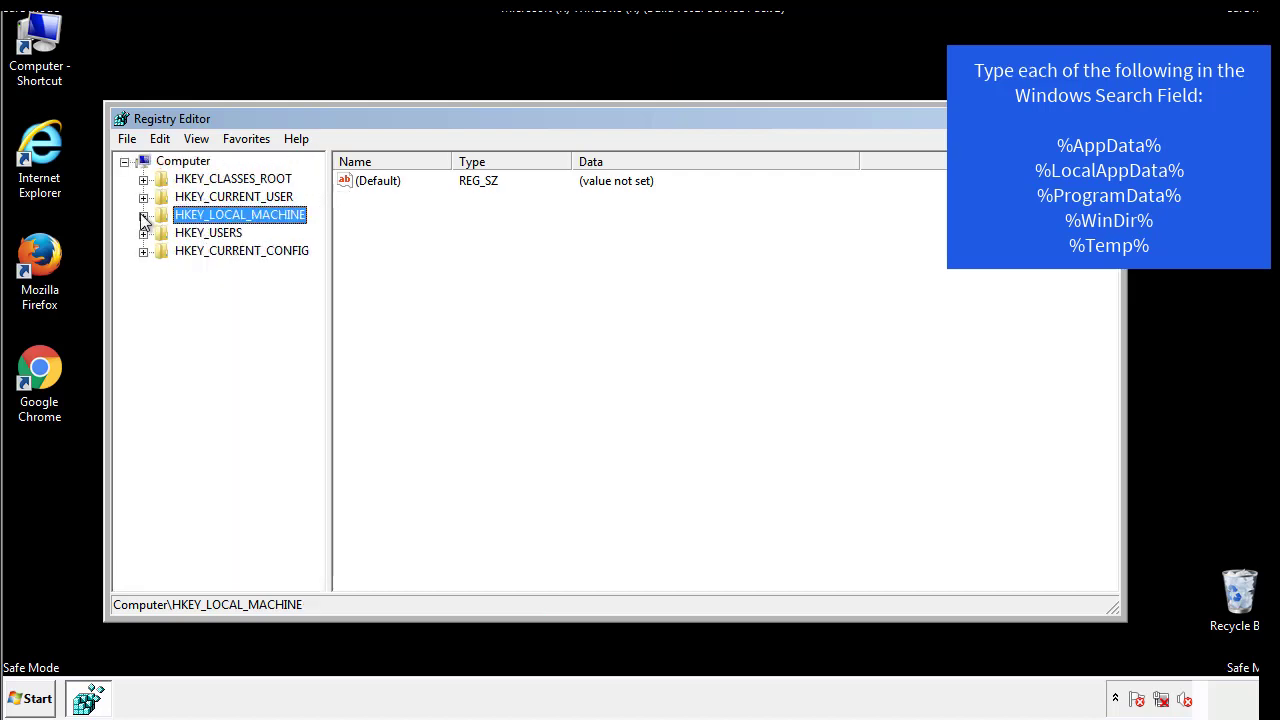
{"action": "left_click", "coordinate": [144, 196]}
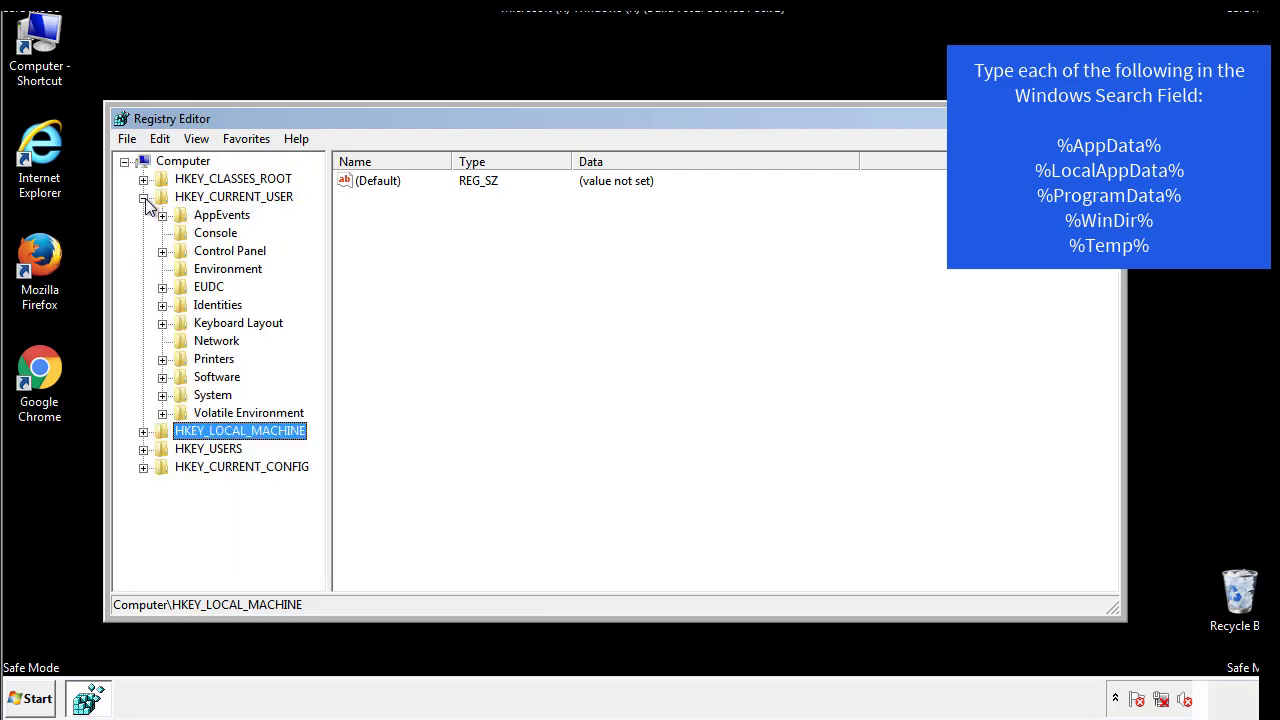
{"action": "mouse_move", "coordinate": [166, 322]}
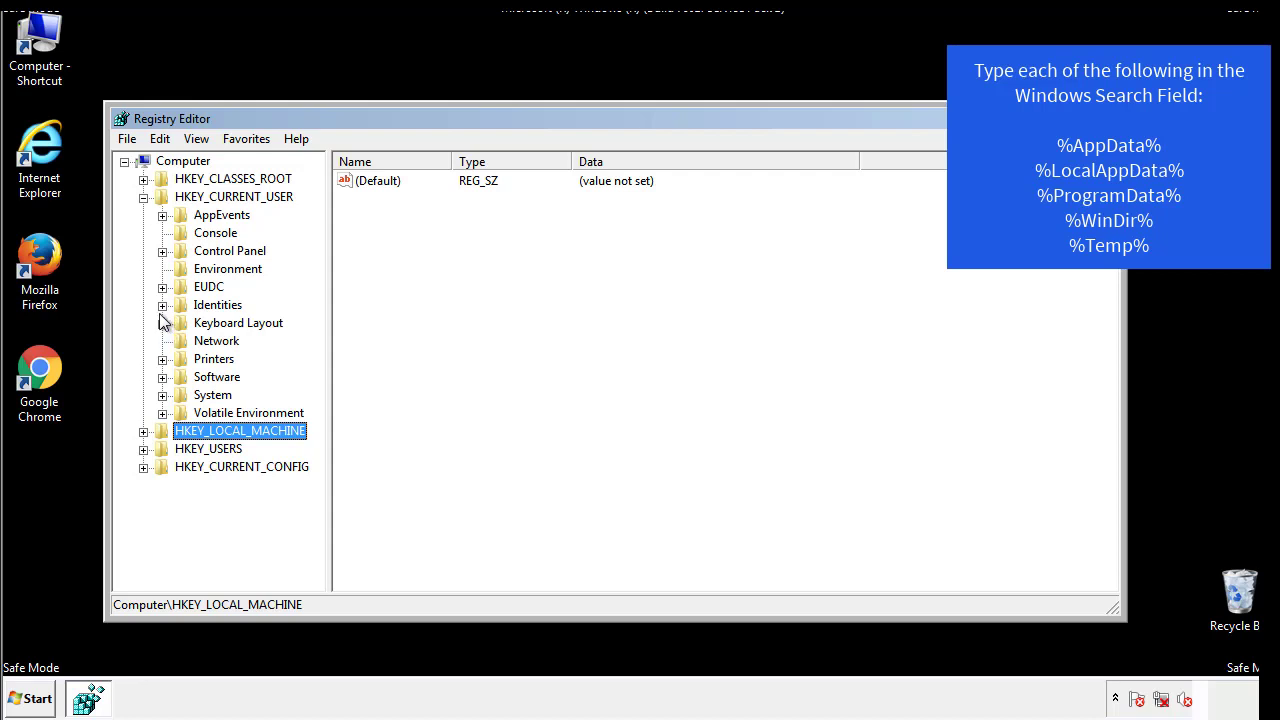
{"action": "mouse_move", "coordinate": [165, 335]}
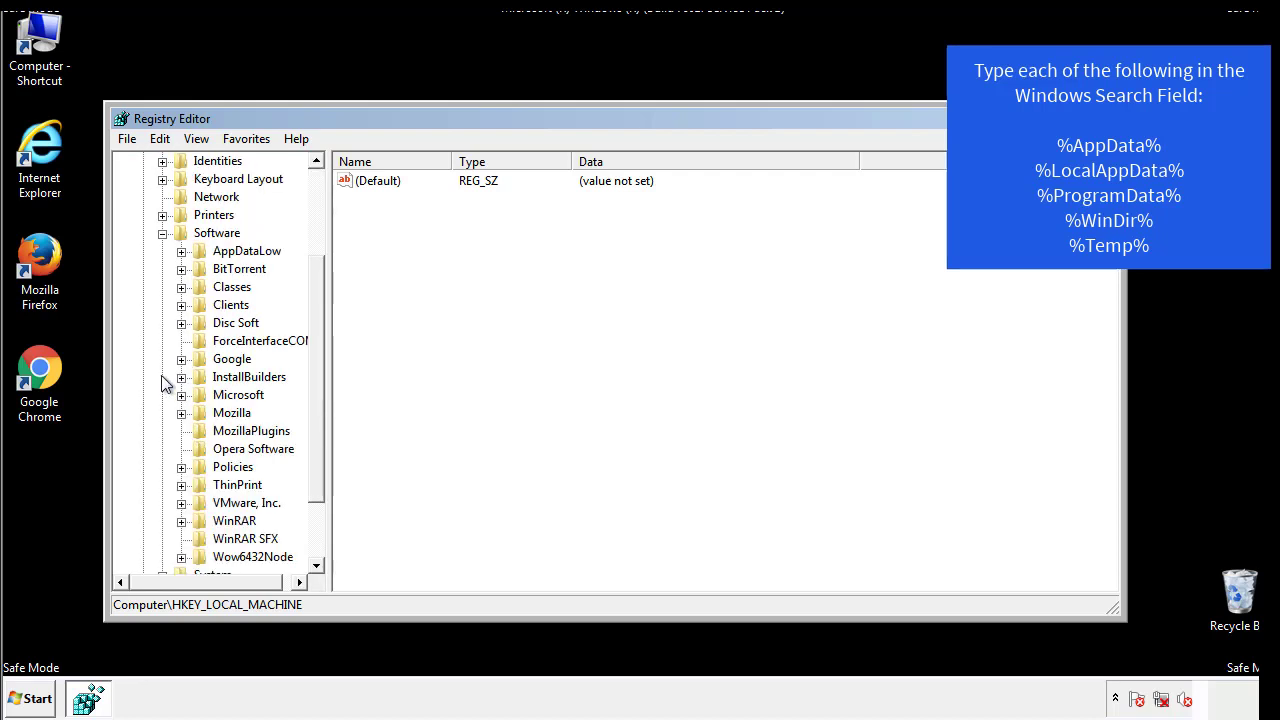
{"action": "scroll", "scroll_direction": "down", "scroll_amount": 3}
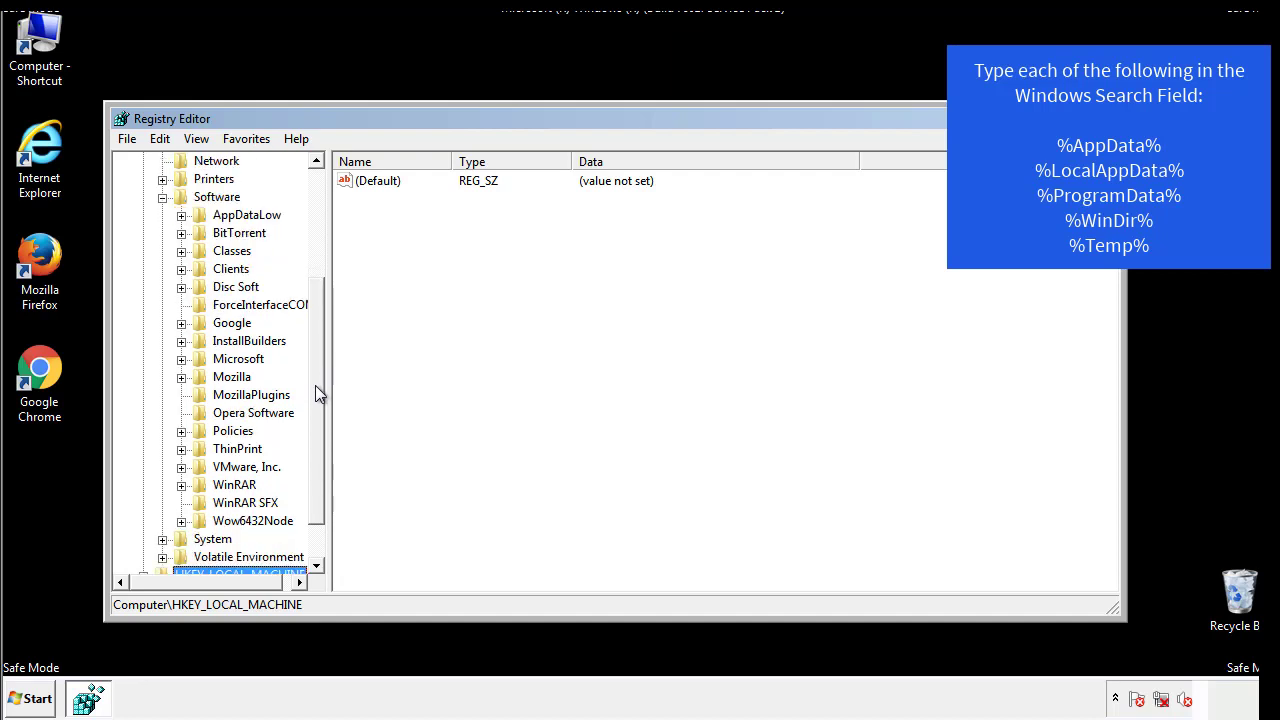
{"action": "mouse_move", "coordinate": [200, 400]}
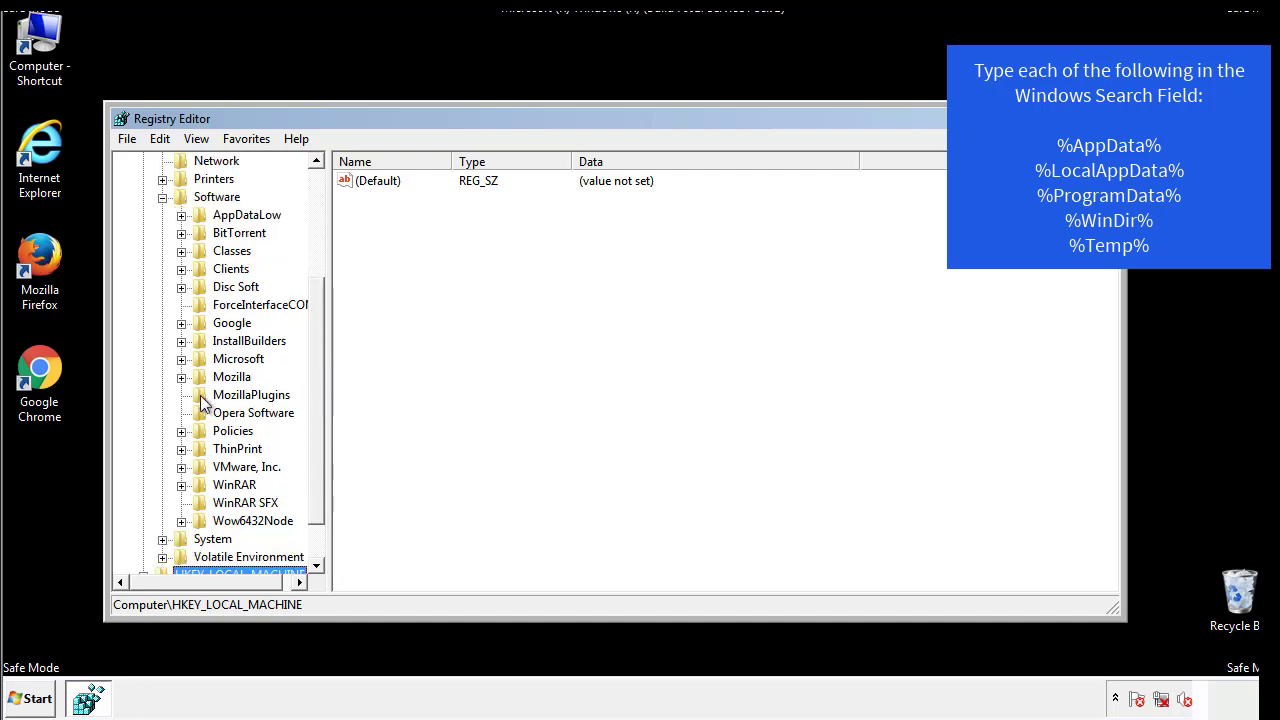
{"action": "mouse_move", "coordinate": [198, 275]}
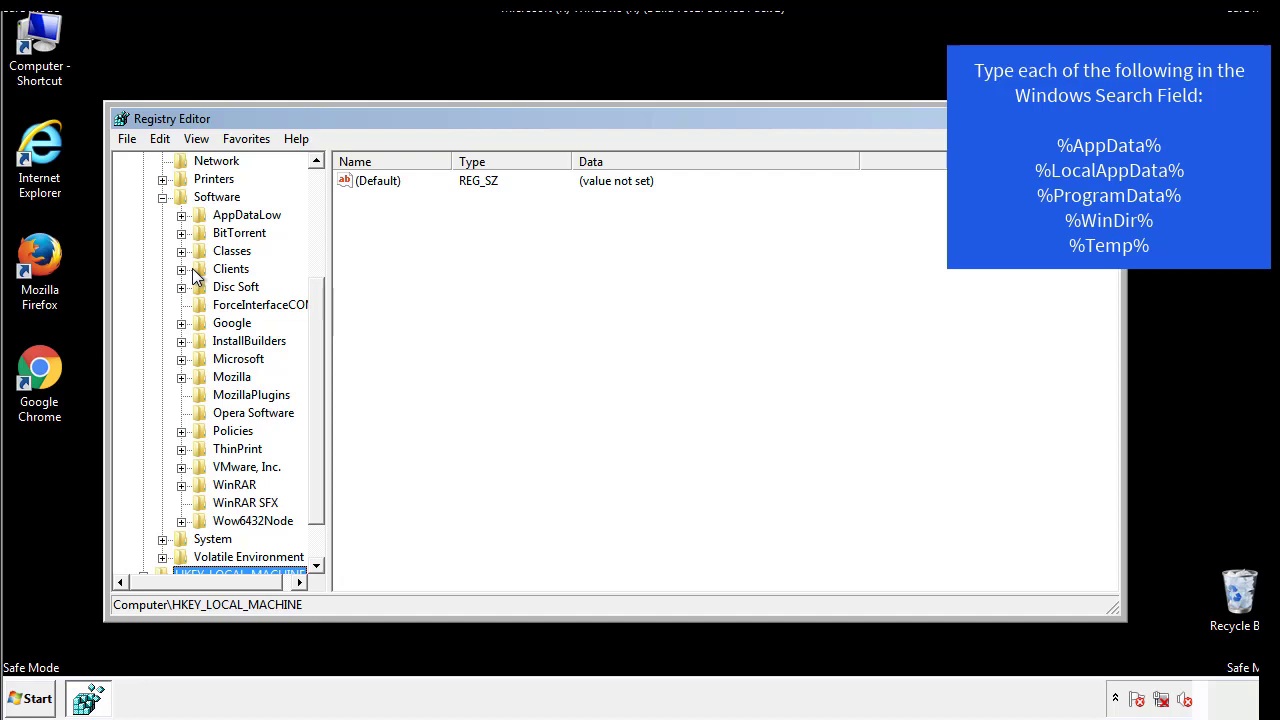
{"action": "left_click", "coordinate": [181, 358]}
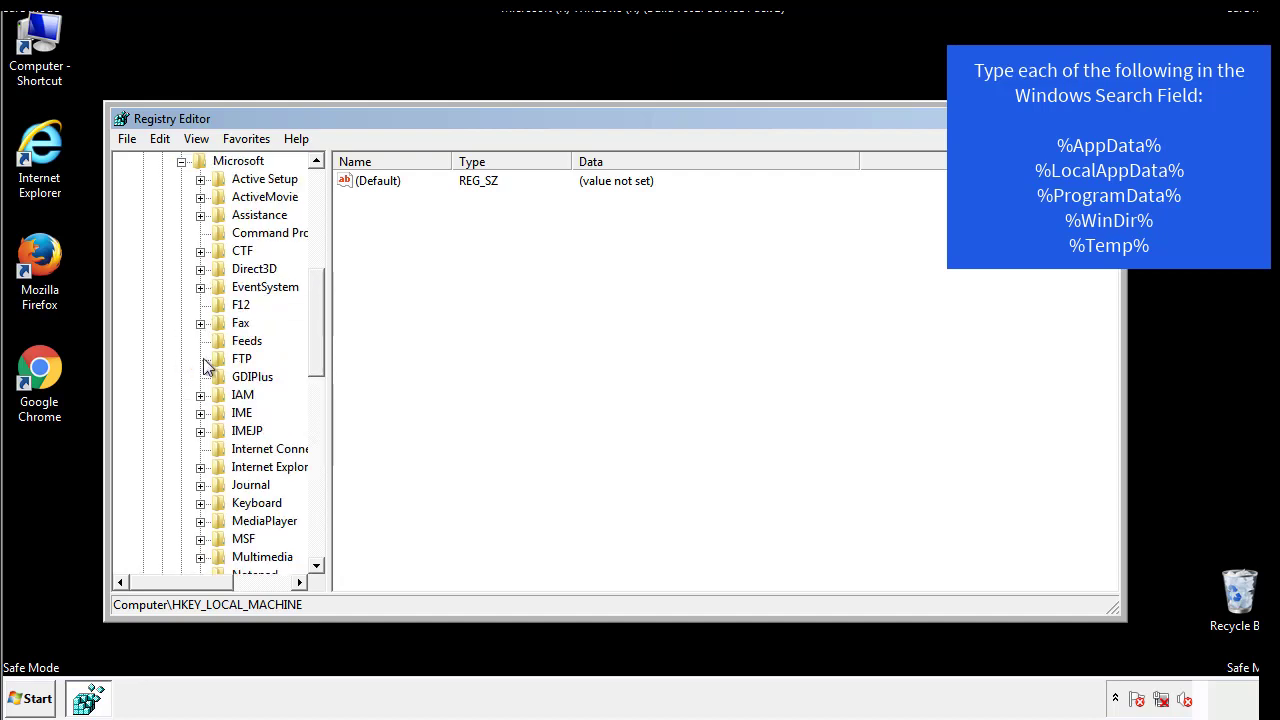
{"action": "scroll", "scroll_direction": "down", "scroll_amount": 3}
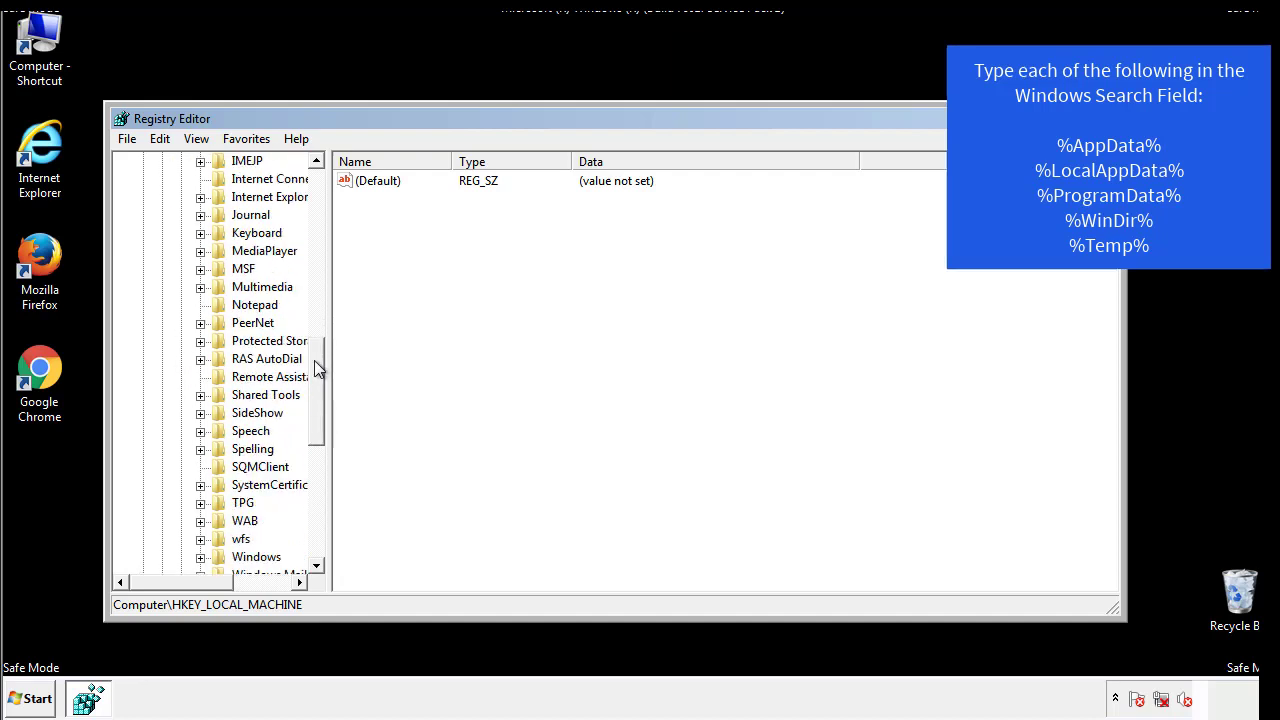
{"action": "scroll", "scroll_direction": "down", "scroll_amount": 3}
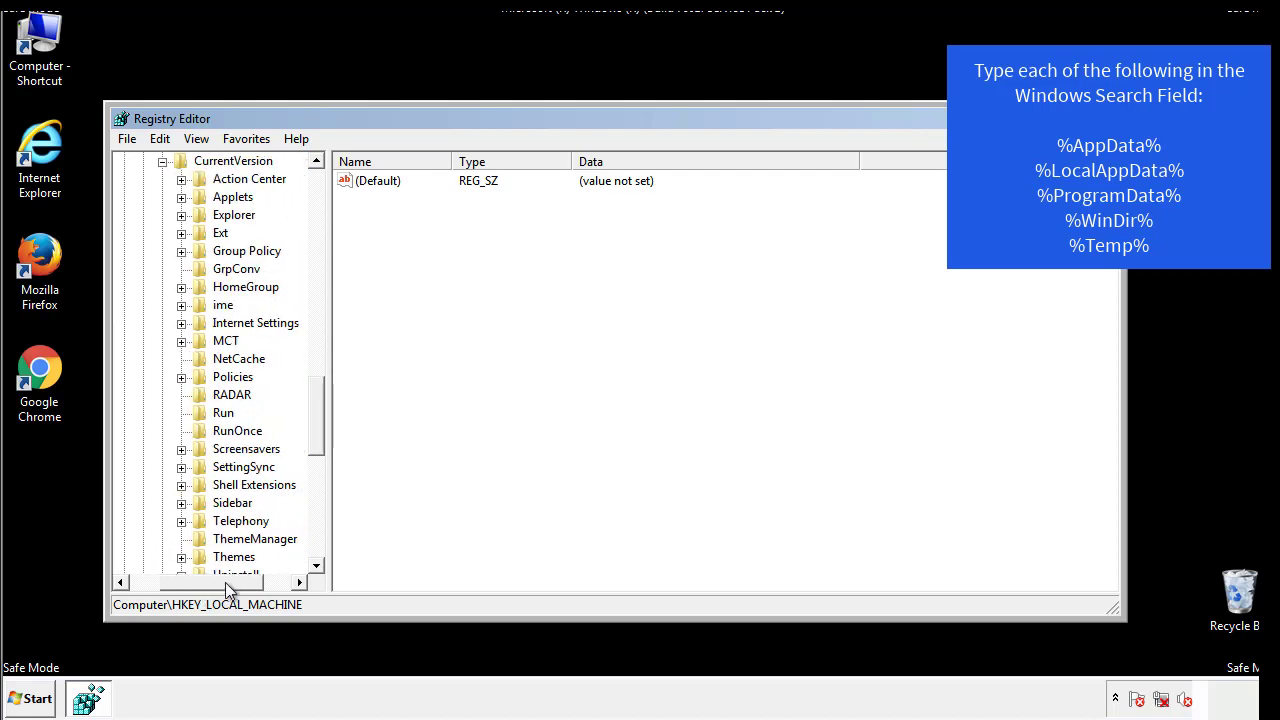
{"action": "left_click", "coordinate": [223, 412]}
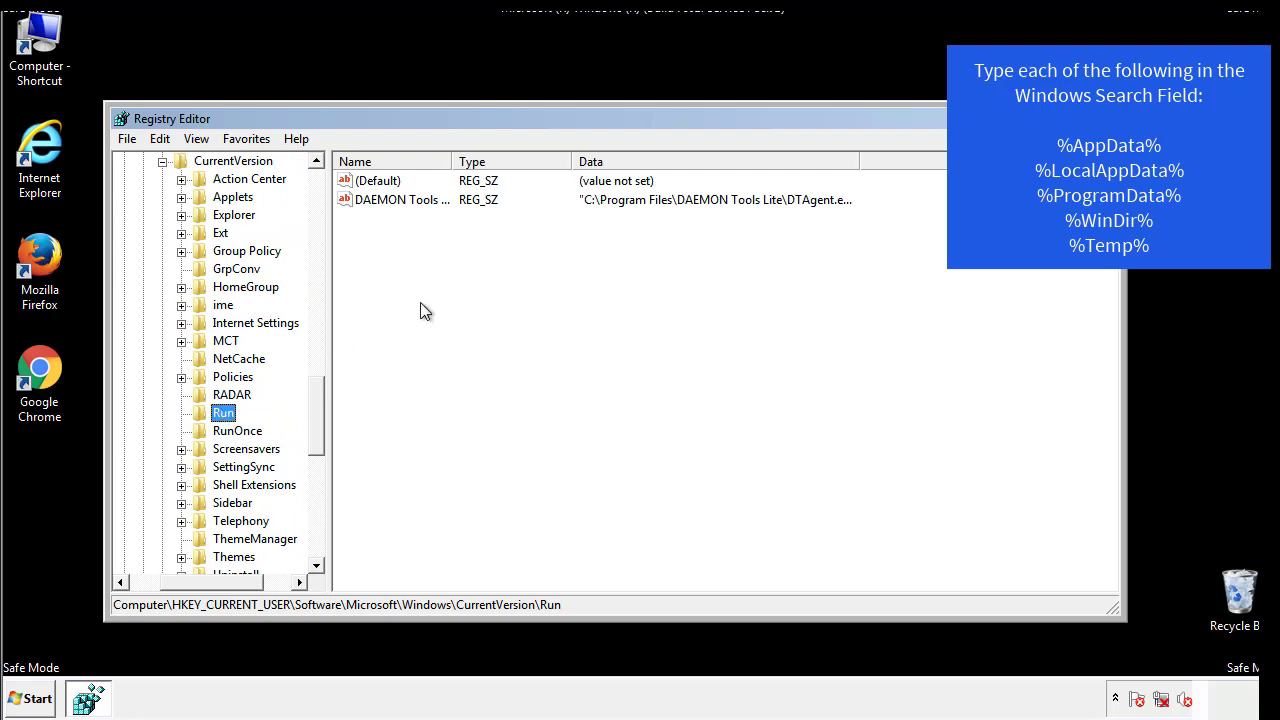
{"action": "mouse_move", "coordinate": [416, 218]}
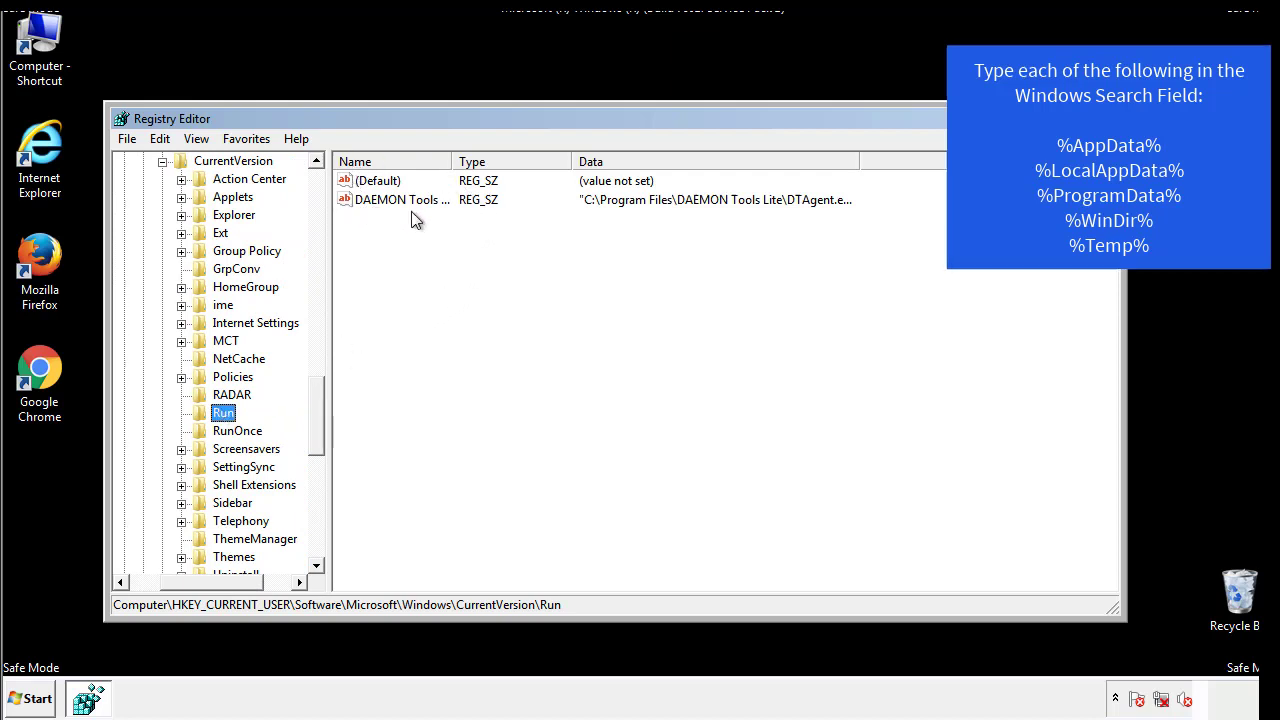
{"action": "mouse_move", "coordinate": [549, 235]}
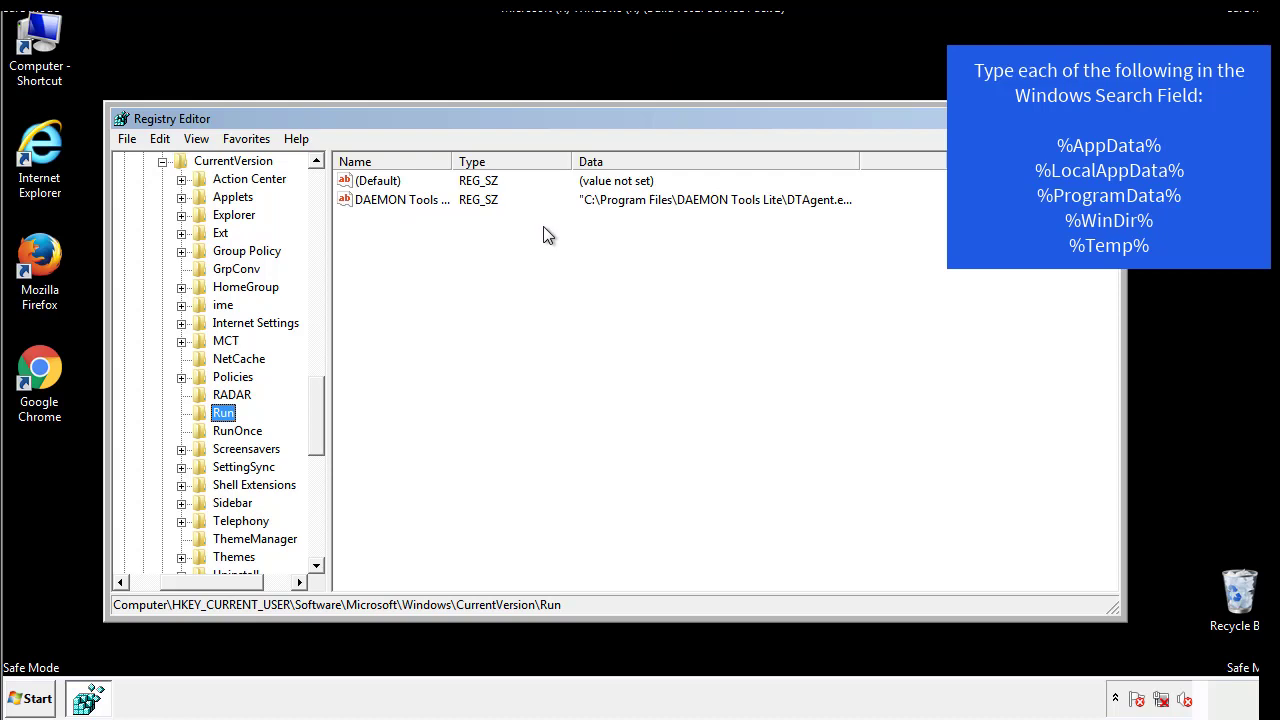
{"action": "left_click", "coordinate": [378, 180]}
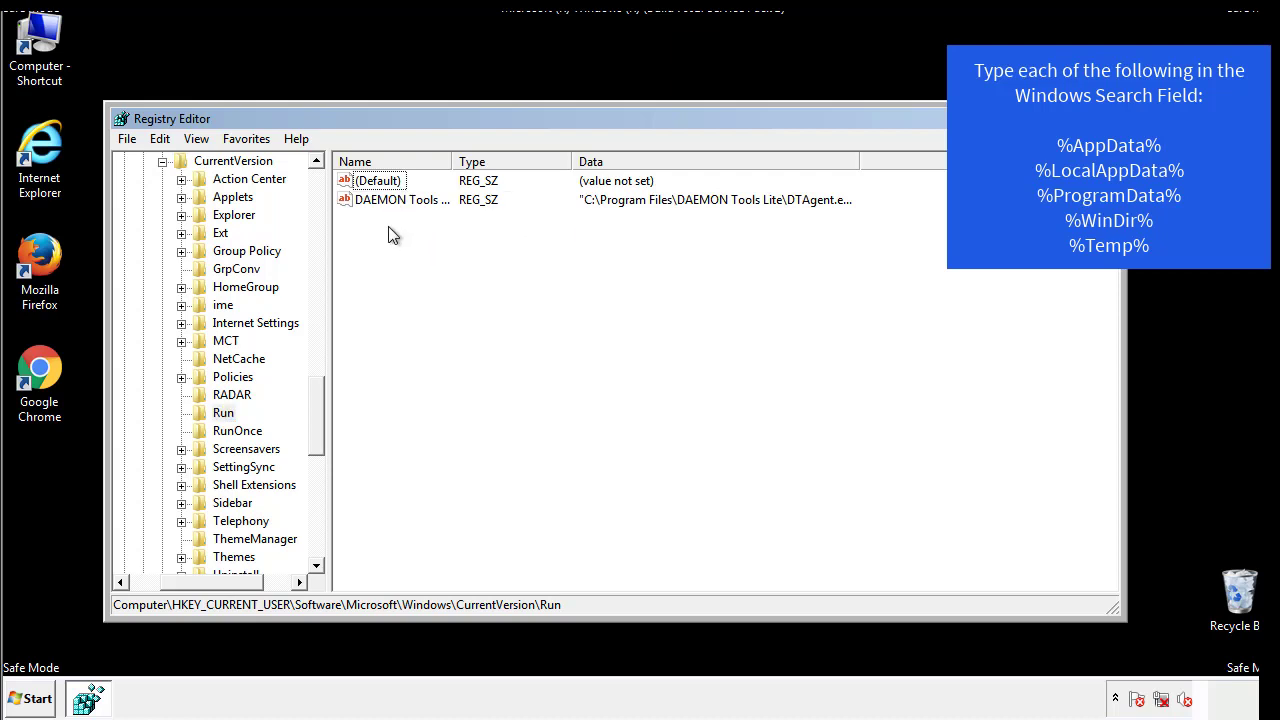
{"action": "mouse_move", "coordinate": [465, 236]}
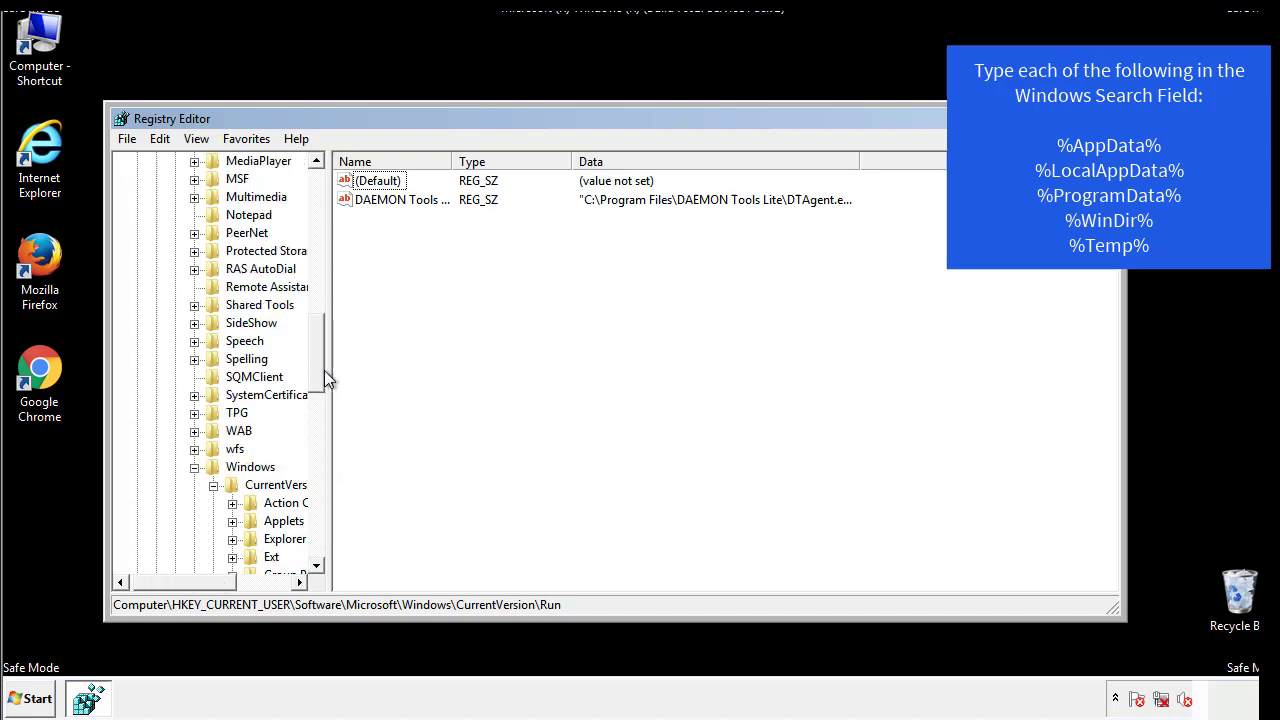
{"action": "left_click", "coordinate": [250, 466]}
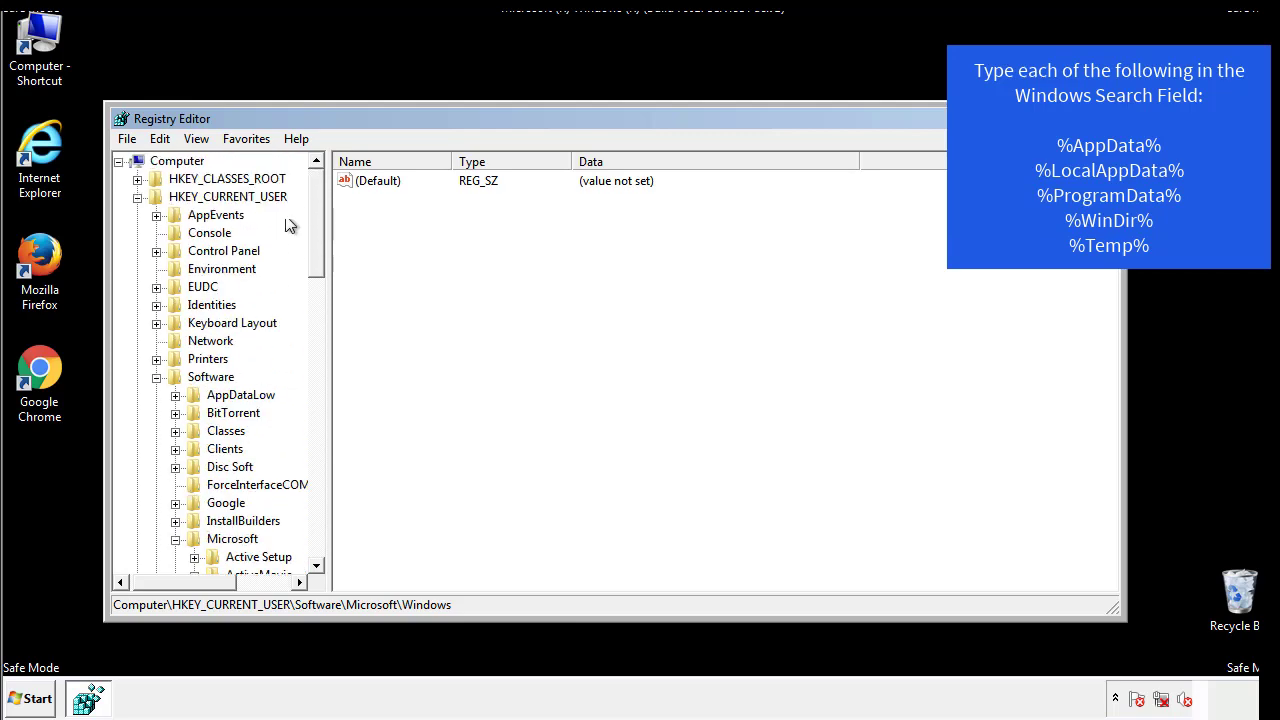
Search the registry for %temp% and delete all Temporary Files values except (Default).
{"action": "left_click", "coordinate": [159, 138]}
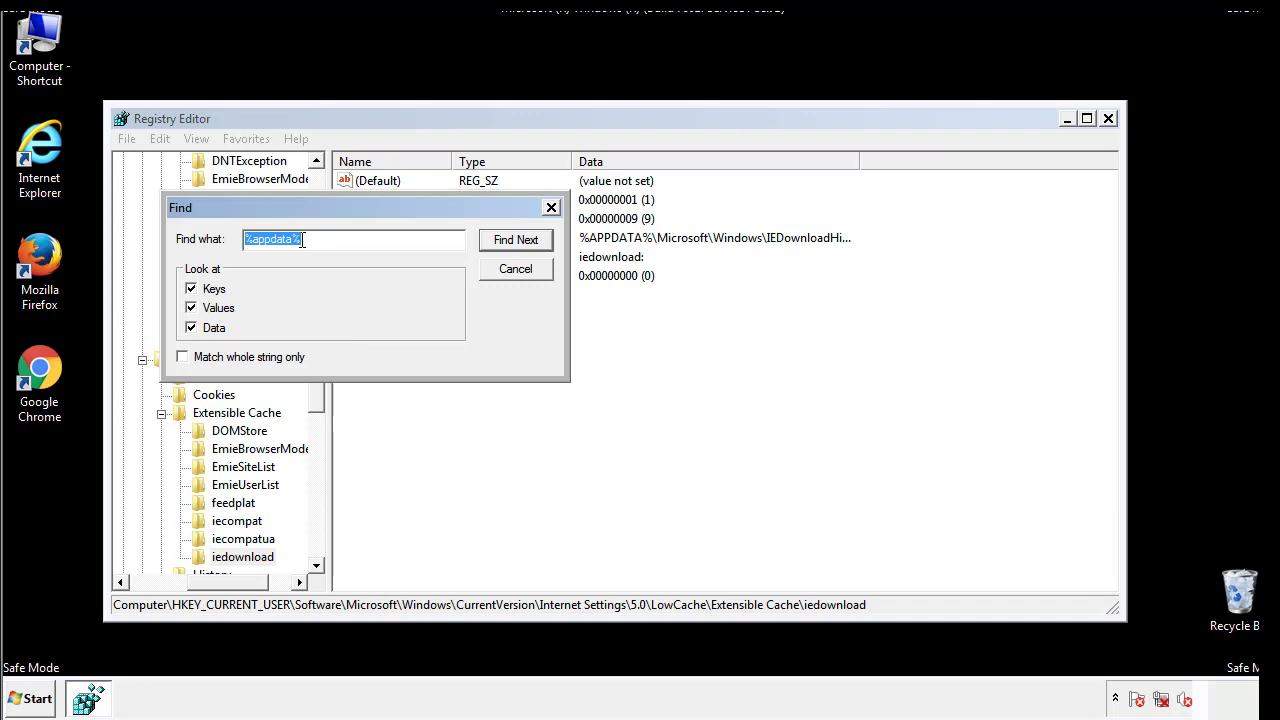
{"action": "type", "text": "%4"}
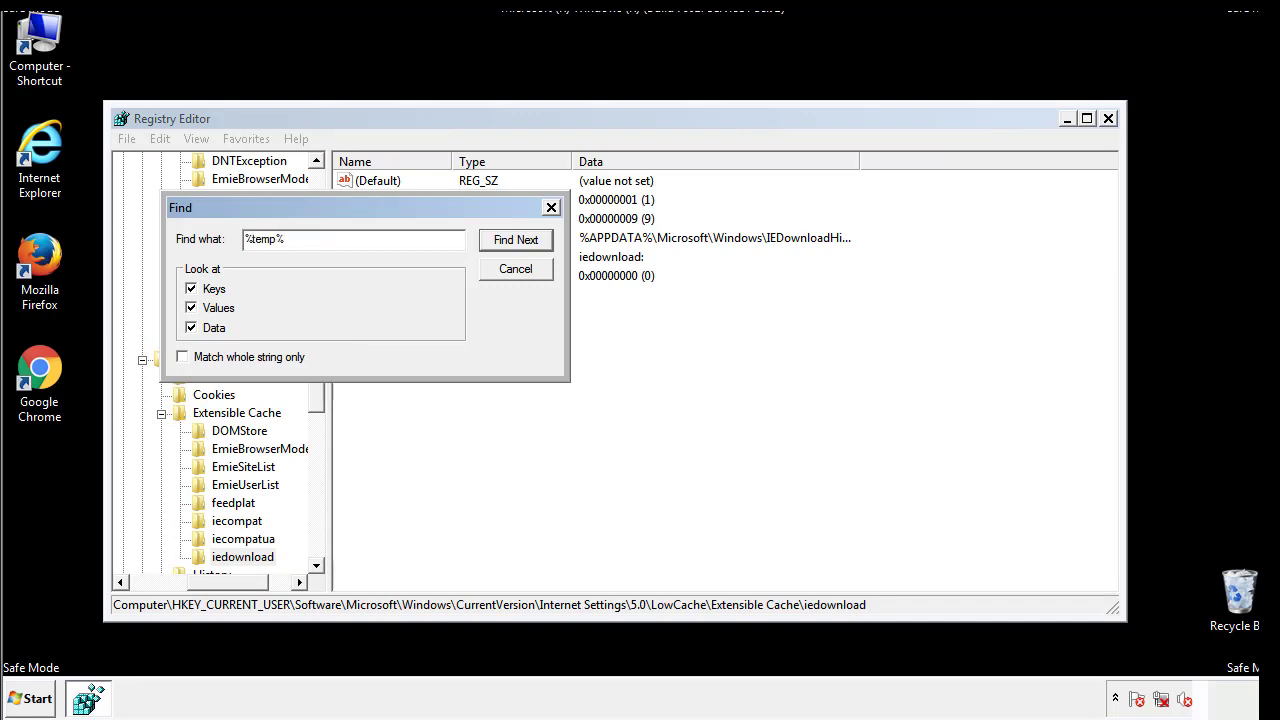
{"action": "left_click", "coordinate": [516, 239]}
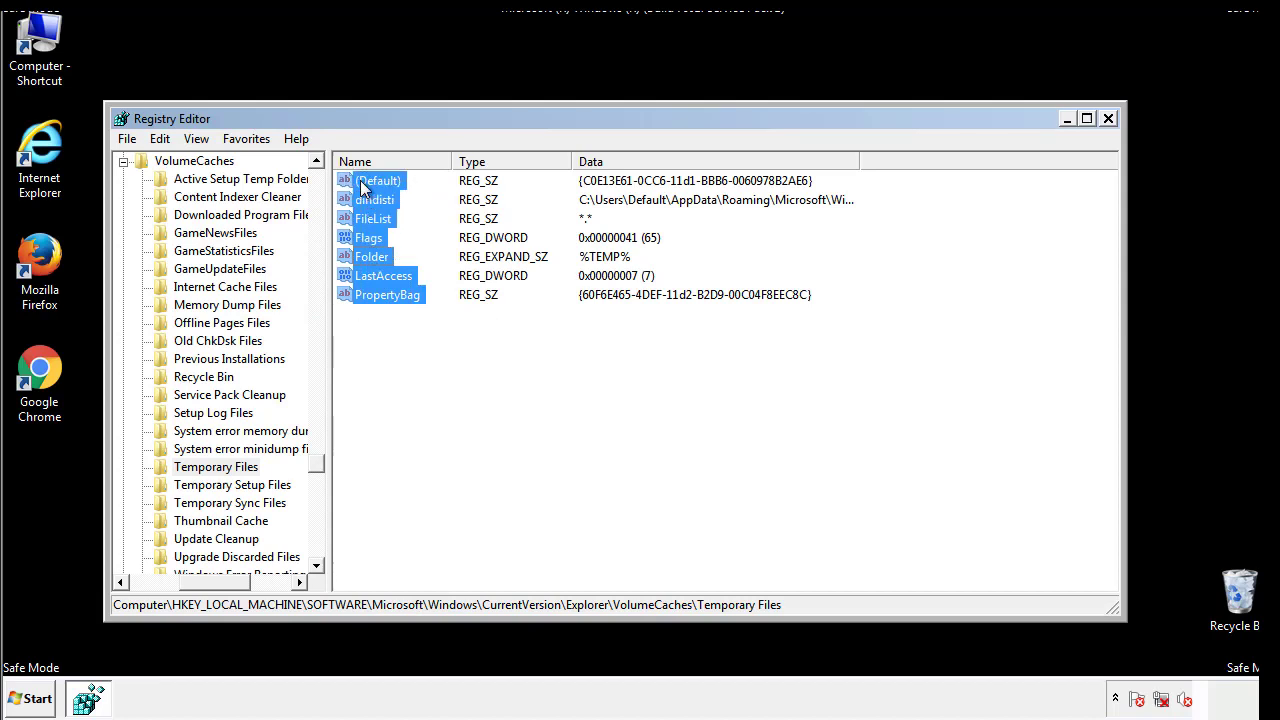
{"action": "right_click", "coordinate": [378, 180]}
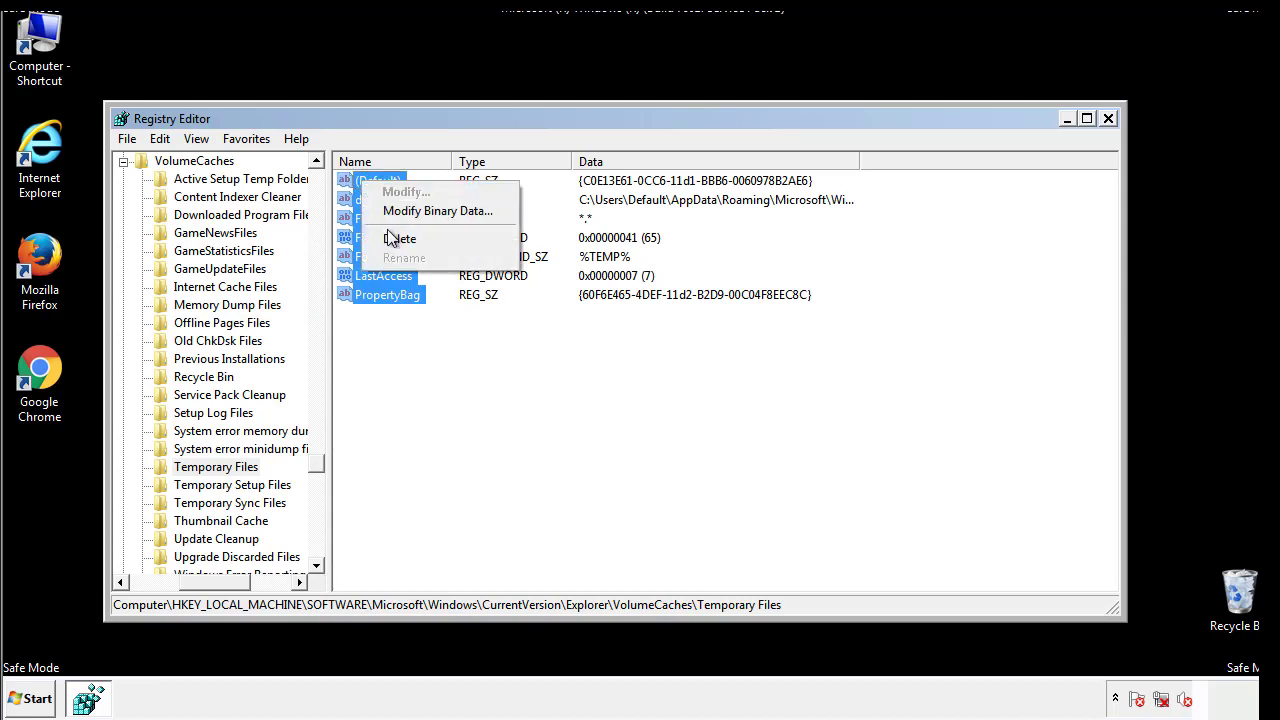
{"action": "left_click", "coordinate": [400, 238]}
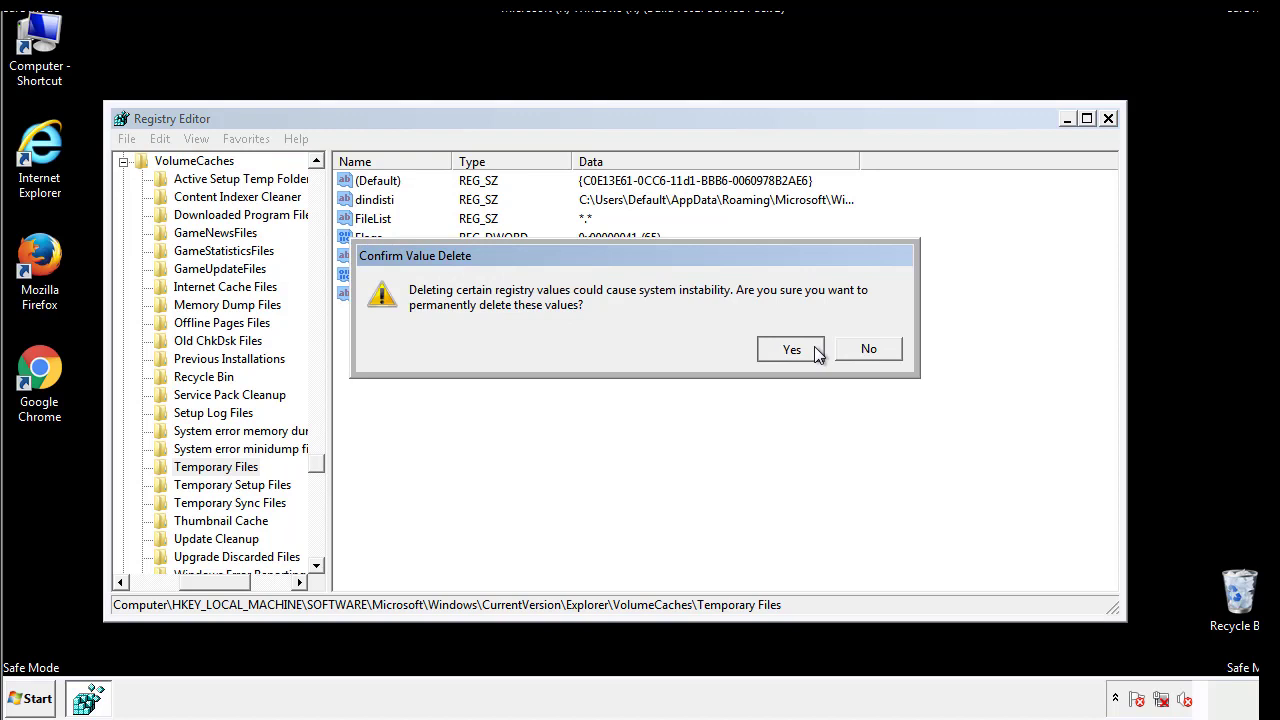
{"action": "left_click", "coordinate": [791, 349]}
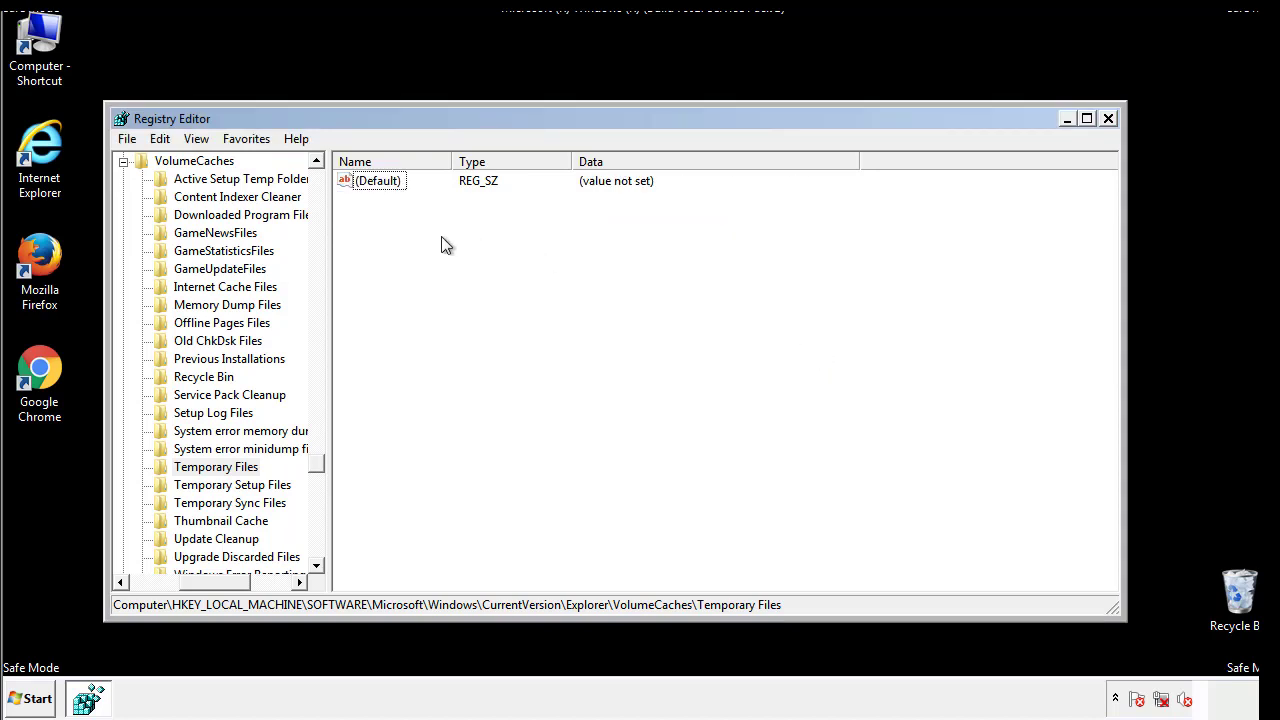
{"action": "mouse_move", "coordinate": [1108, 120]}
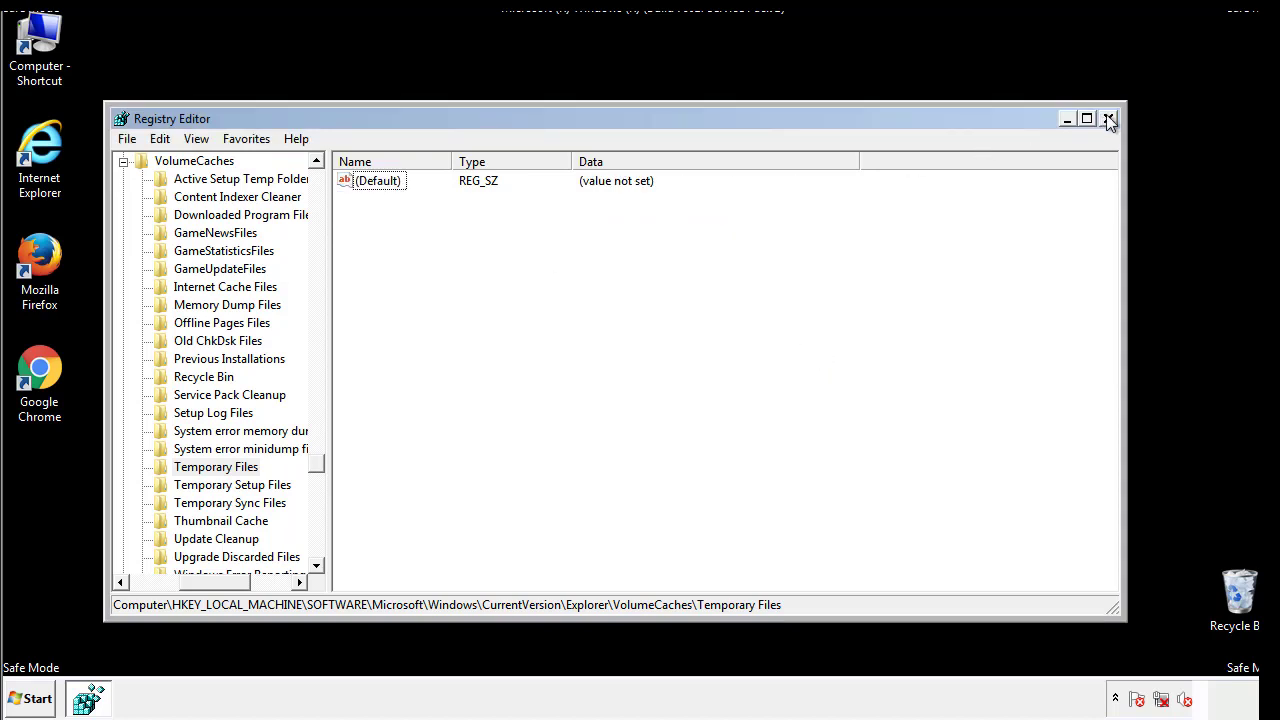
Close Registry Editor and launch msconfig from the Start menu search.
{"action": "left_click", "coordinate": [1108, 119]}
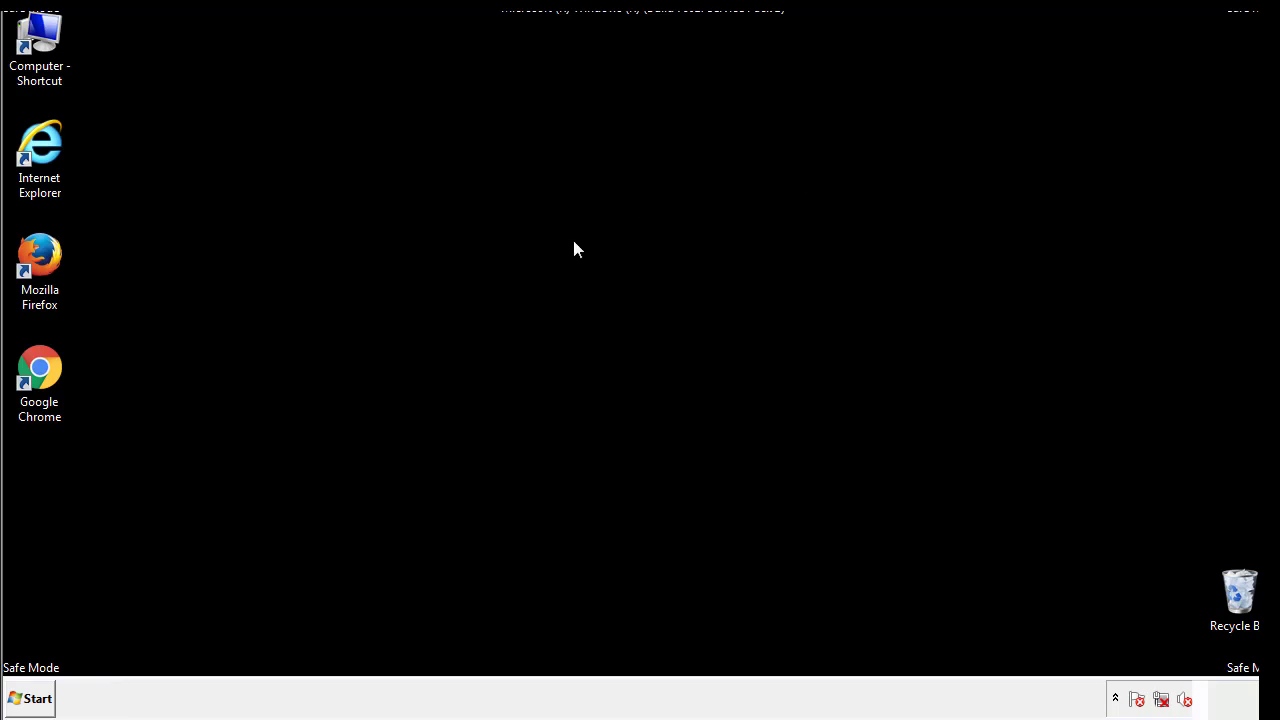
{"action": "mouse_move", "coordinate": [52, 501]}
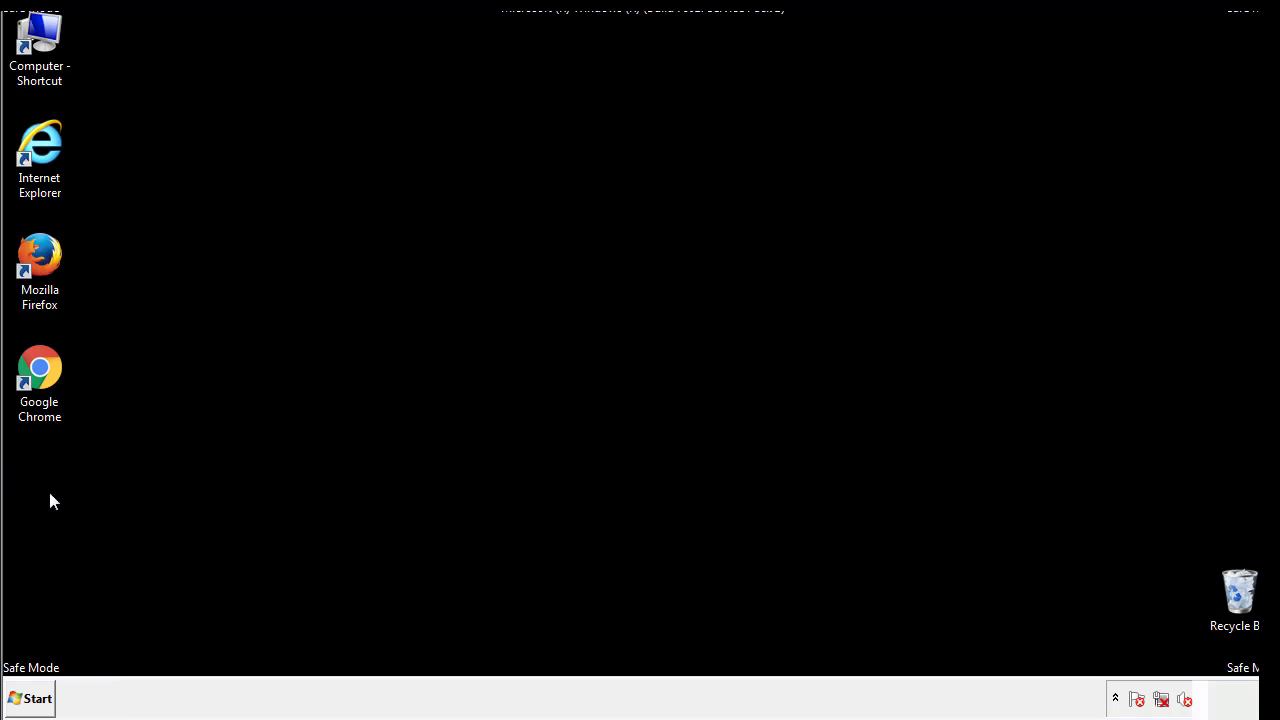
{"action": "left_click", "coordinate": [38, 697]}
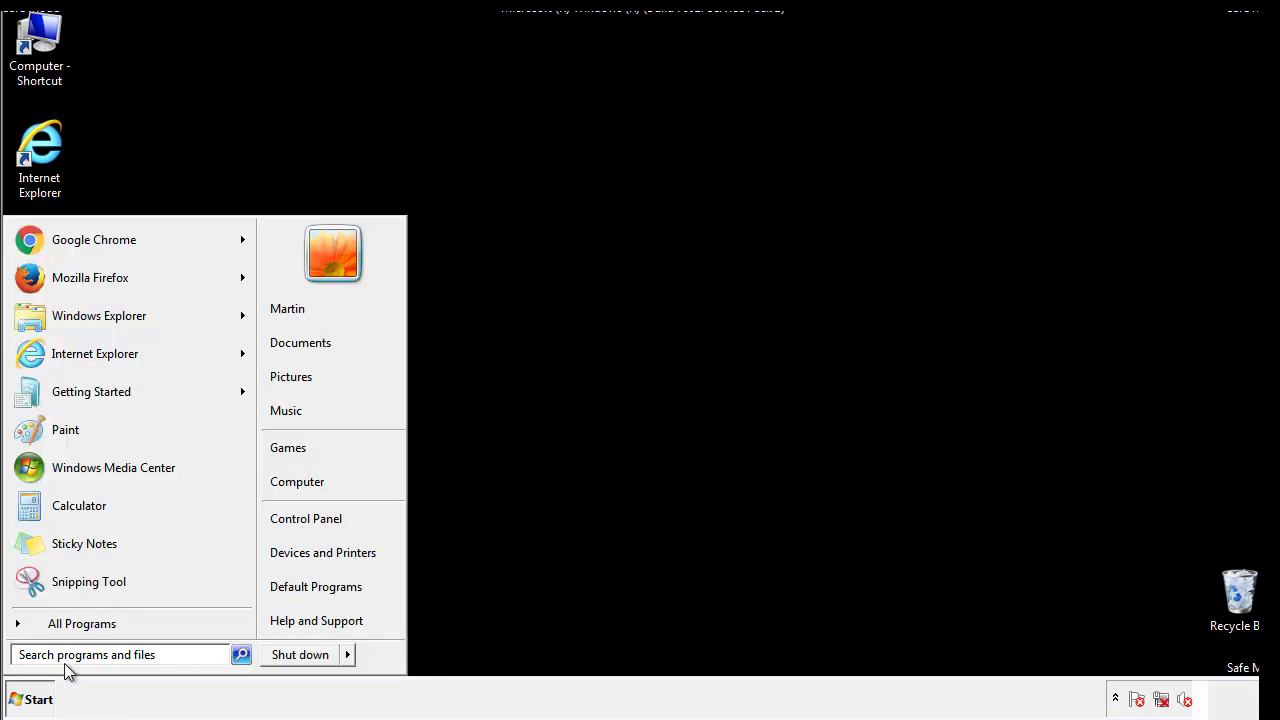
{"action": "type", "text": "mscon"}
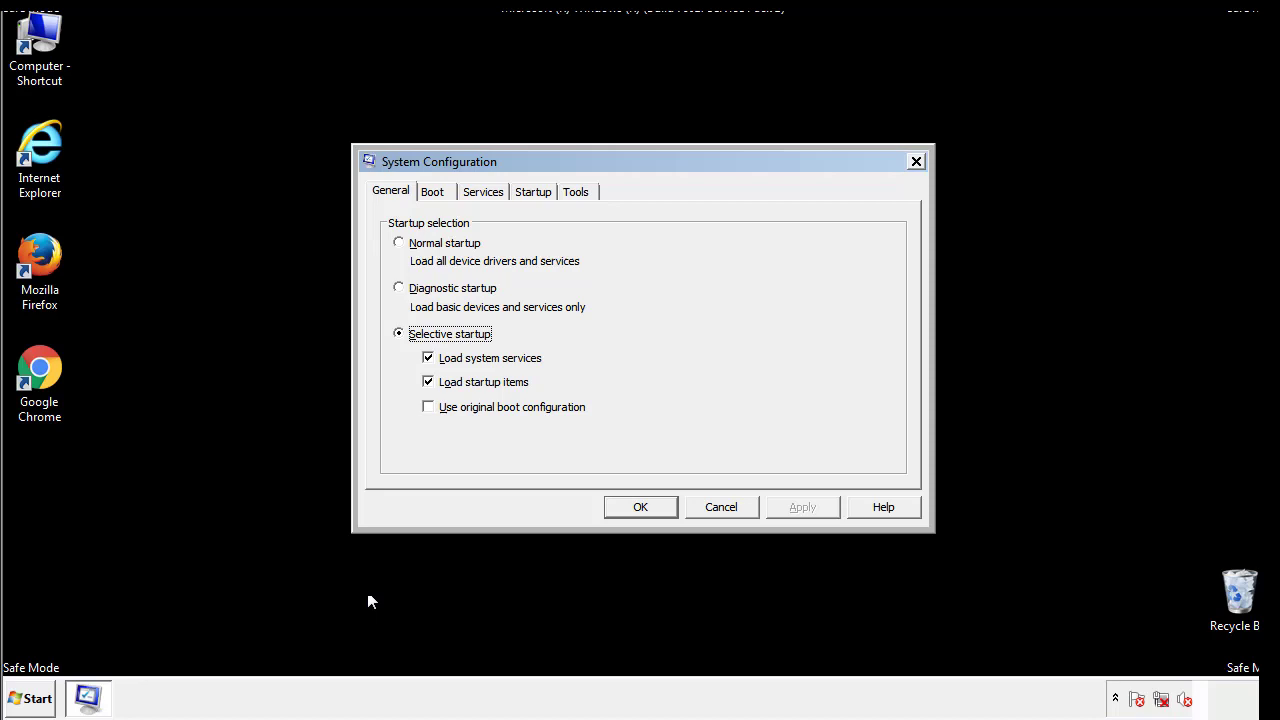
Uncheck Safe boot on the Boot tab of System Configuration.
{"action": "left_click", "coordinate": [432, 191]}
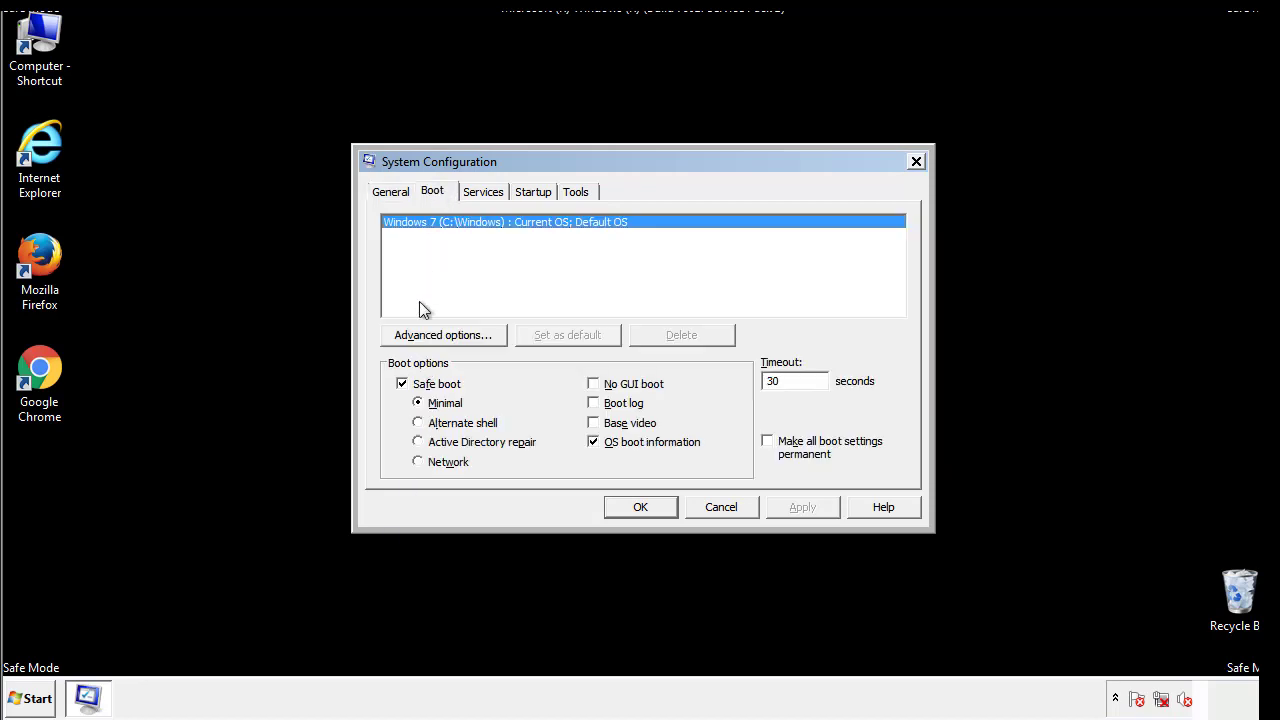
{"action": "left_click", "coordinate": [400, 383]}
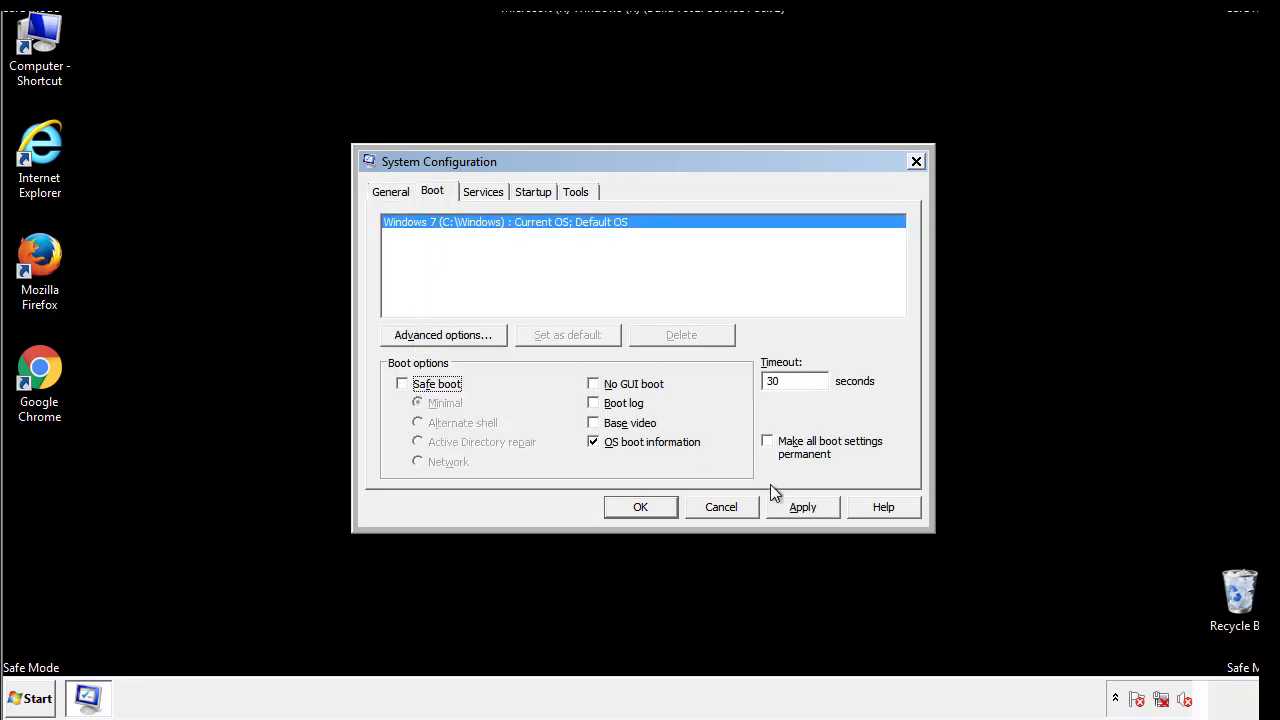